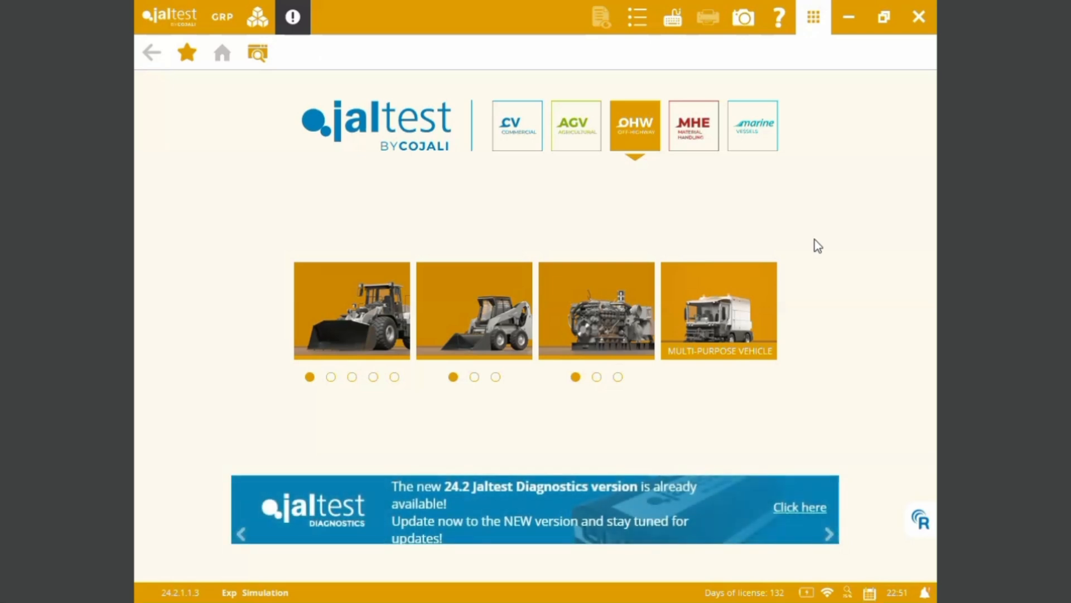
pyautogui.moveTo(783, 212)
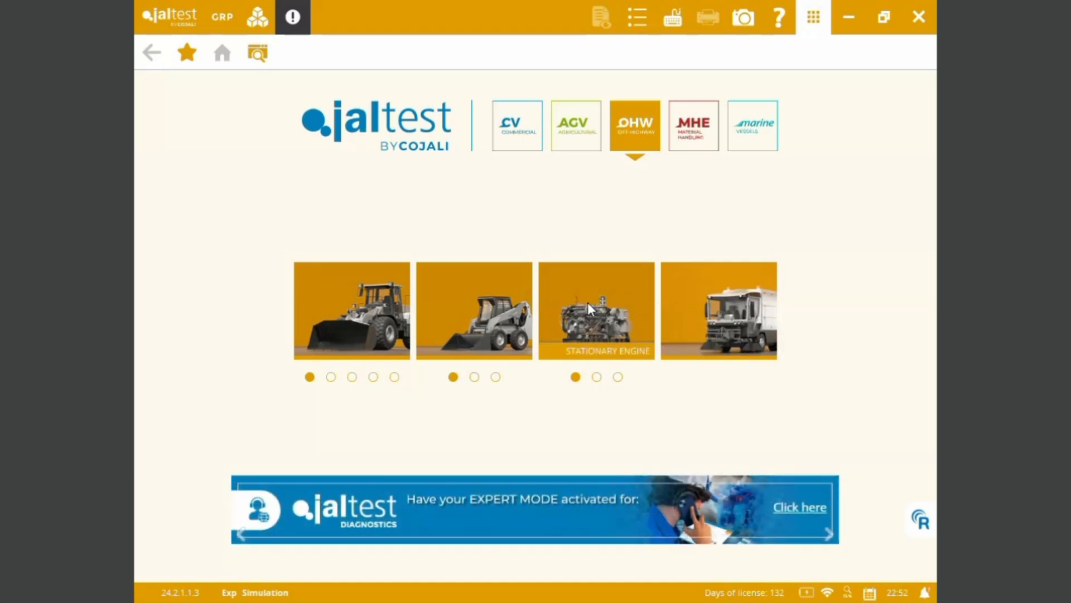
# Enter the Stationary Engine category, listing its 27 brands and twelve favorites
pyautogui.click(596, 309)
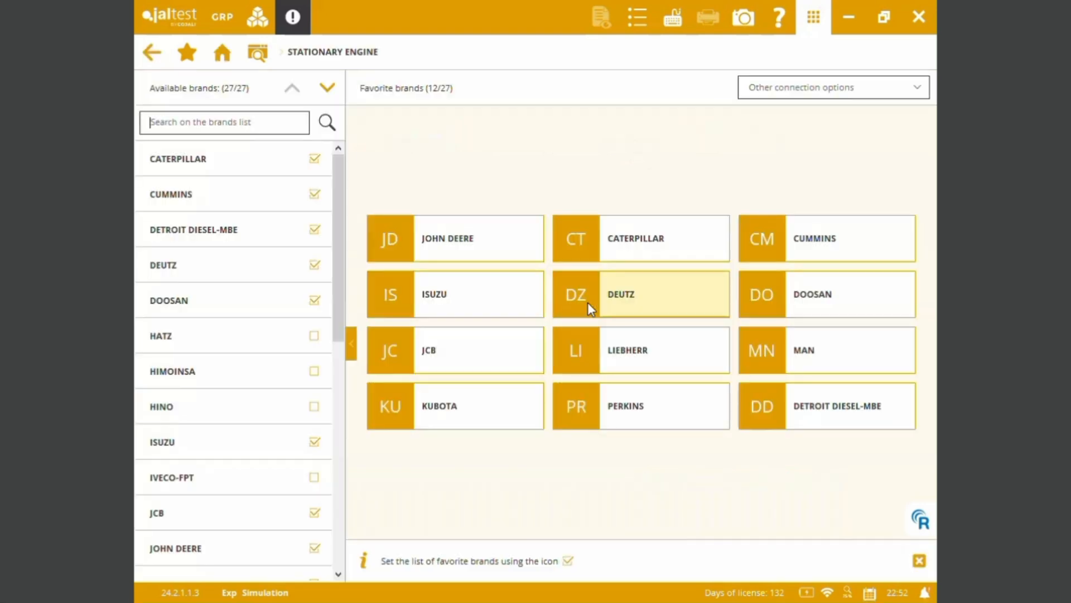
pyautogui.moveTo(614, 304)
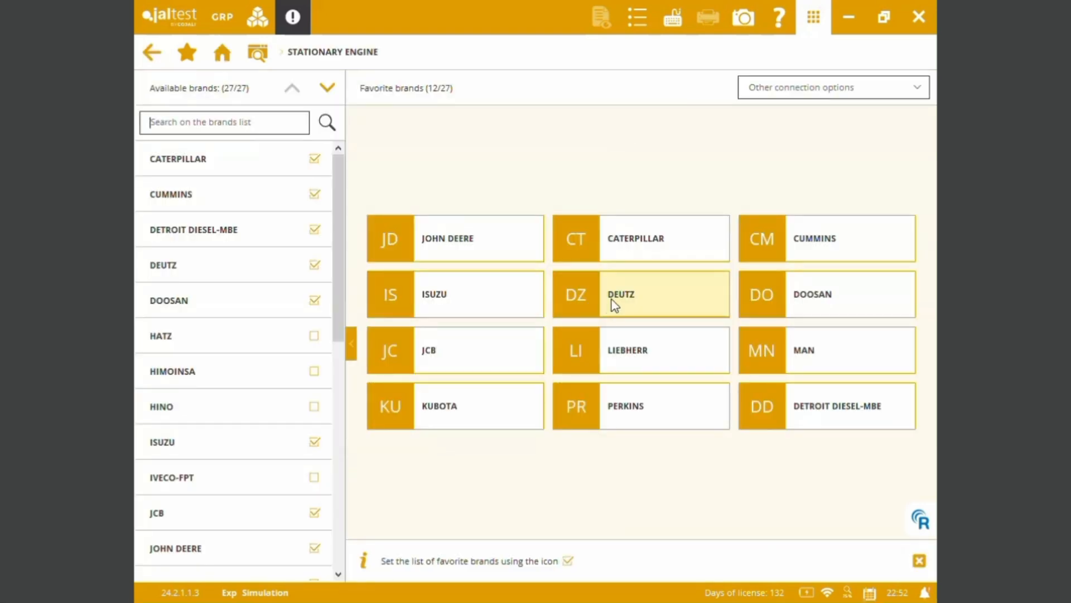
pyautogui.moveTo(468, 394)
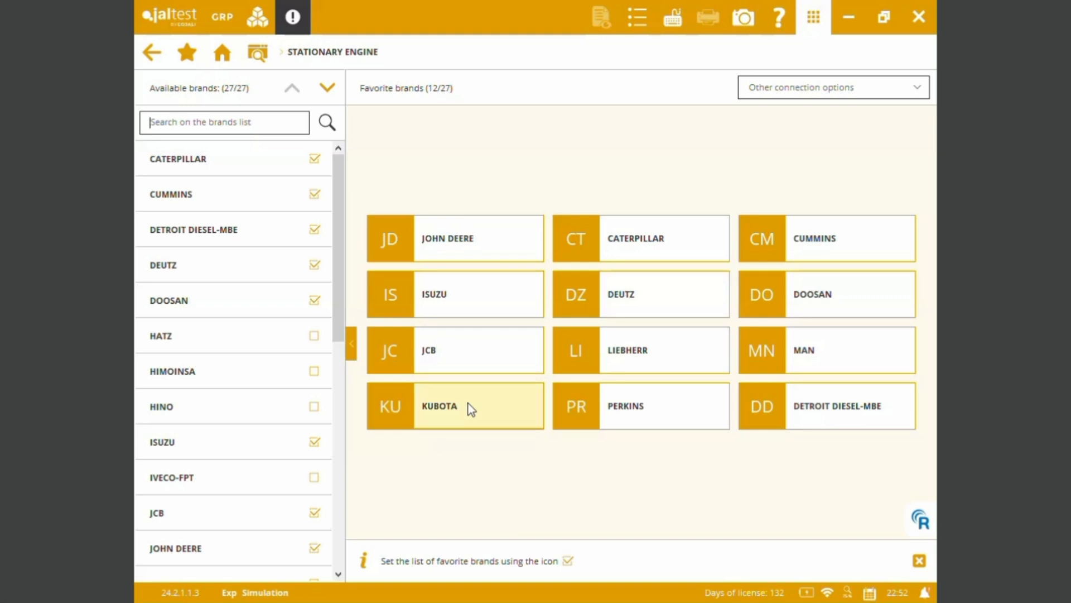
# Select the Kubota V3800 and show its System Scan with Engine and Aftertreatment checked
pyautogui.click(456, 405)
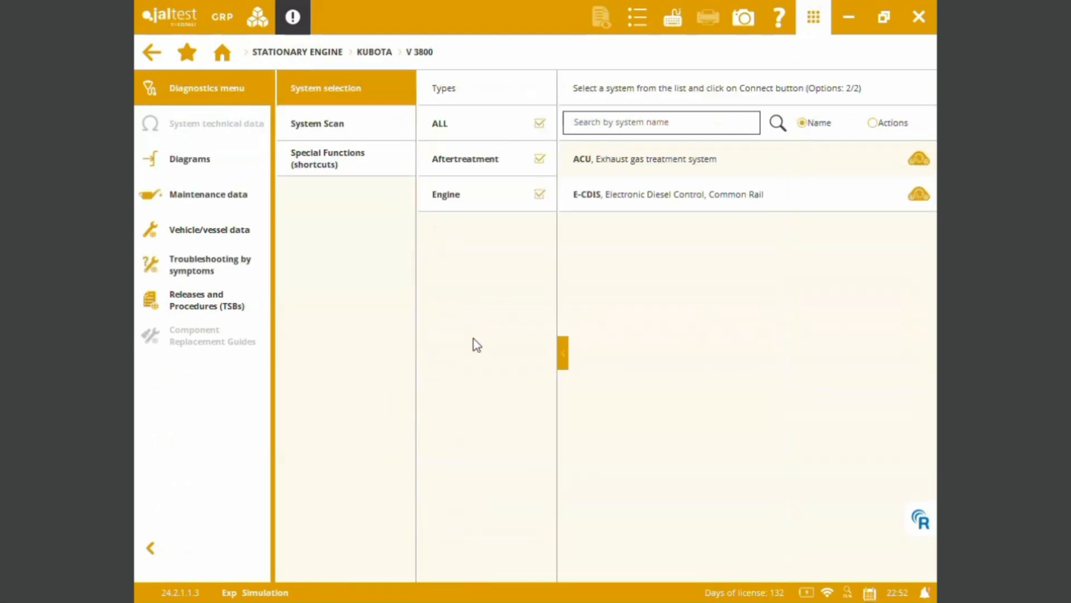
pyautogui.moveTo(351, 111)
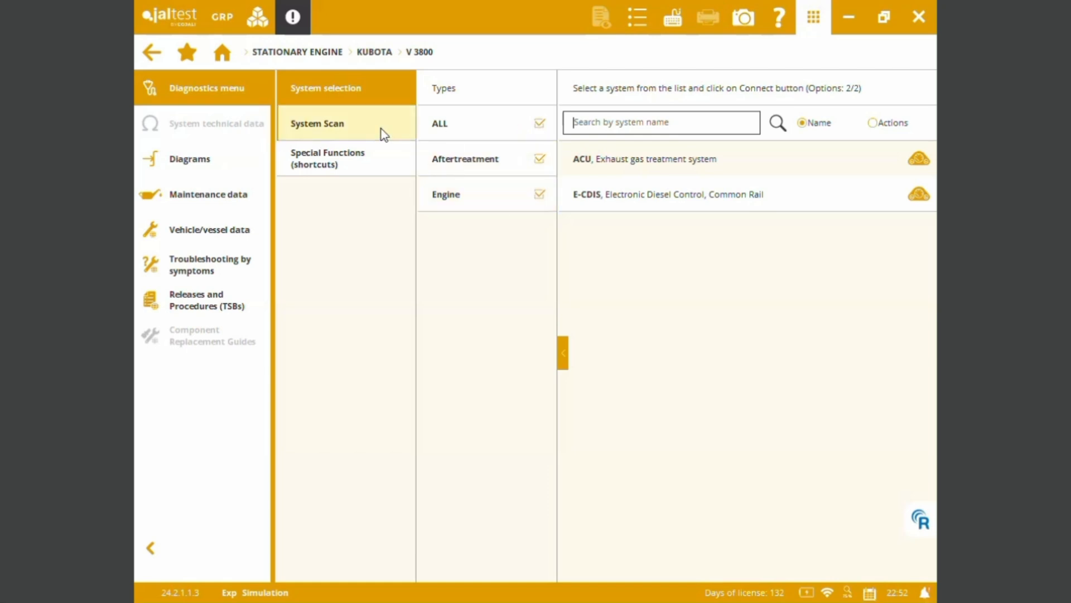
pyautogui.click(316, 124)
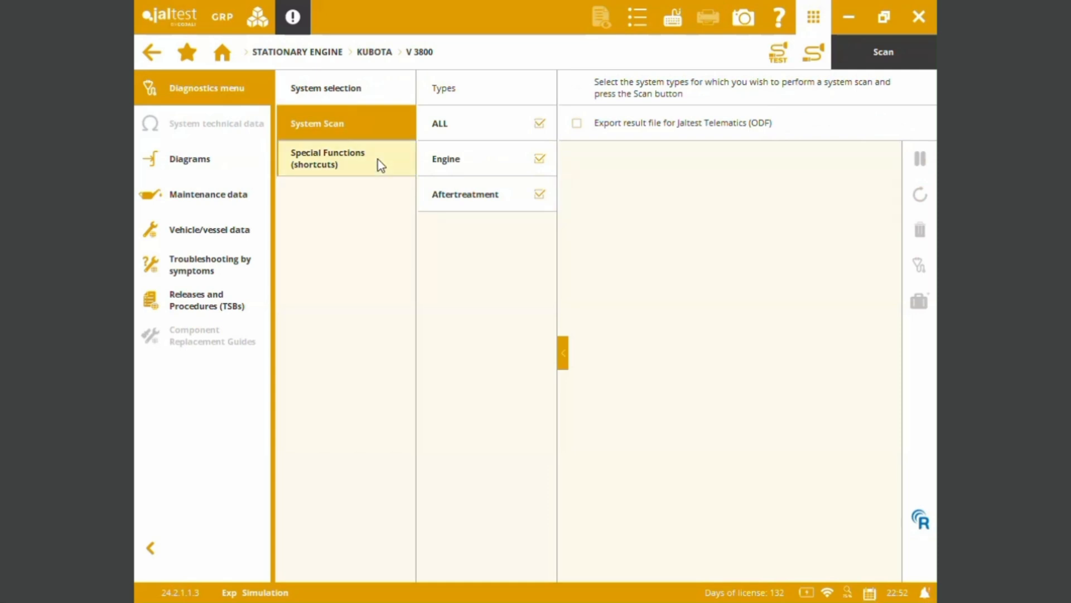
# Display the seven ACU and E-CDIS special function shortcuts, including DPF regeneration
pyautogui.click(328, 158)
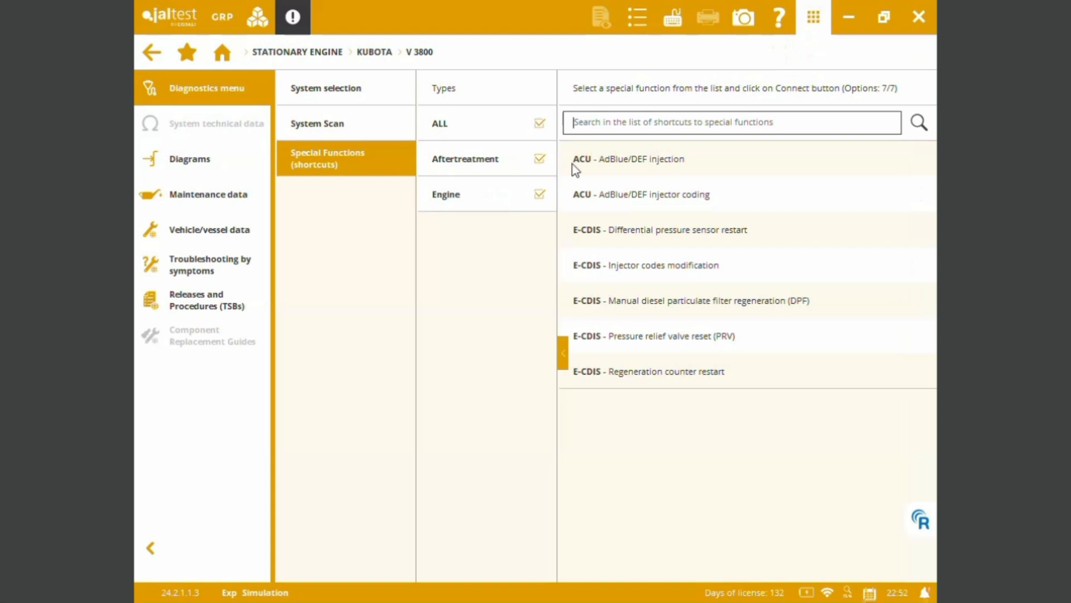
pyautogui.moveTo(731, 166)
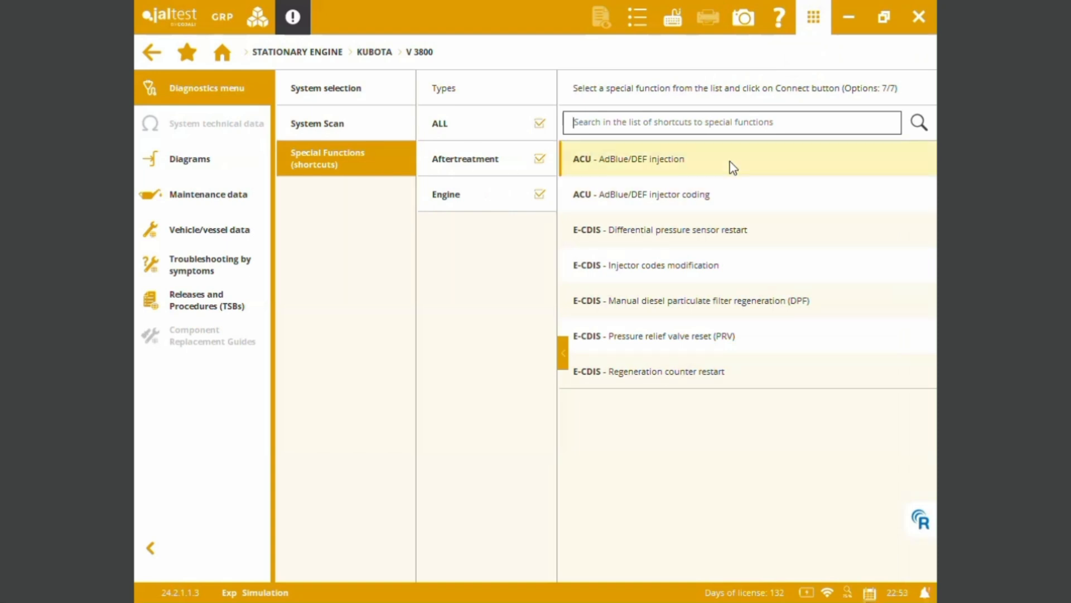
pyautogui.moveTo(737, 194)
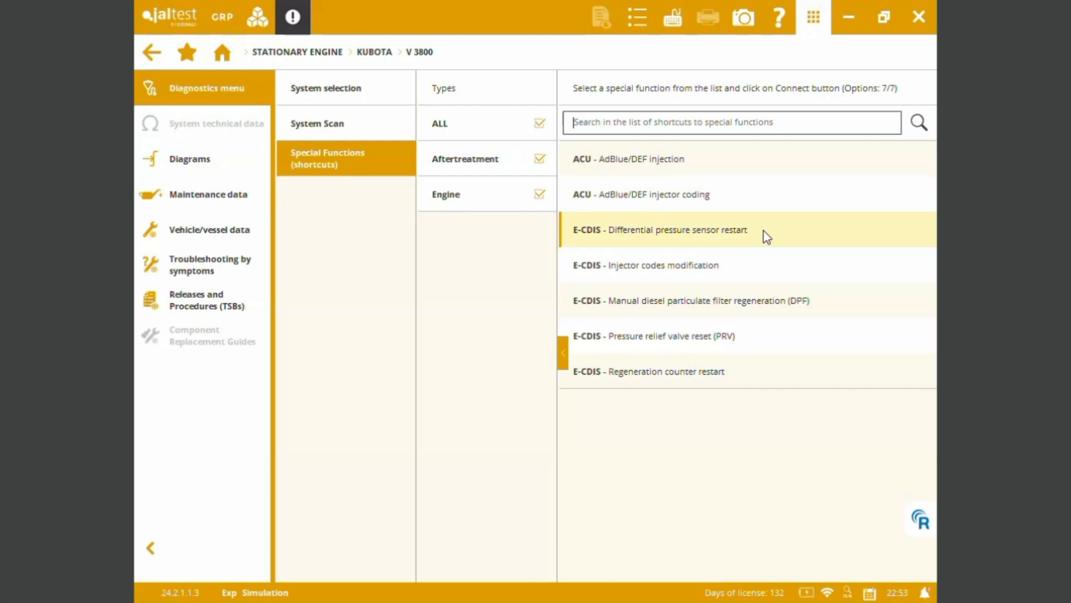
pyautogui.moveTo(766, 266)
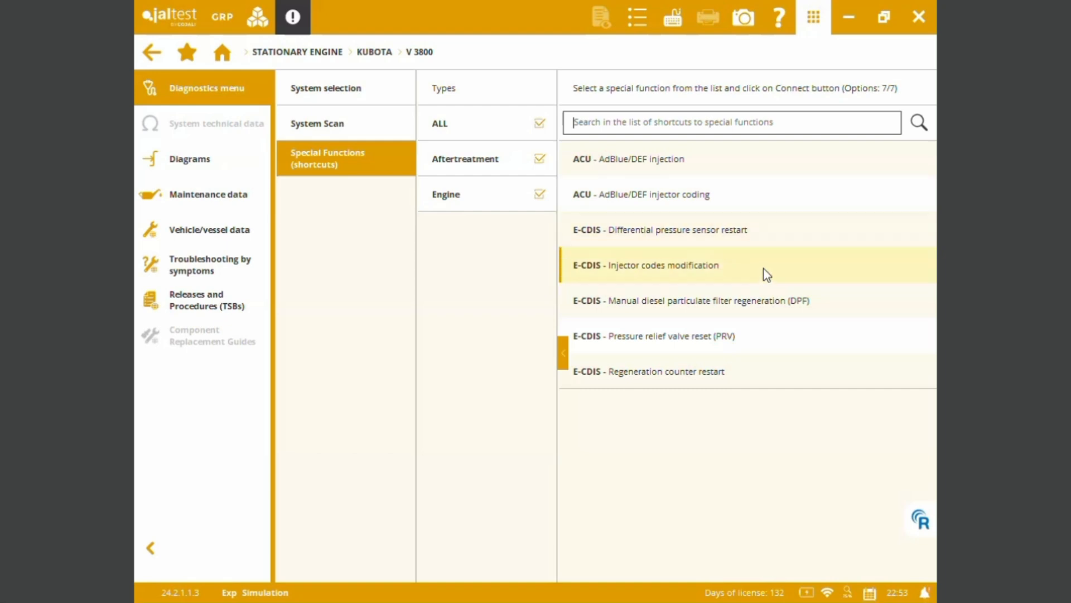
pyautogui.moveTo(799, 300)
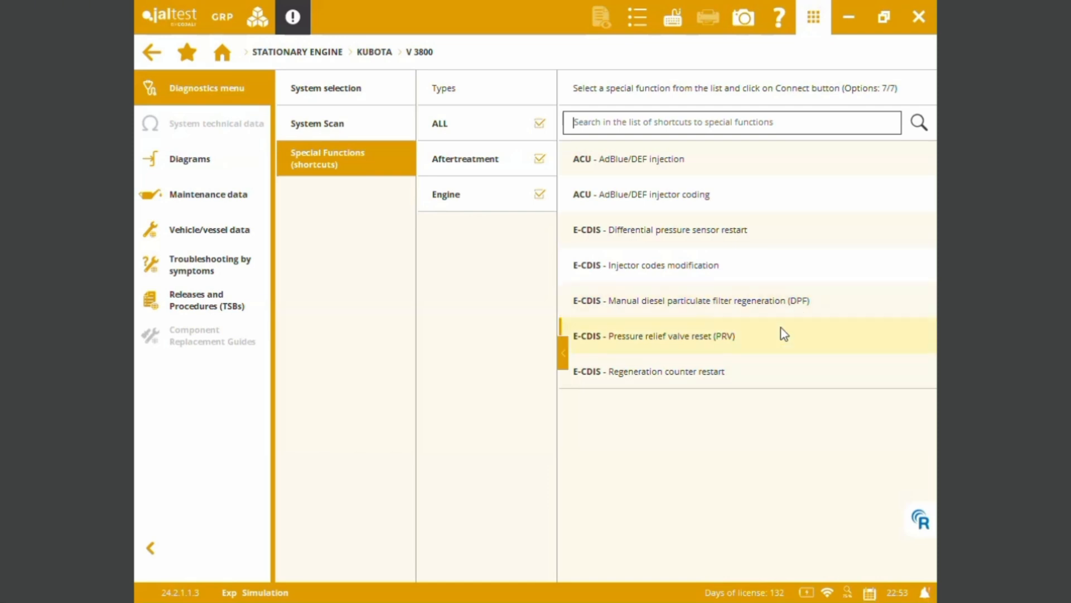
pyautogui.moveTo(775, 370)
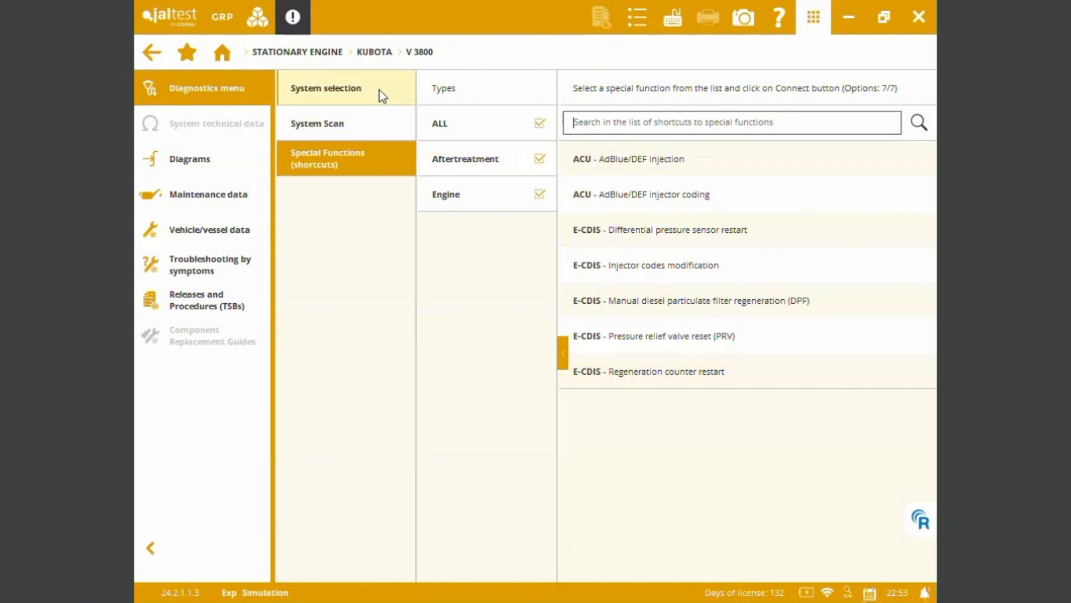
# Connect to the E-CDIS engine unit as Engine With Particulate Filter and reach its action menu
pyautogui.click(326, 87)
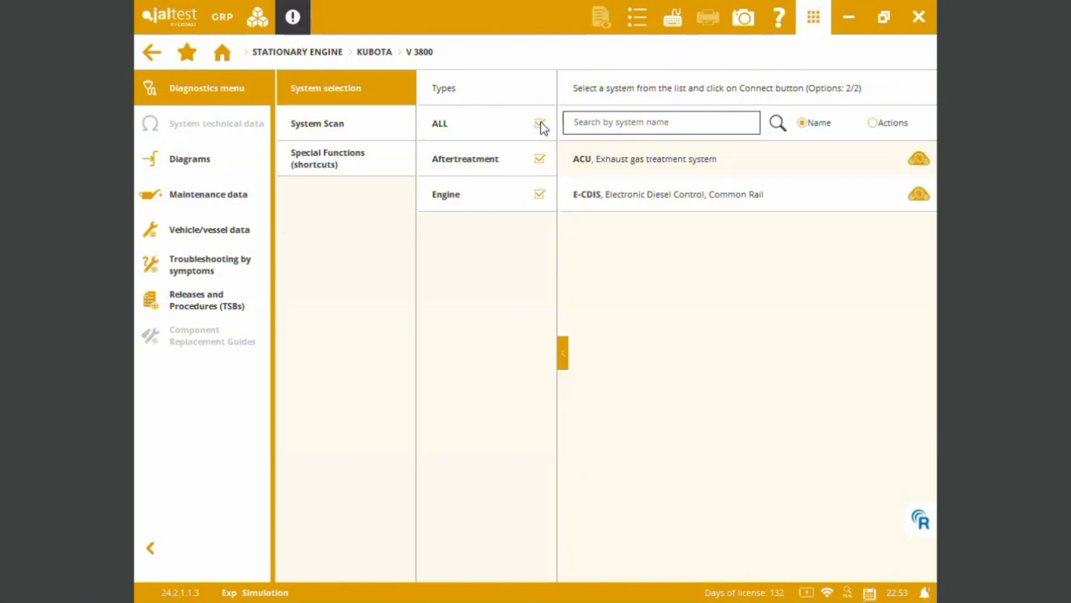
pyautogui.click(539, 124)
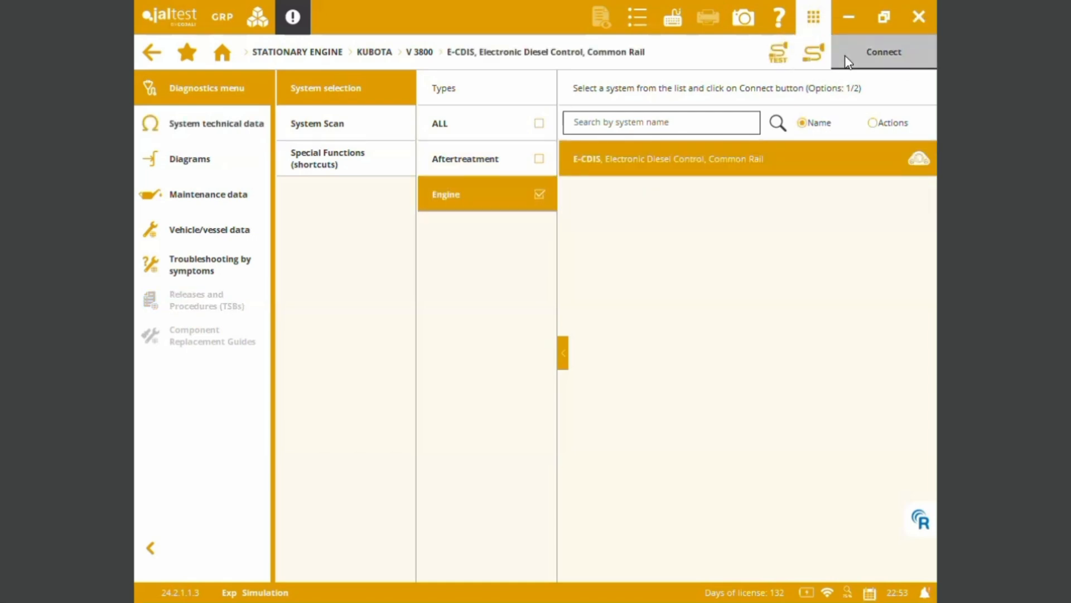
pyautogui.click(884, 51)
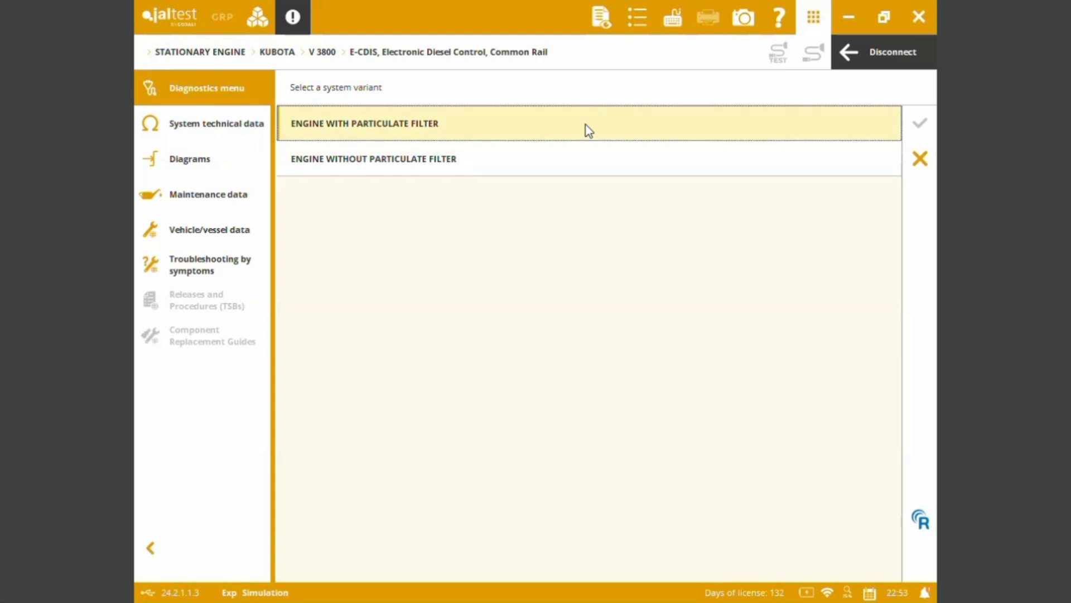
pyautogui.click(373, 158)
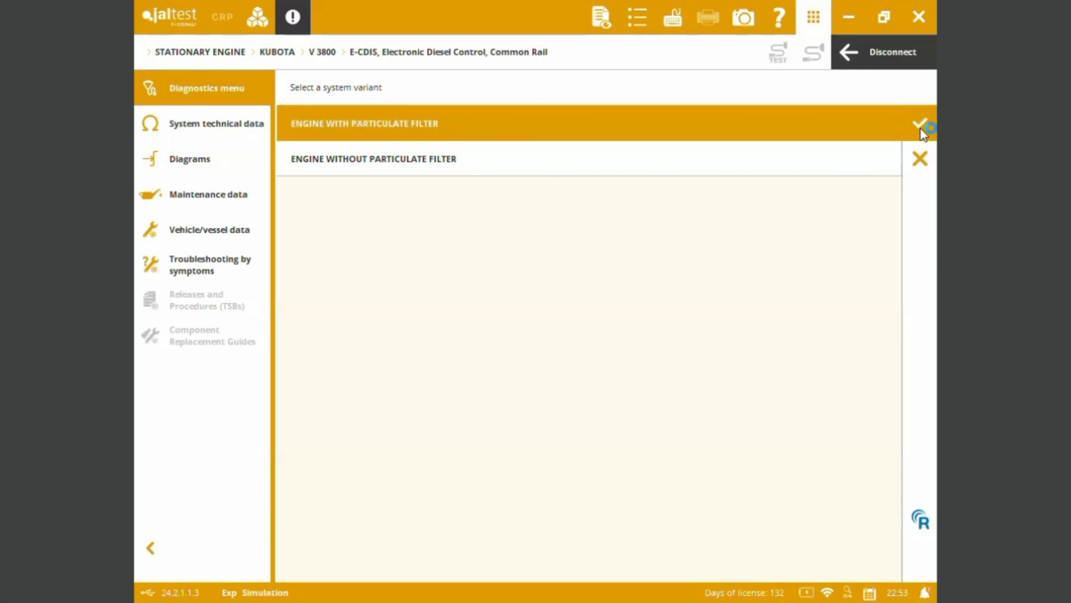
pyautogui.click(363, 124)
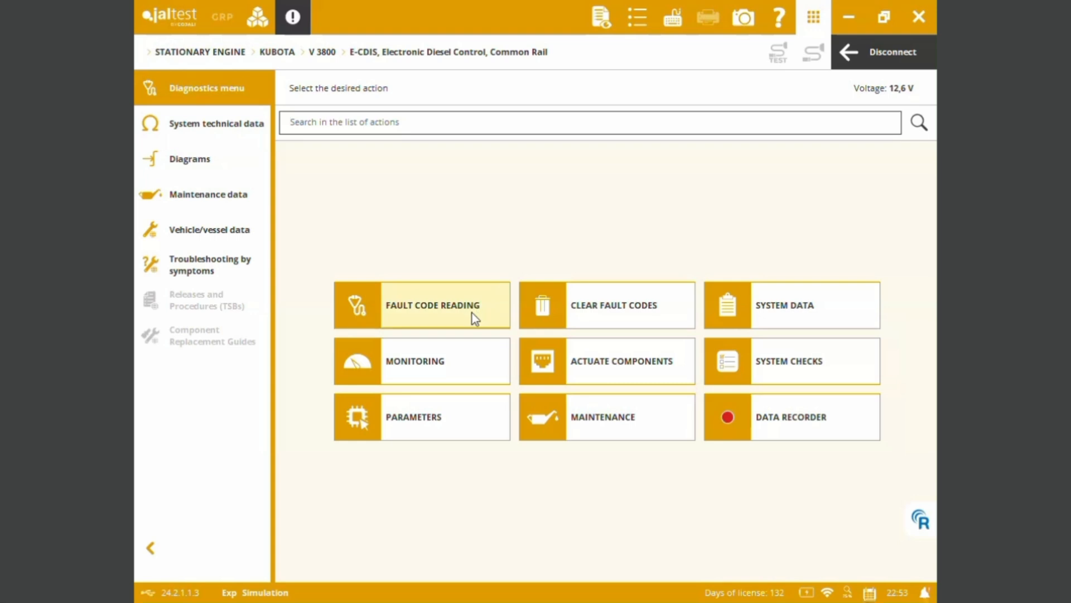
# Run Fault Code Reading, listing the five stored E-CDIS faults
pyautogui.click(421, 303)
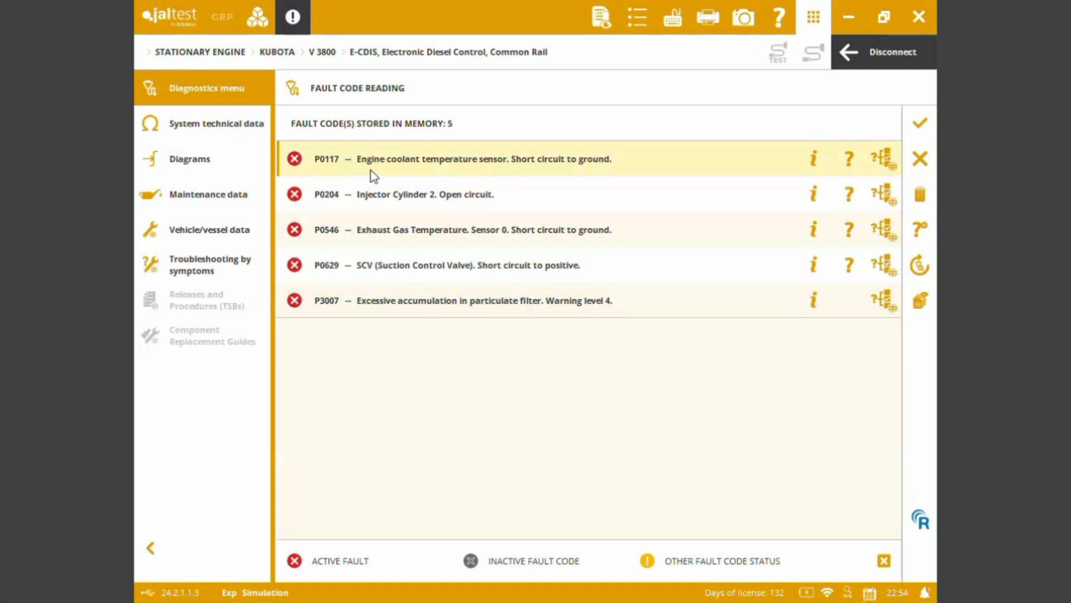
pyautogui.moveTo(480, 173)
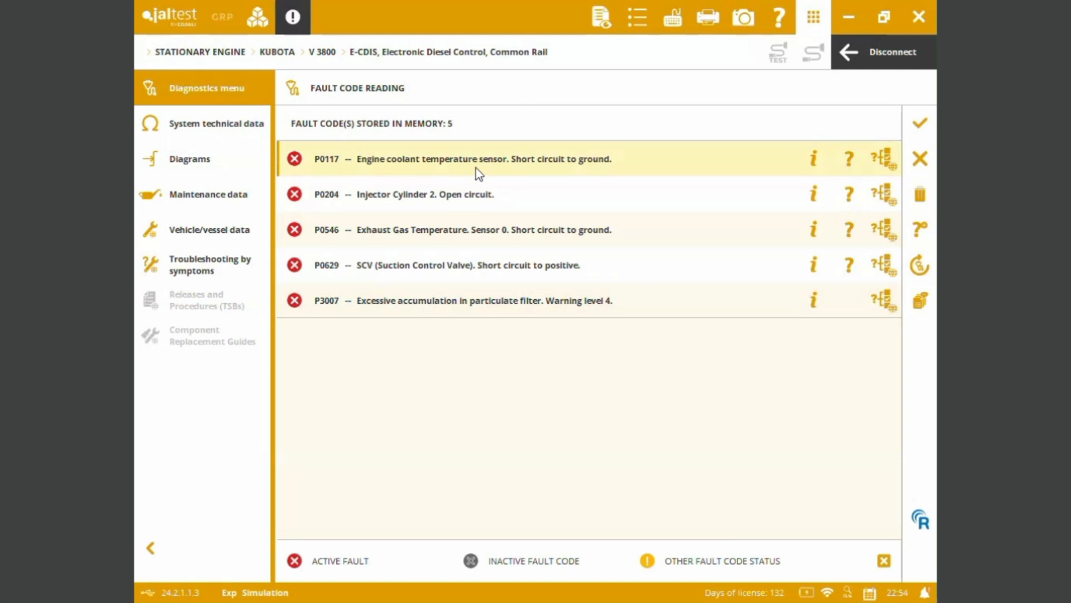
pyautogui.moveTo(574, 174)
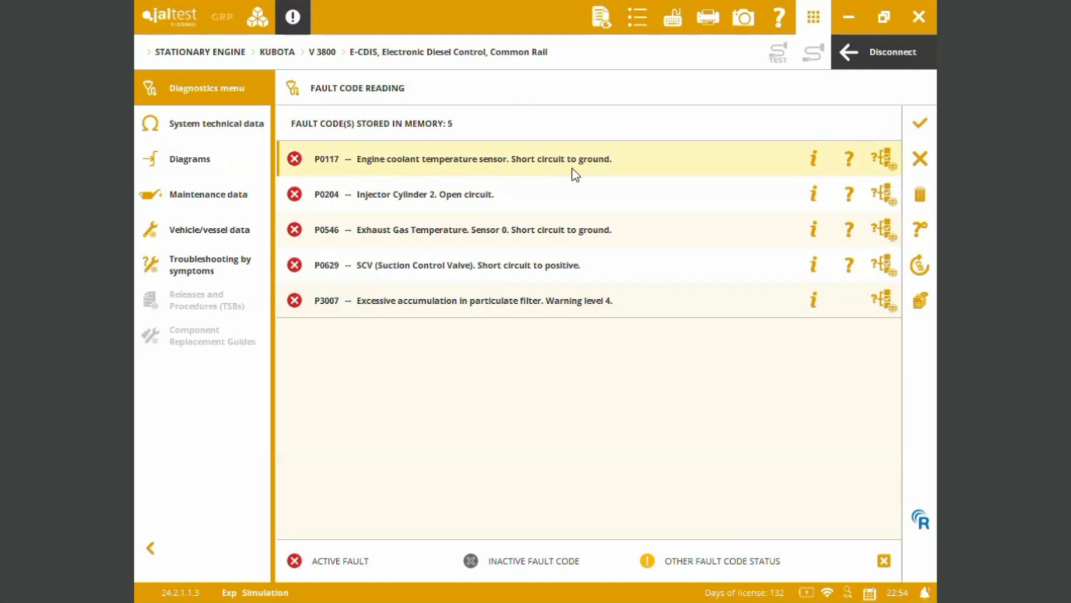
pyautogui.moveTo(345, 174)
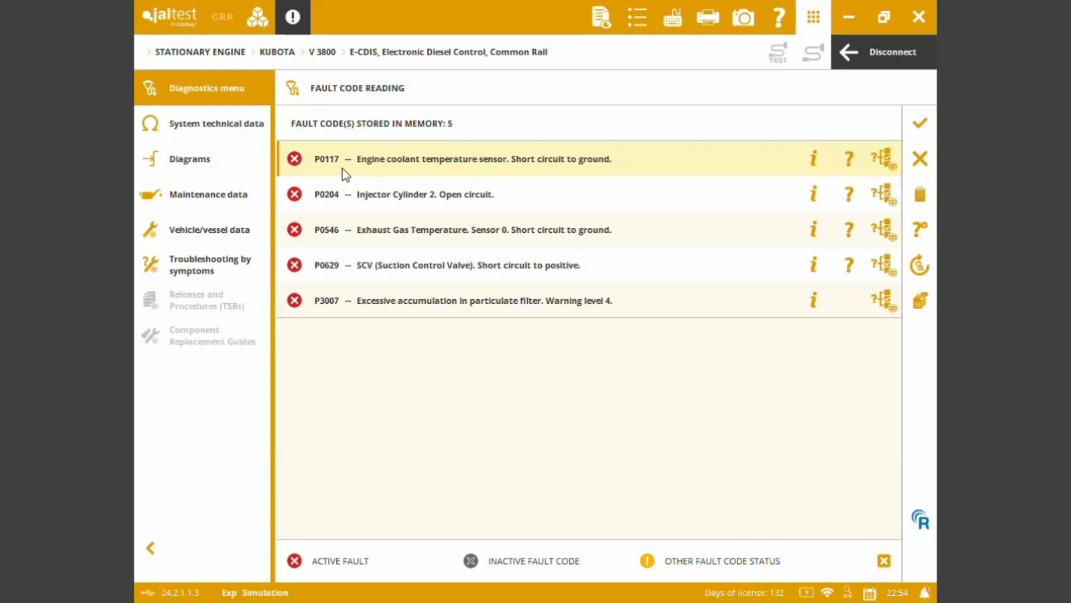
pyautogui.moveTo(367, 172)
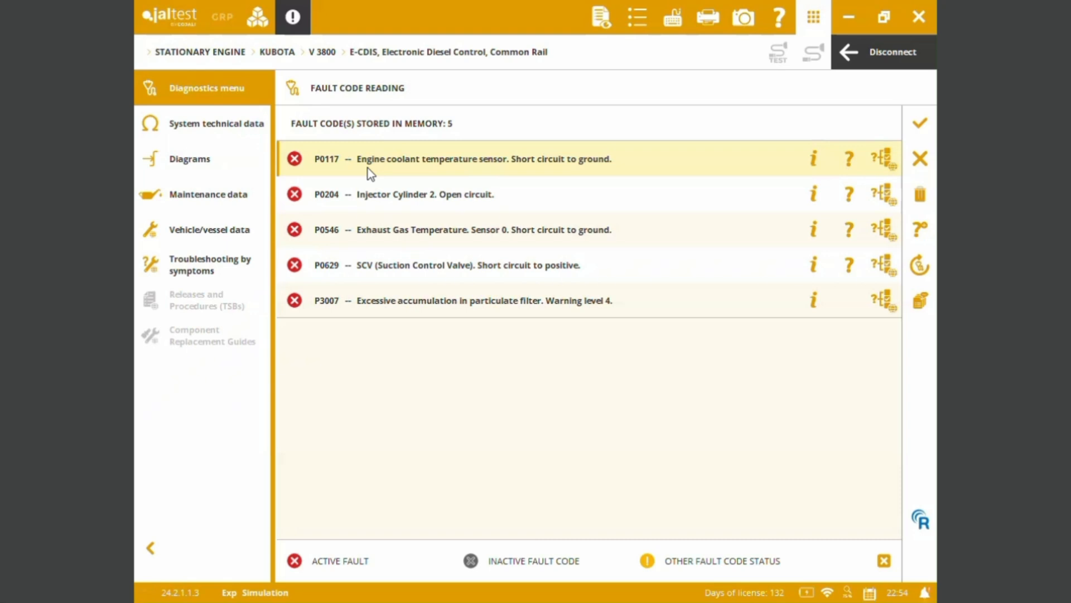
pyautogui.moveTo(561, 177)
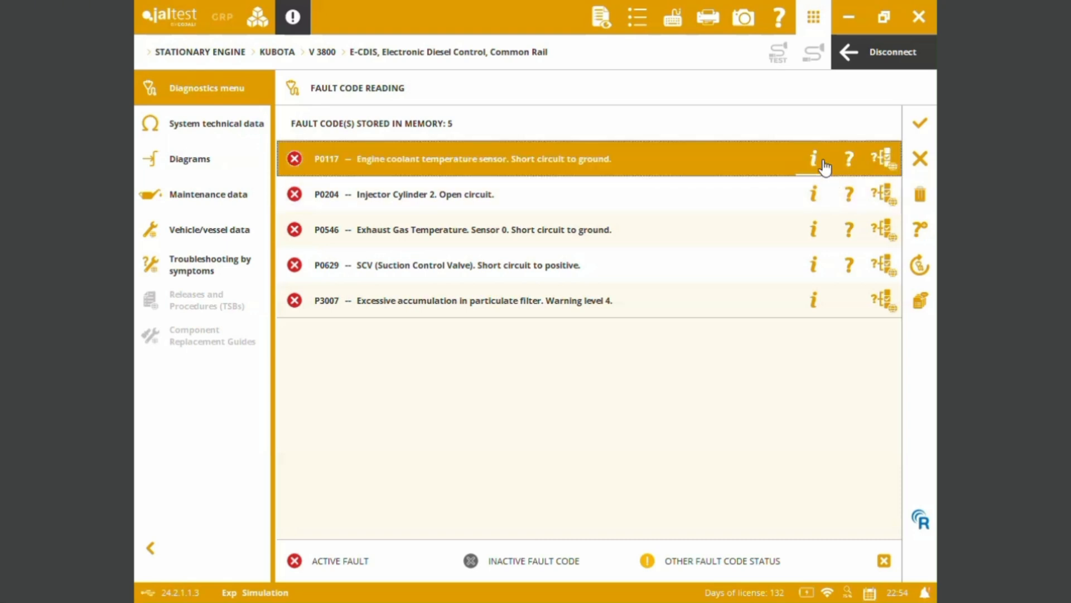
# Show fault P0117's freeze frame data and its related coolant temperature sensor CB39
pyautogui.click(813, 158)
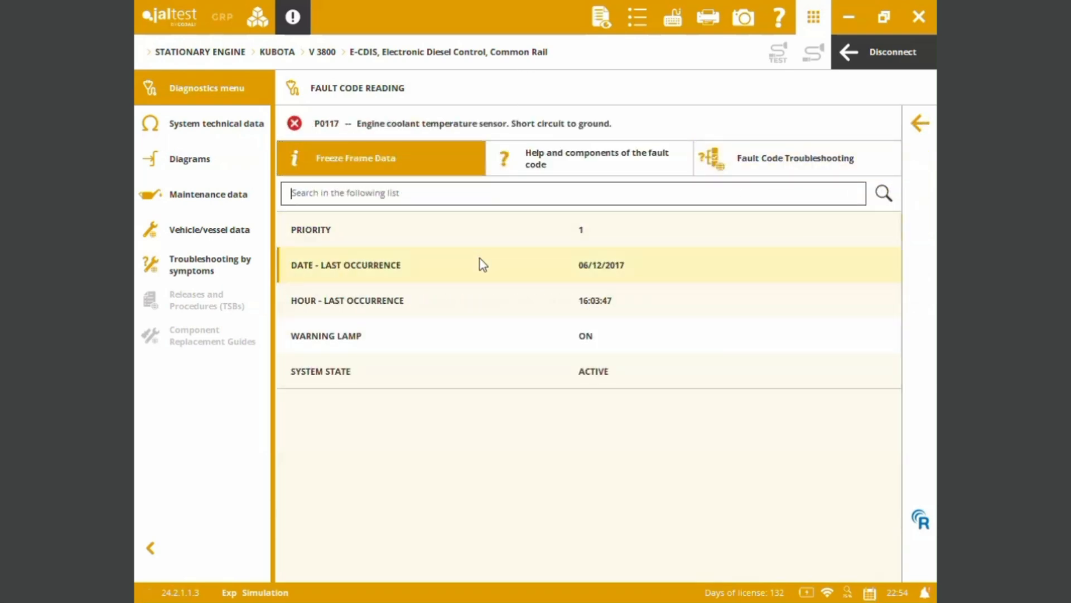
pyautogui.moveTo(477, 336)
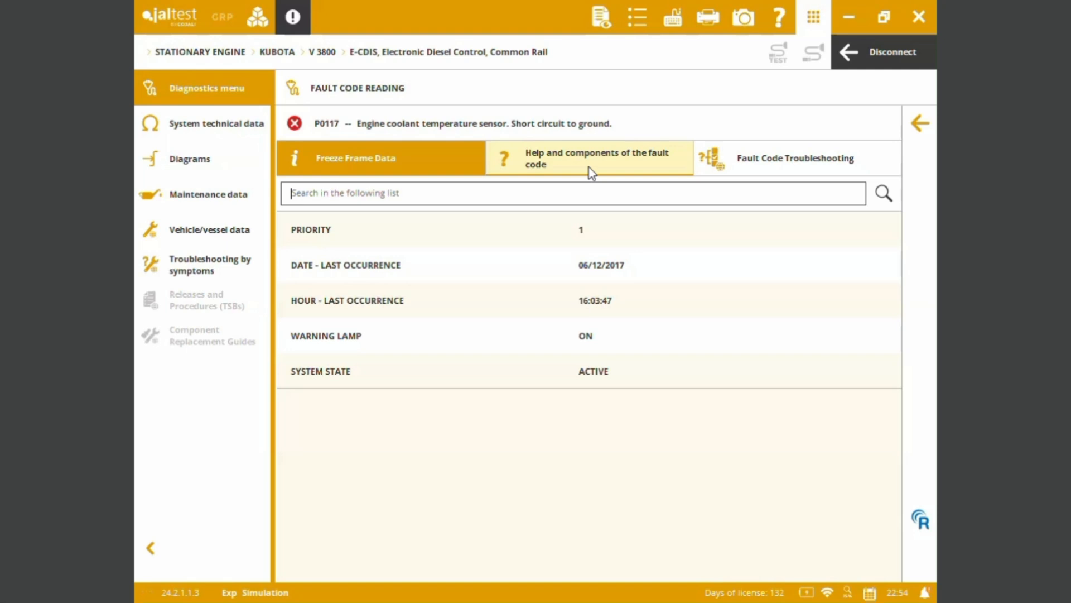
pyautogui.click(590, 157)
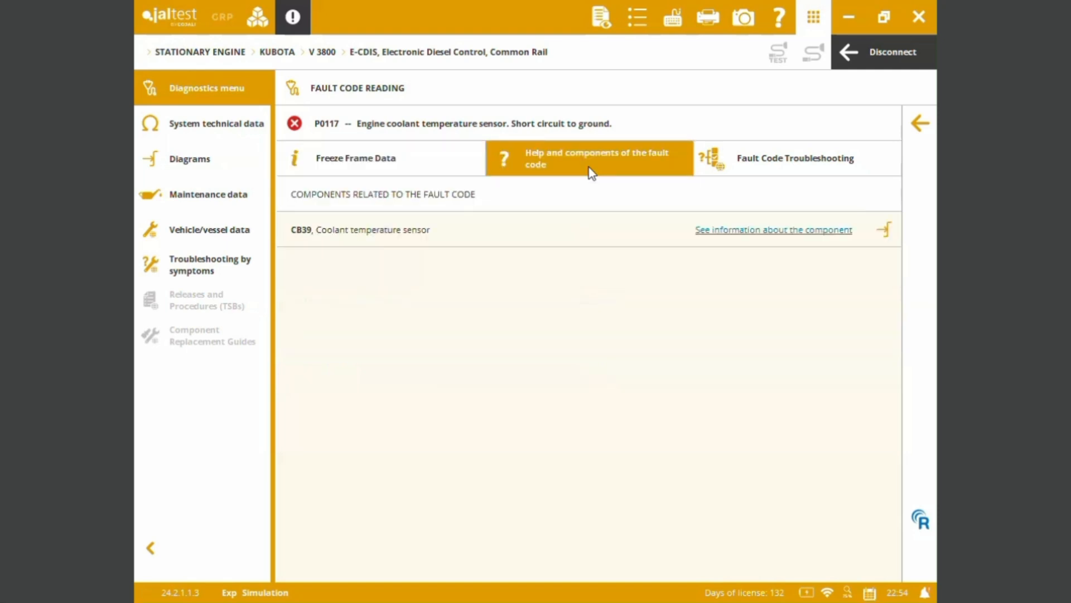
pyautogui.moveTo(302, 248)
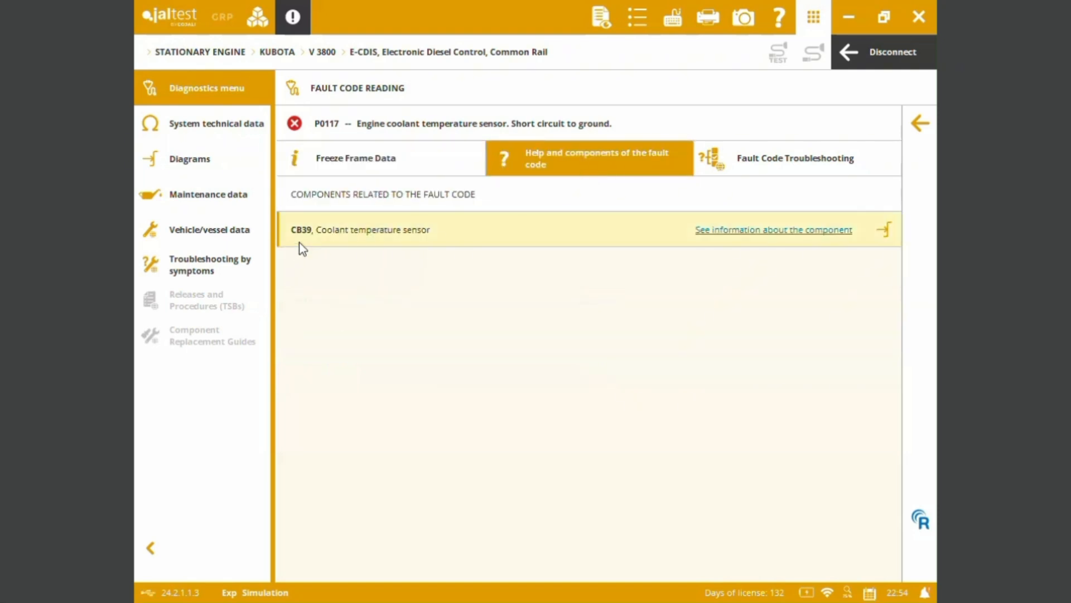
pyautogui.moveTo(325, 244)
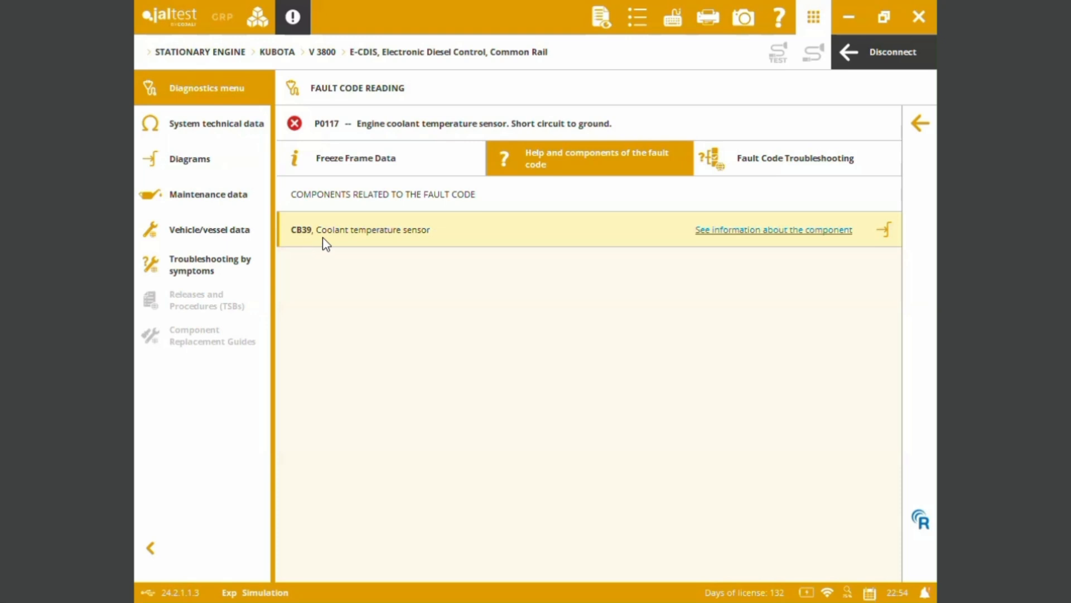
pyautogui.moveTo(425, 239)
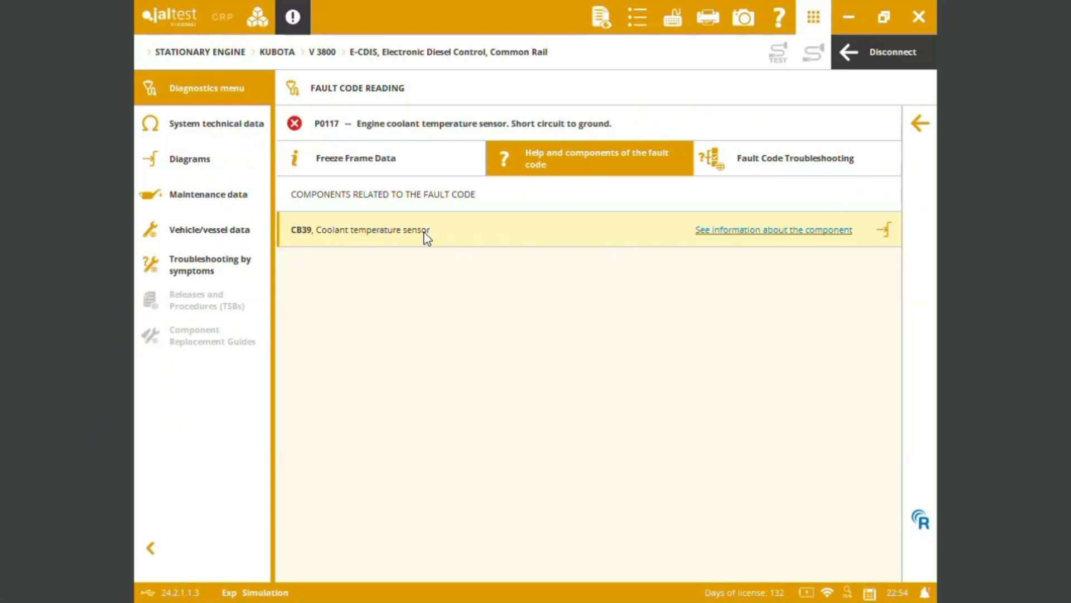
pyautogui.moveTo(730, 232)
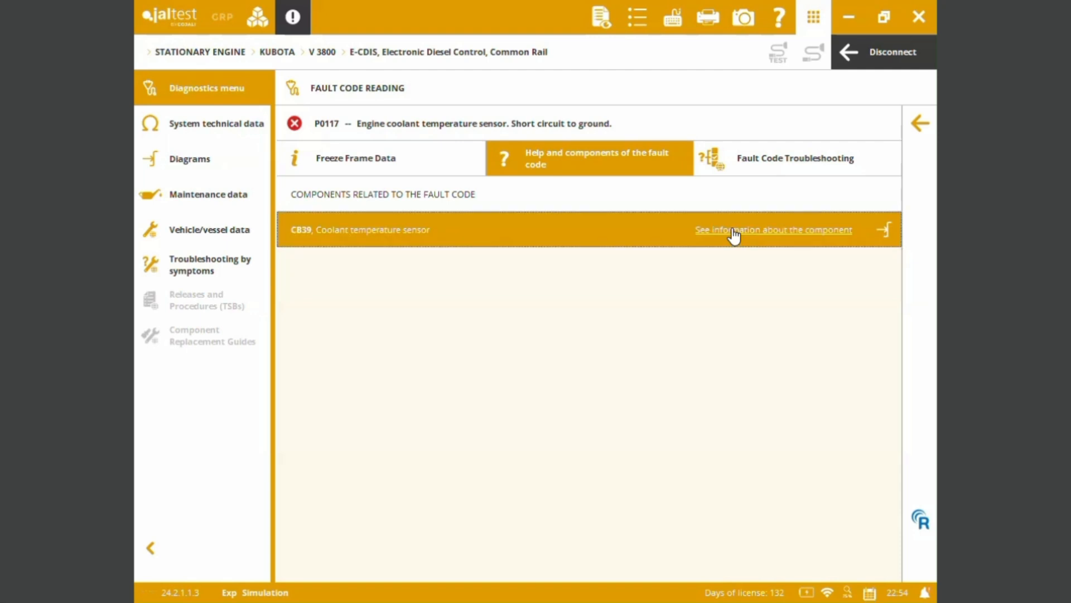
pyautogui.click(772, 228)
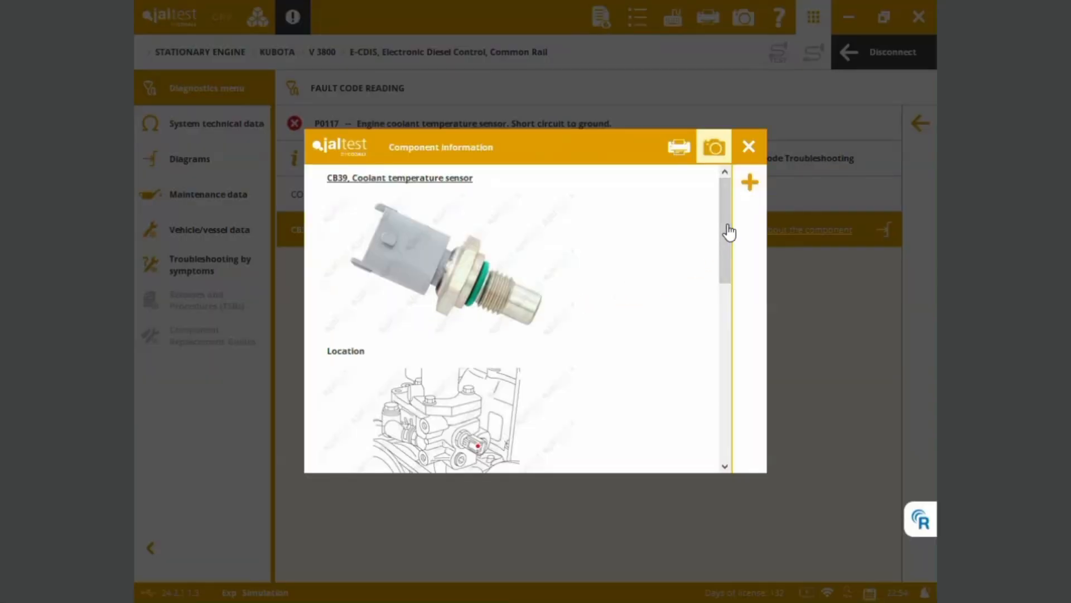
pyautogui.scroll(-3)
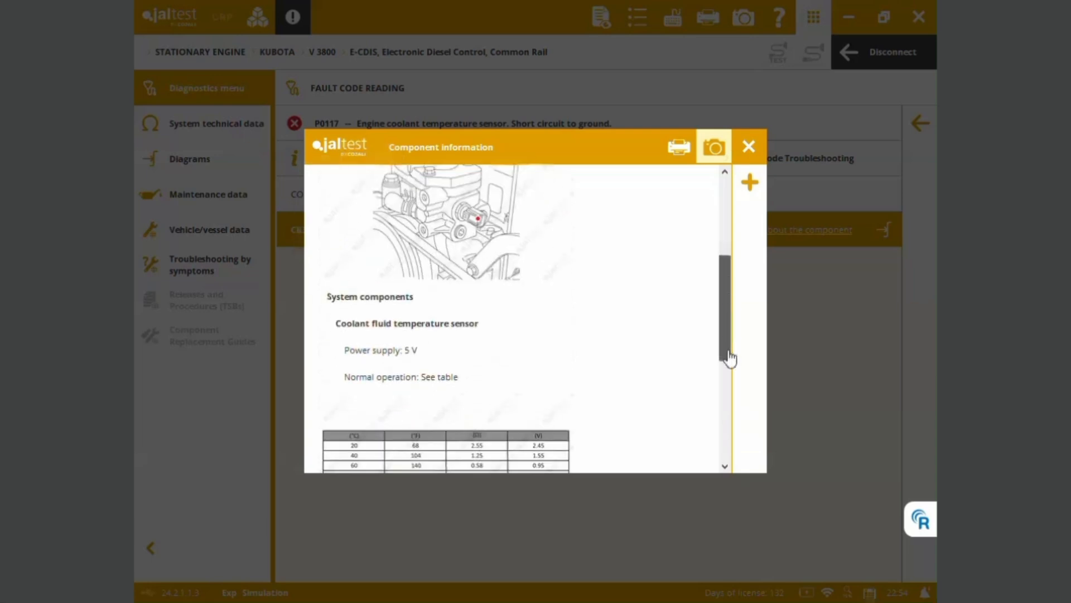
pyautogui.scroll(-3)
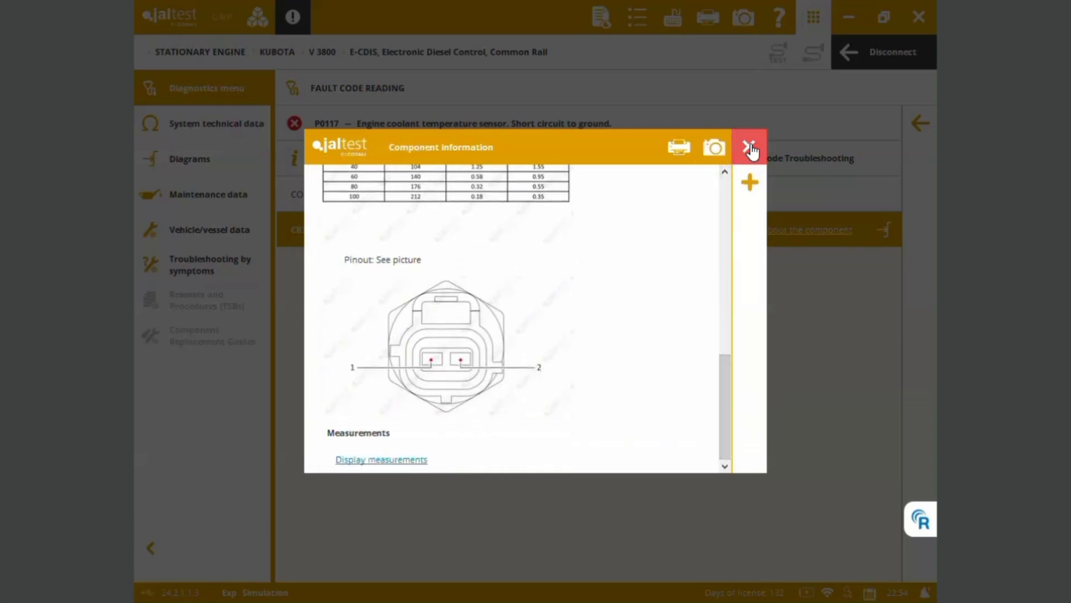
# Close the CB39 sensor sheet, returning to P0117's related components
pyautogui.click(750, 146)
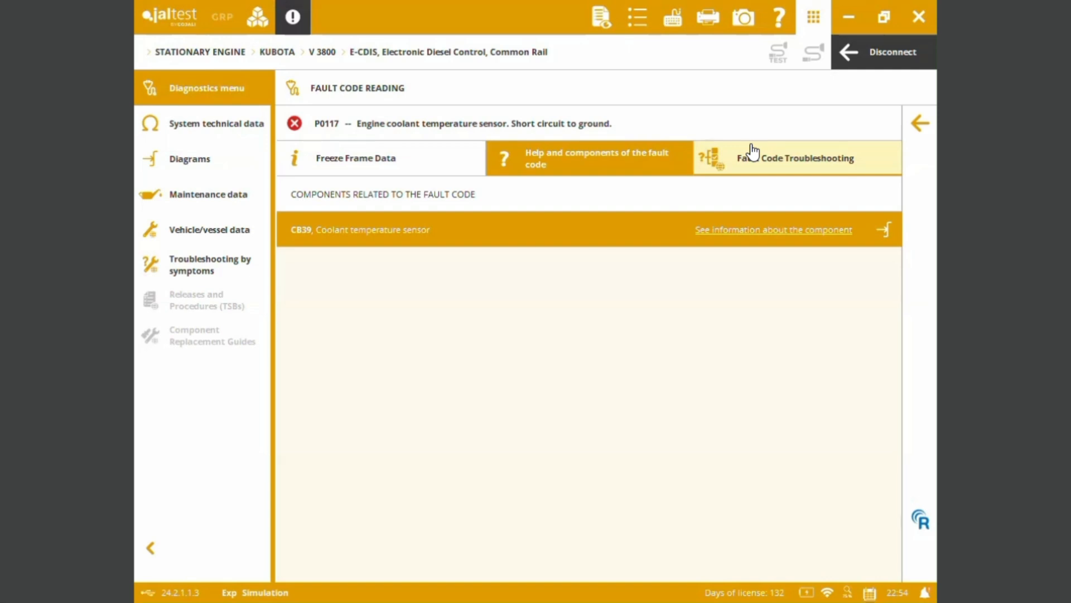
pyautogui.moveTo(830, 204)
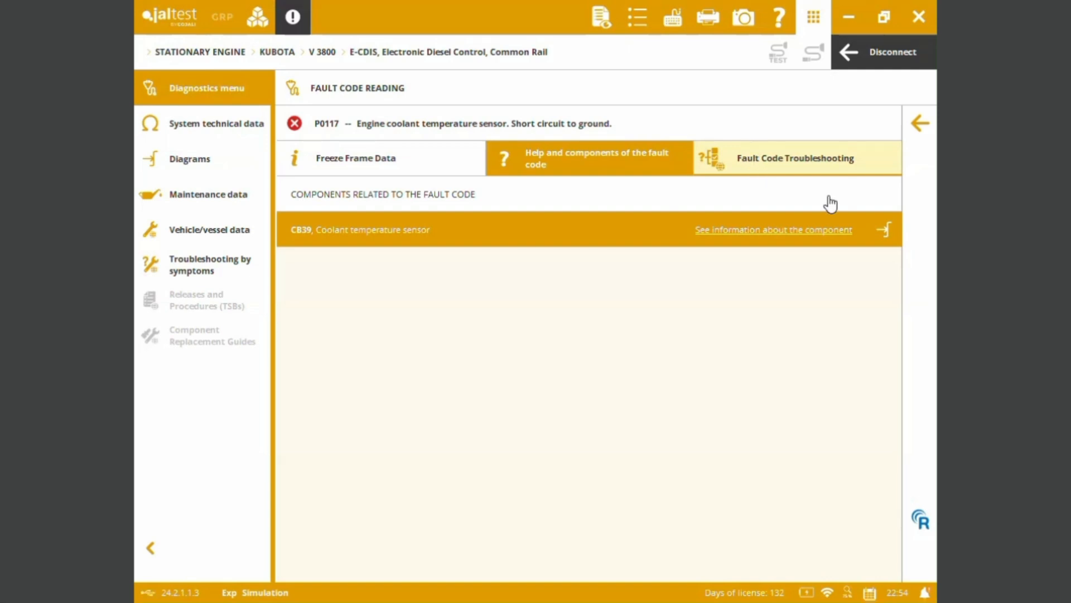
pyautogui.moveTo(885, 231)
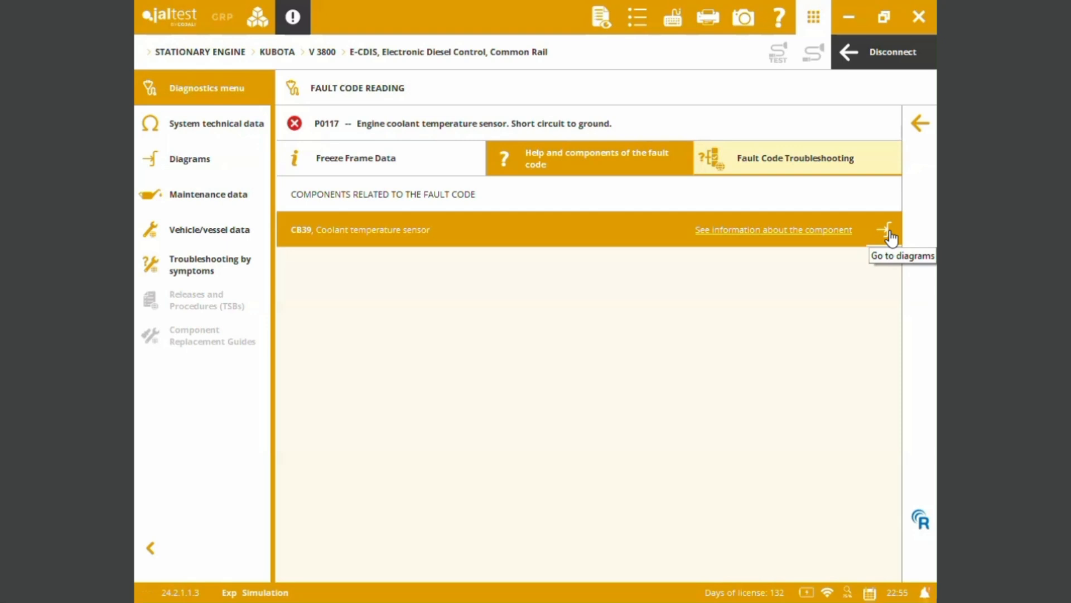
# Display the wiring diagram linking coolant sensor CB39 to engine control unit CA1
pyautogui.click(887, 230)
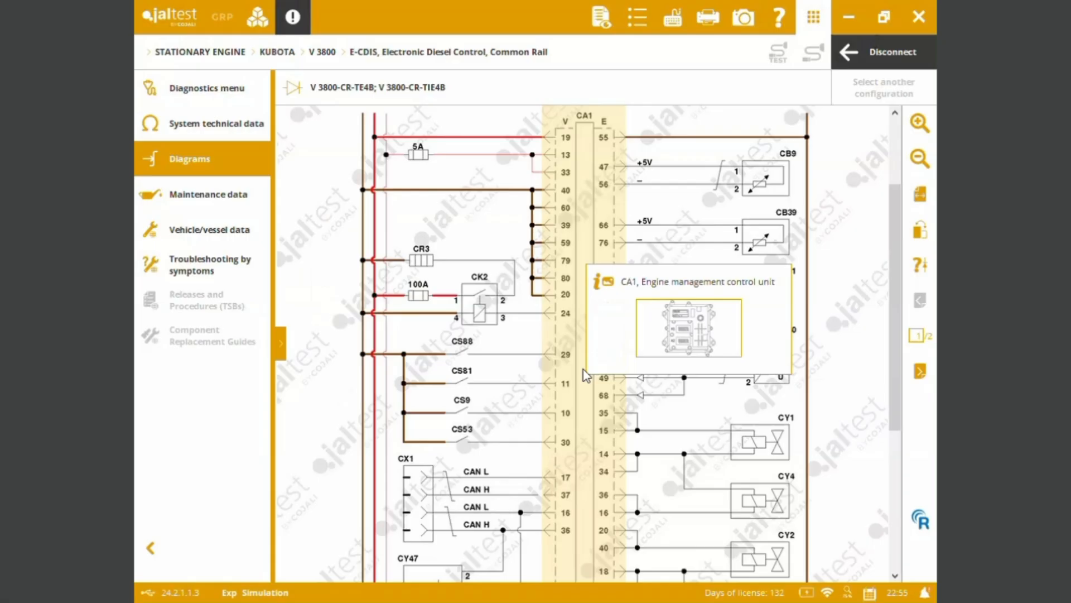
# Review the CA1 engine management control unit's component sheet and pinouts from the diagram
pyautogui.click(687, 328)
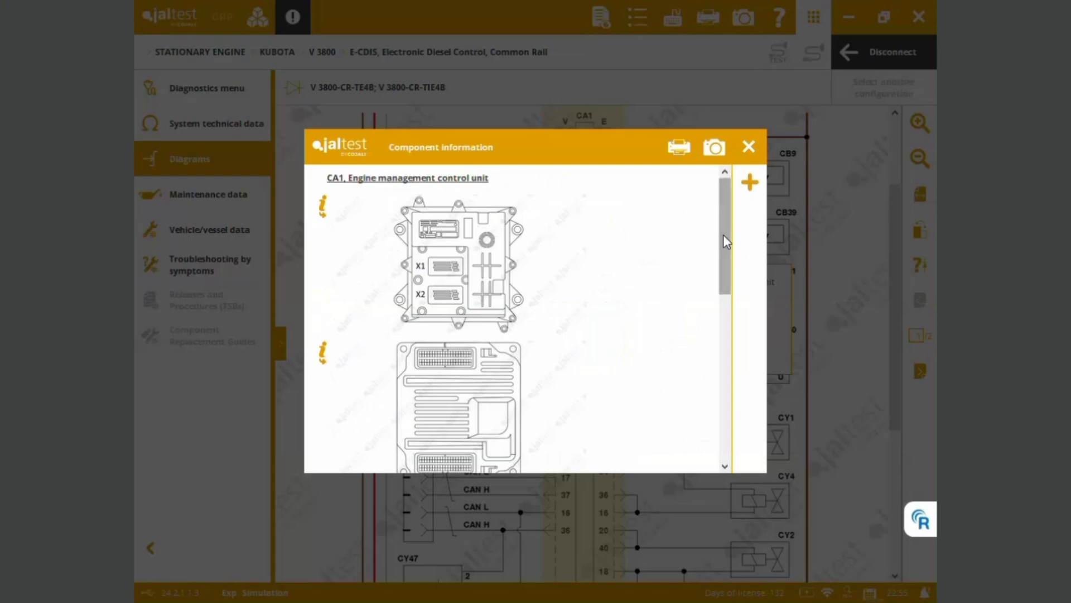
pyautogui.scroll(-3)
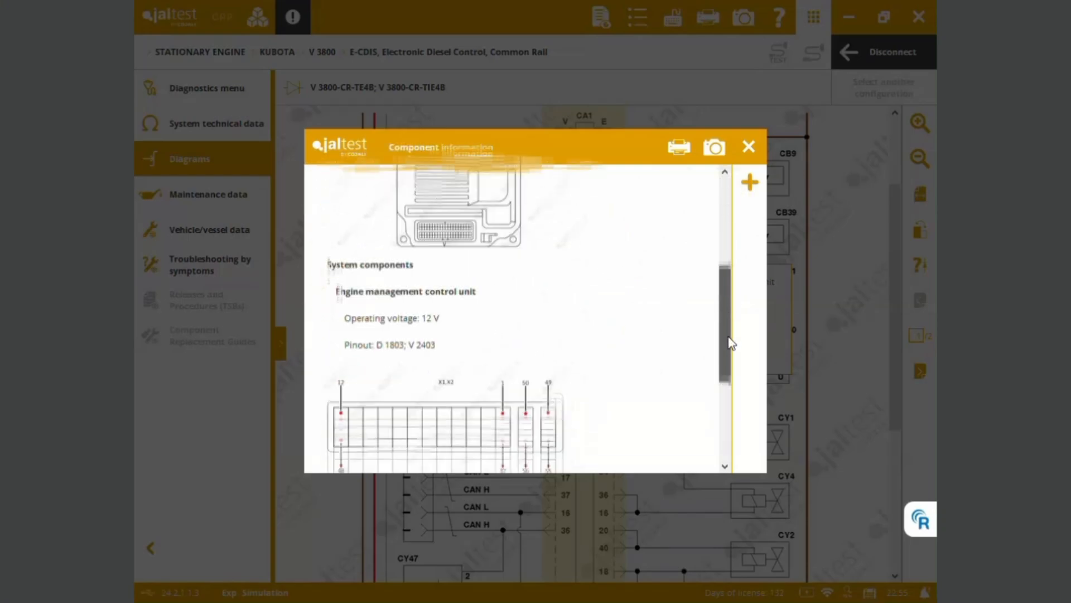
pyautogui.scroll(-3)
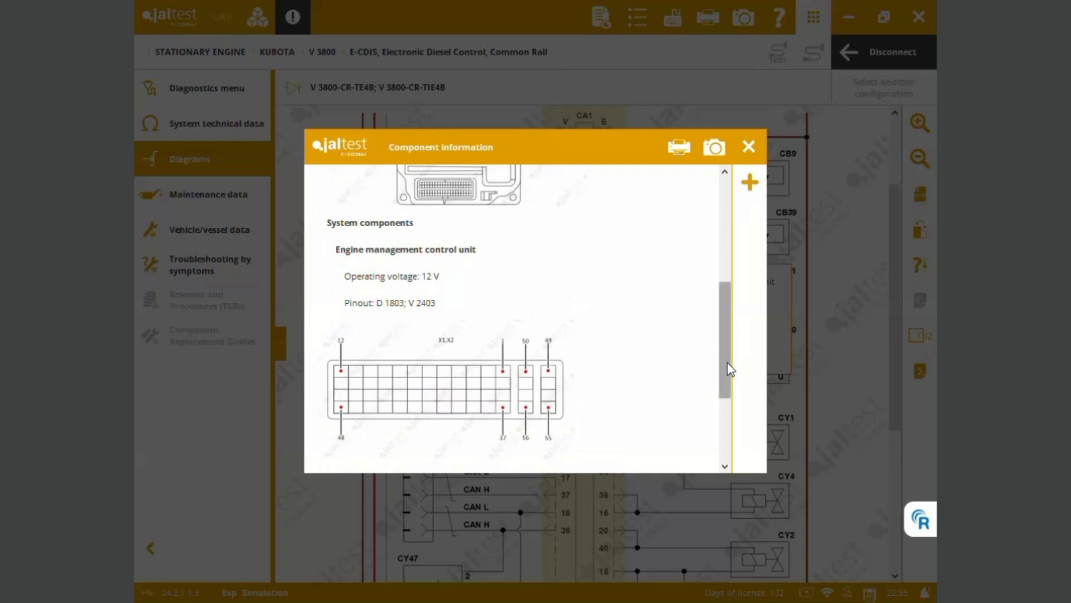
pyautogui.scroll(-3)
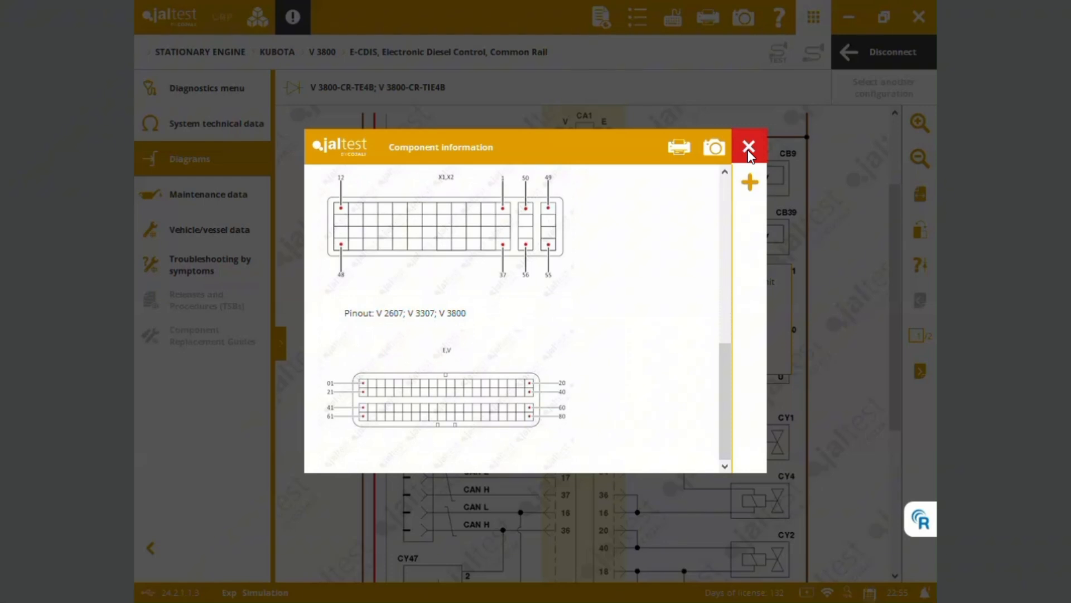
pyautogui.click(749, 146)
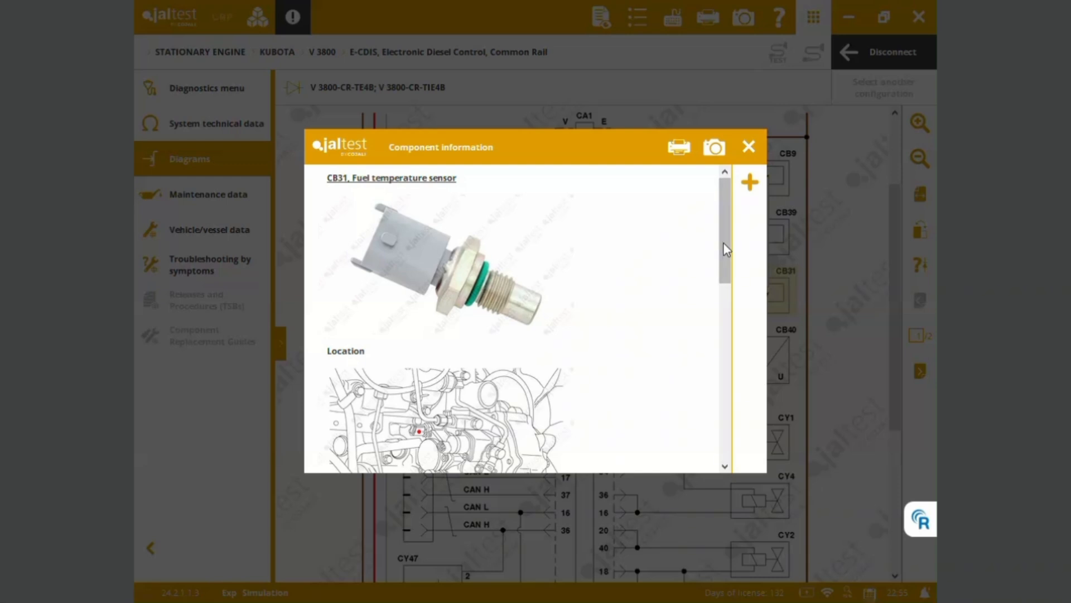
# Scroll through the CB31 fuel temperature sensor sheet to its resistance table
pyautogui.scroll(-3)
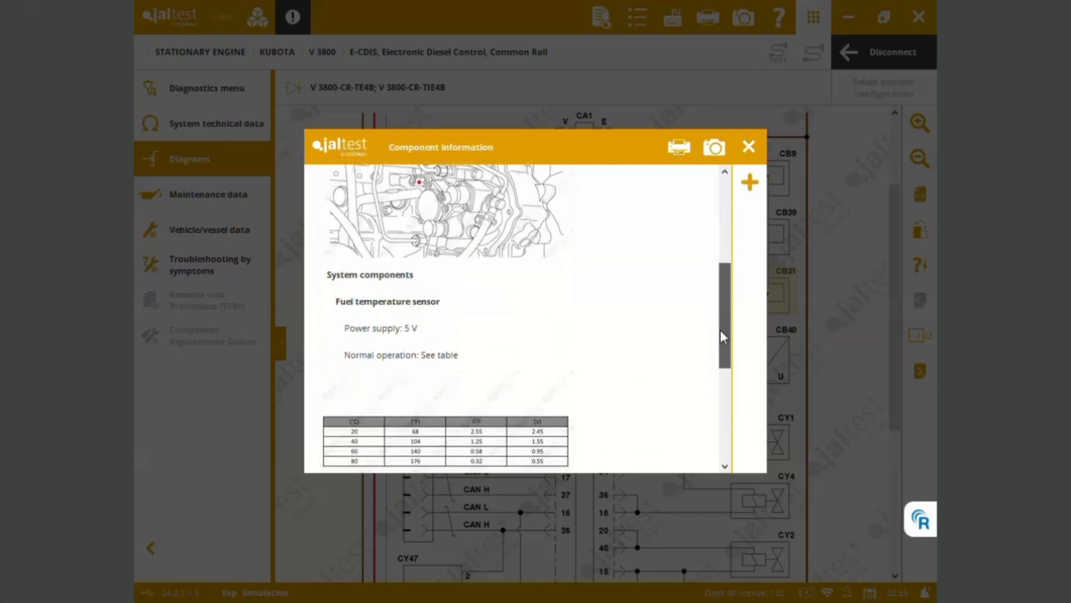
pyautogui.scroll(-3)
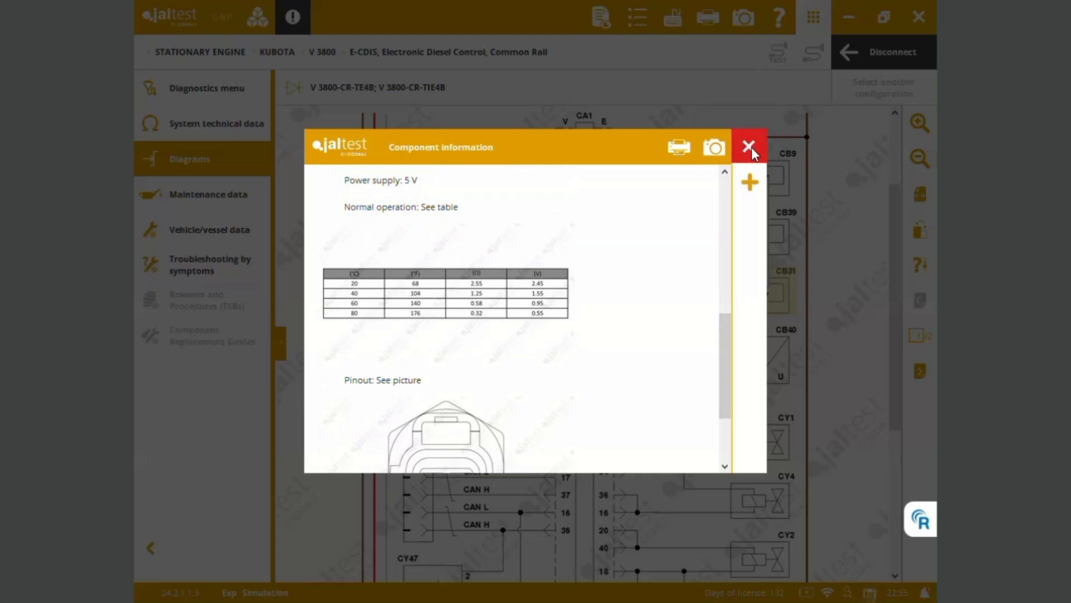
# Close the CB31 sheet and load the CB74 exhaust gas temperature sensor from System technical data
pyautogui.click(748, 147)
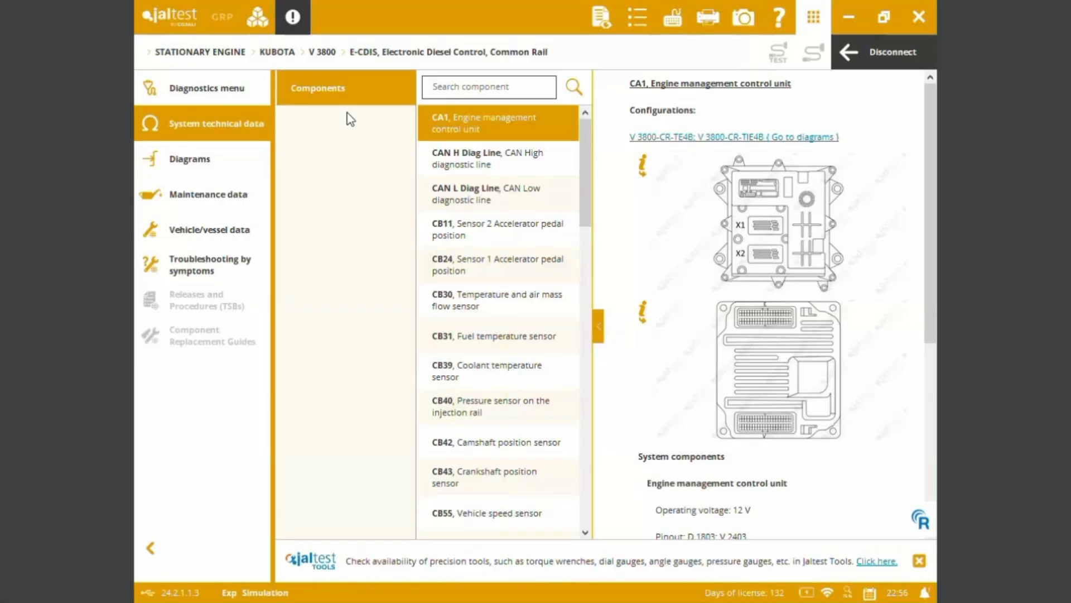
pyautogui.scroll(-3)
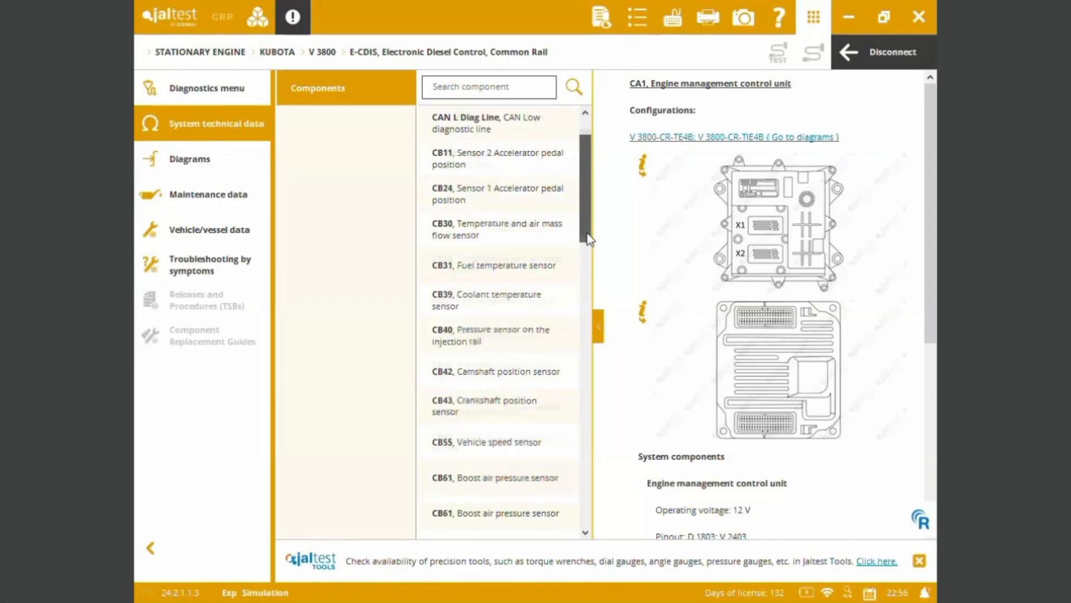
pyautogui.scroll(-3)
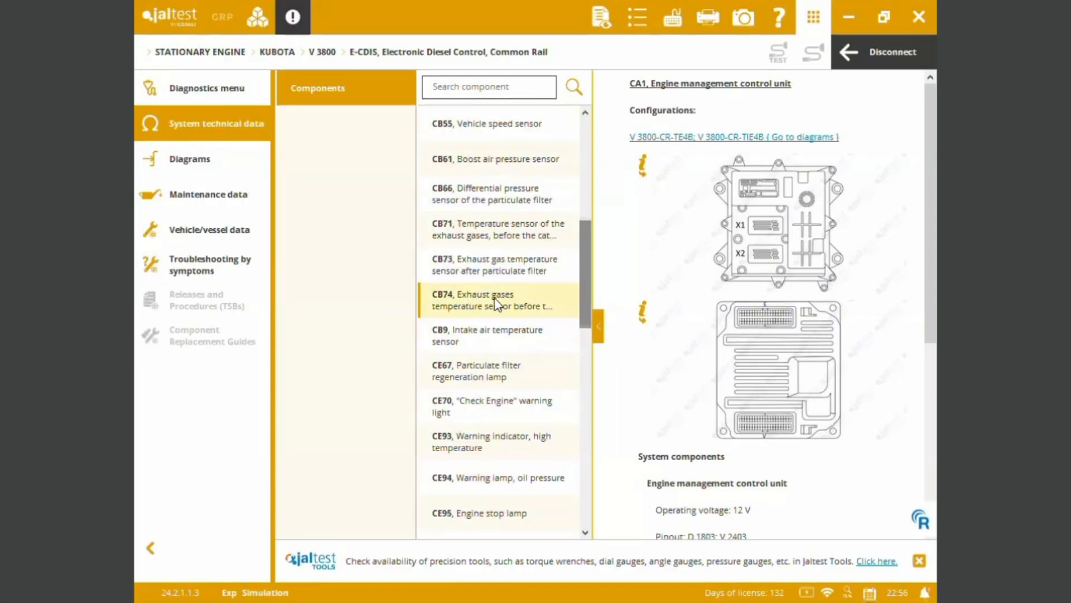
pyautogui.click(493, 299)
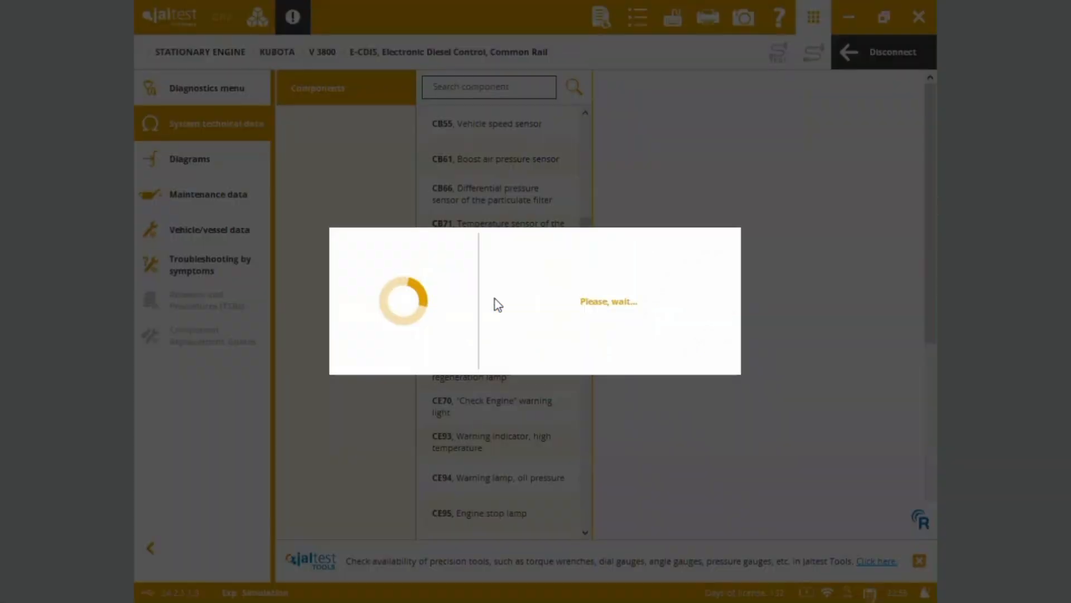
# Show Maintenance data for the 3.8 75 (V3800-CR-TE4B) Final Tier 4 engine type
pyautogui.click(498, 299)
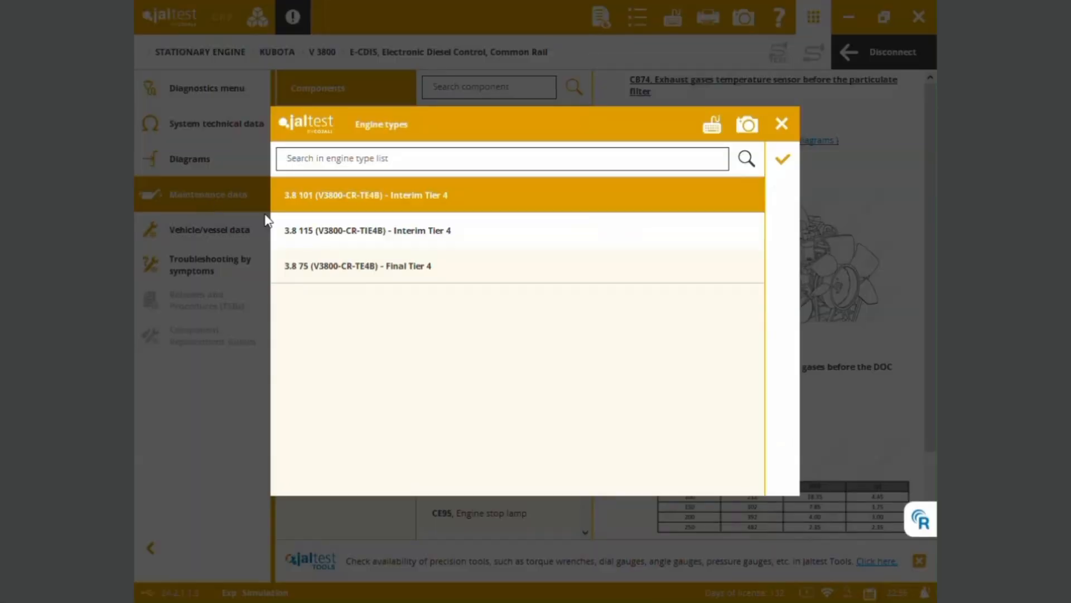
pyautogui.moveTo(519, 235)
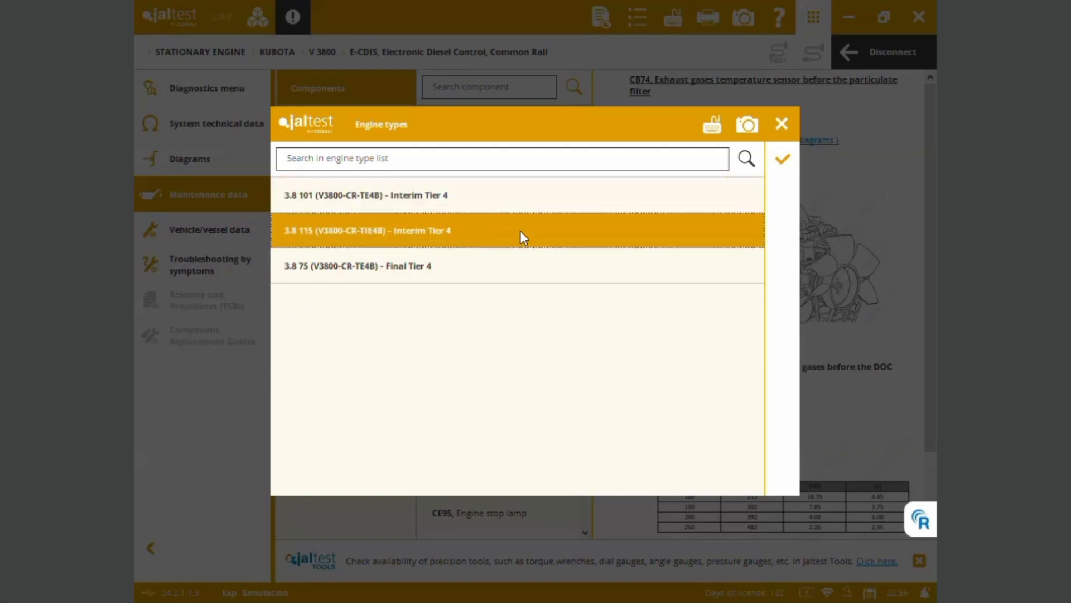
pyautogui.moveTo(516, 266)
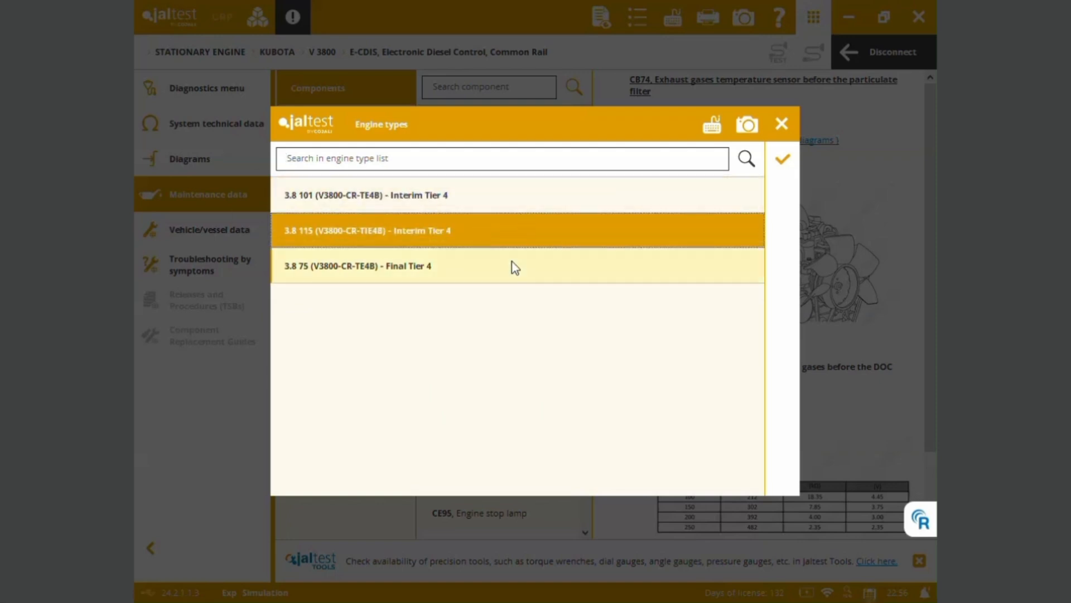
pyautogui.click(516, 266)
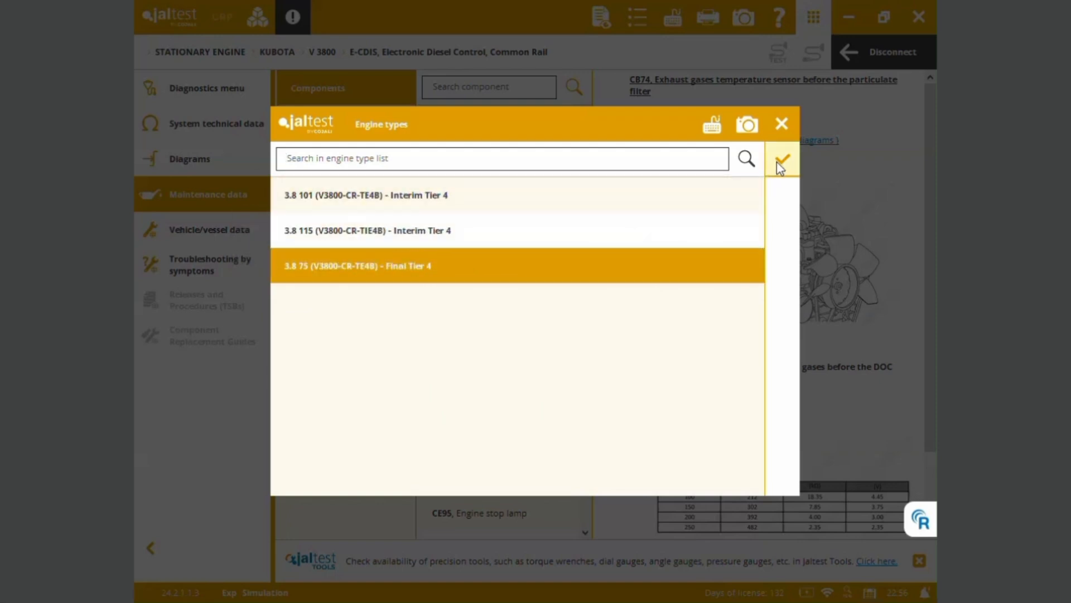
pyautogui.click(781, 157)
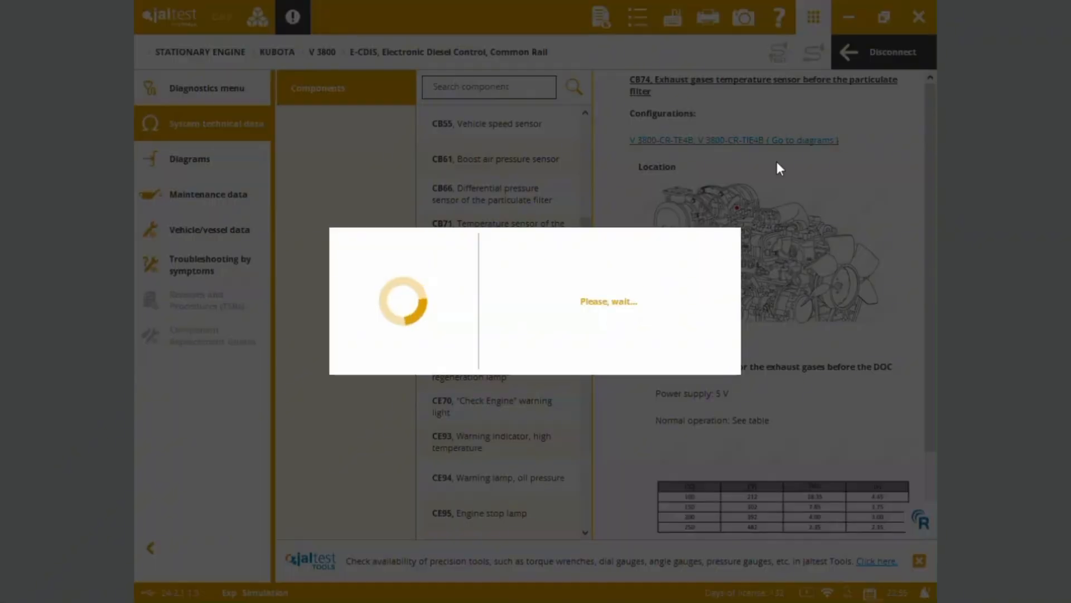
# Expand the General service intervals group, then collapse it again
pyautogui.click(208, 195)
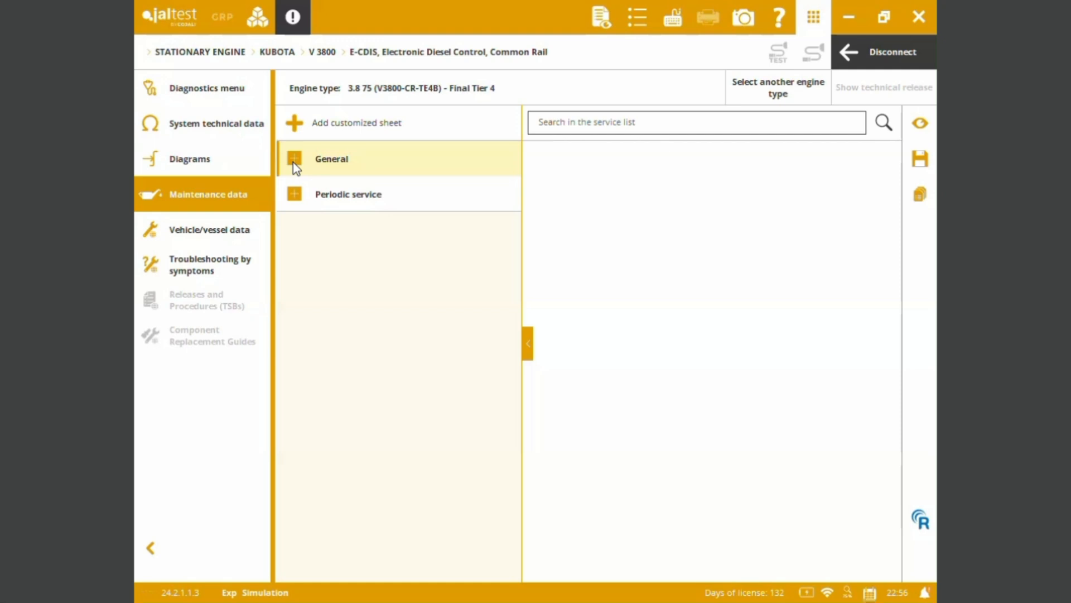
pyautogui.click(293, 159)
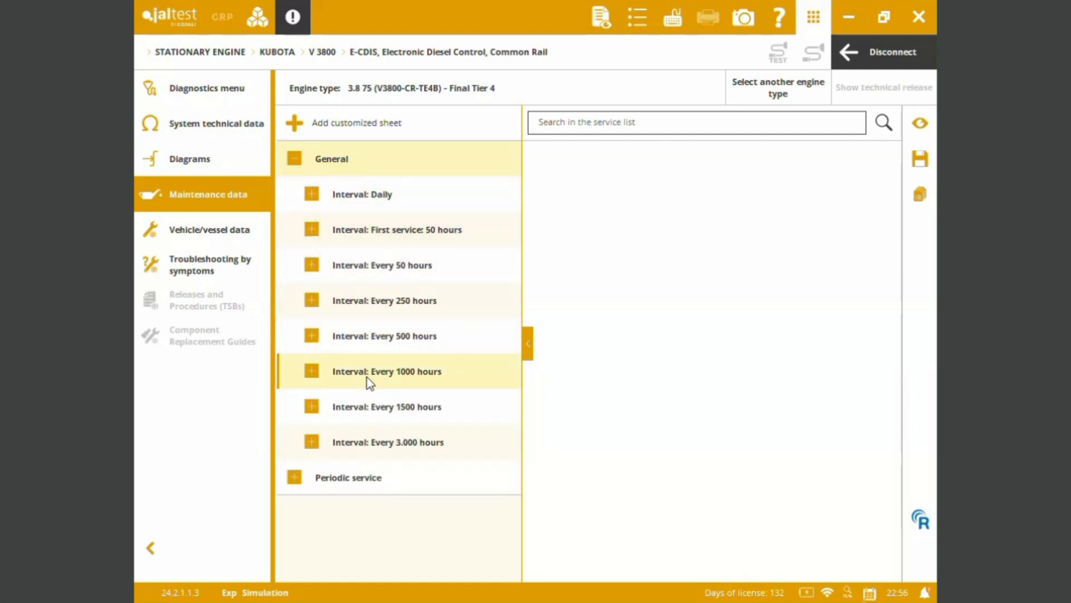
pyautogui.click(294, 158)
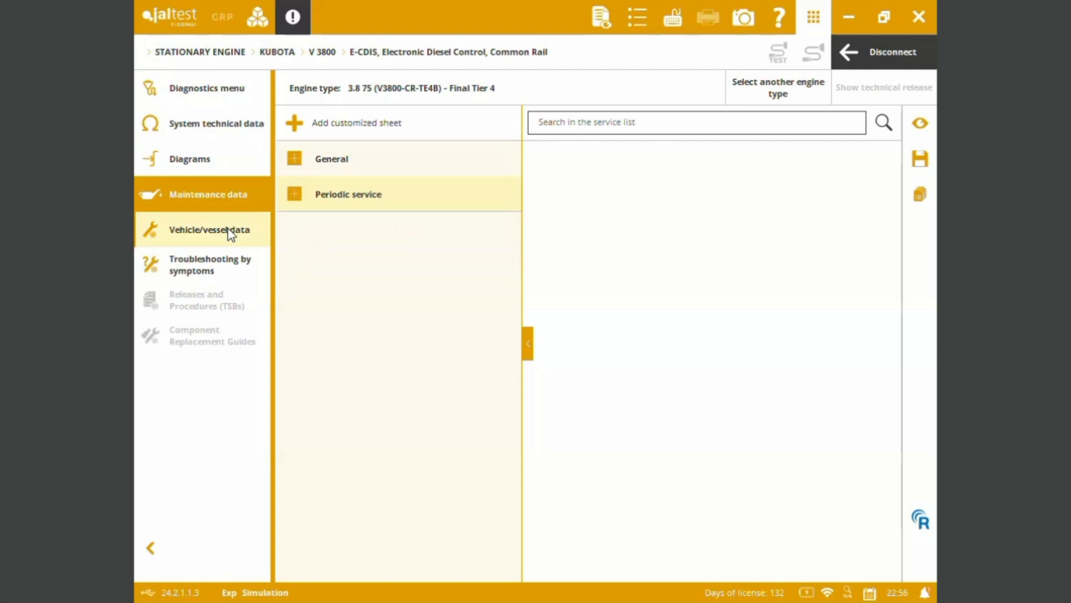
# Browse Technical data through distribution phasing, accessory belts and the fuel system
pyautogui.click(209, 229)
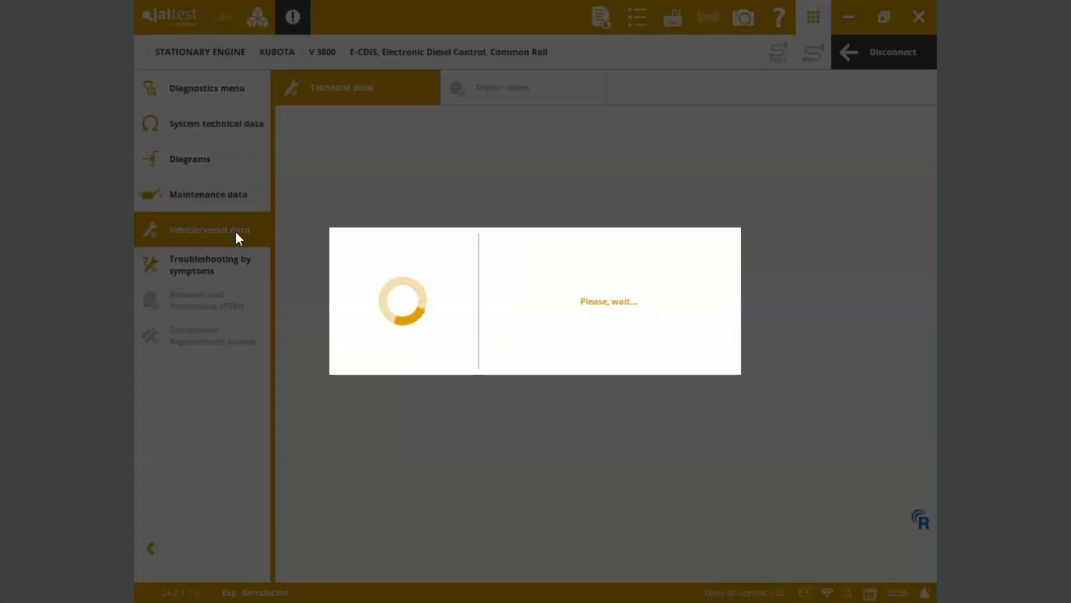
pyautogui.moveTo(372, 250)
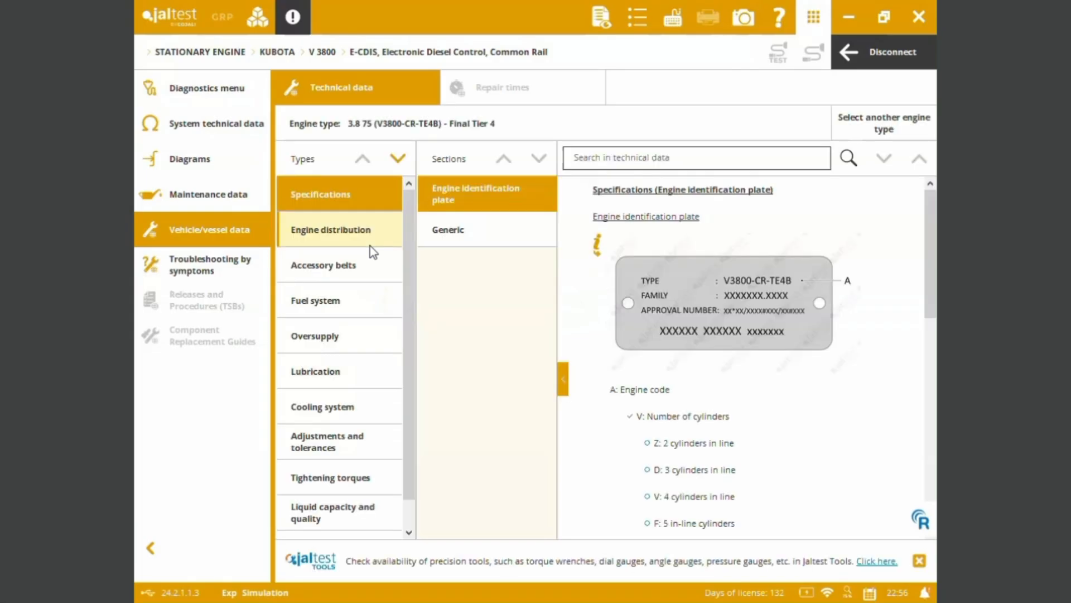
pyautogui.moveTo(351, 235)
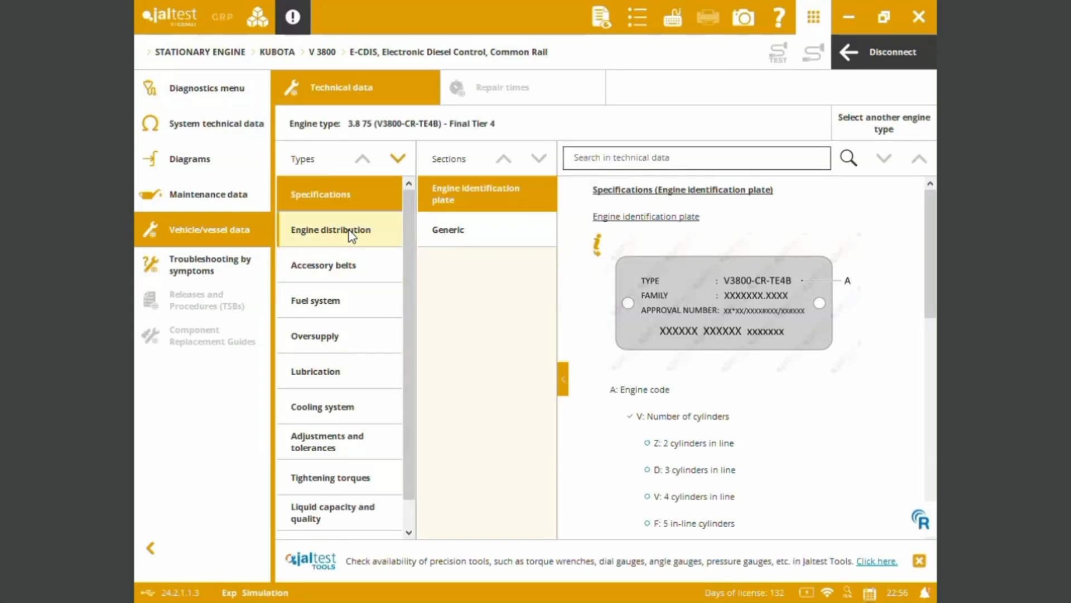
pyautogui.click(331, 229)
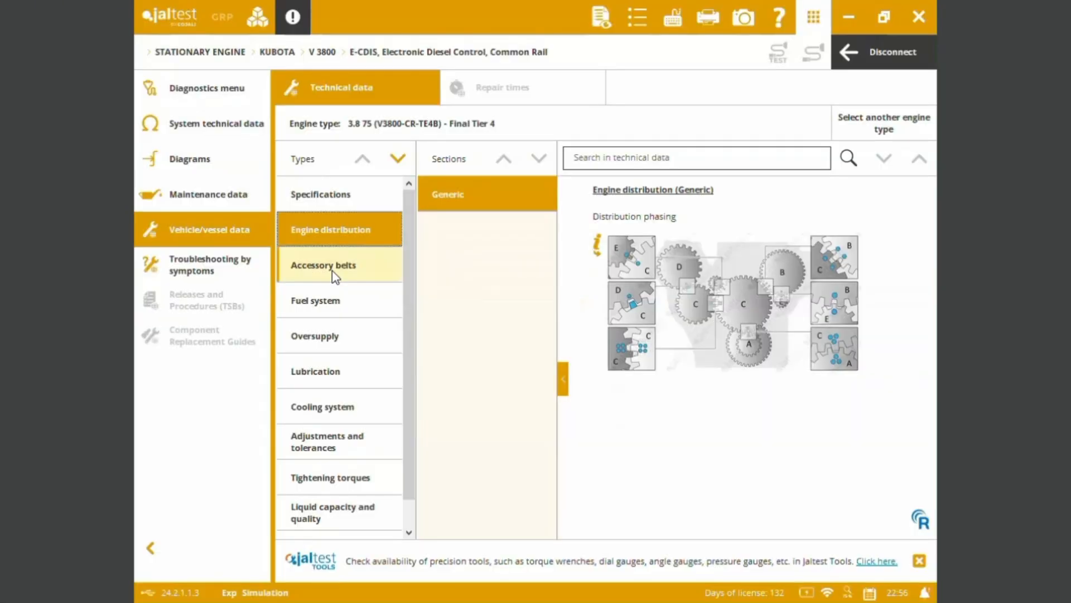
pyautogui.click(324, 265)
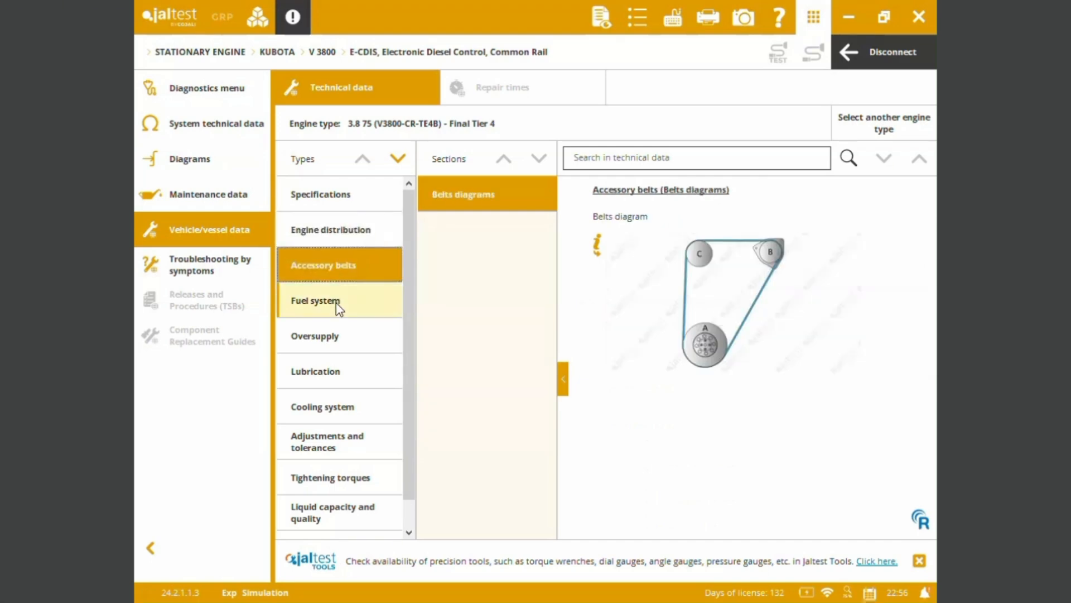
pyautogui.click(315, 300)
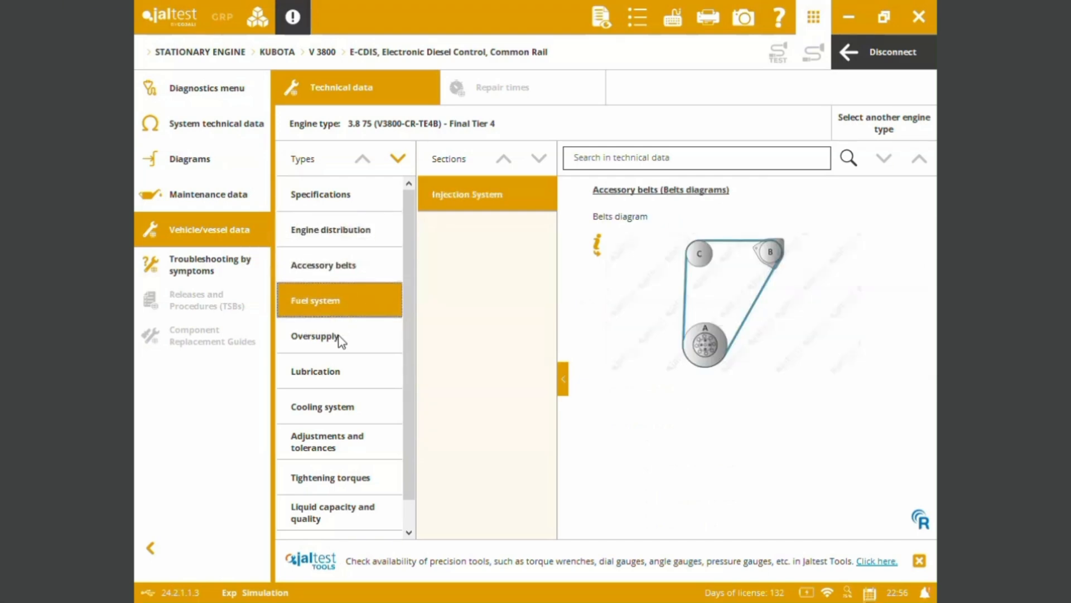
# Review oversupply, lubrication and cooling system specifications, then head to troubleshooting by symptoms
pyautogui.click(316, 336)
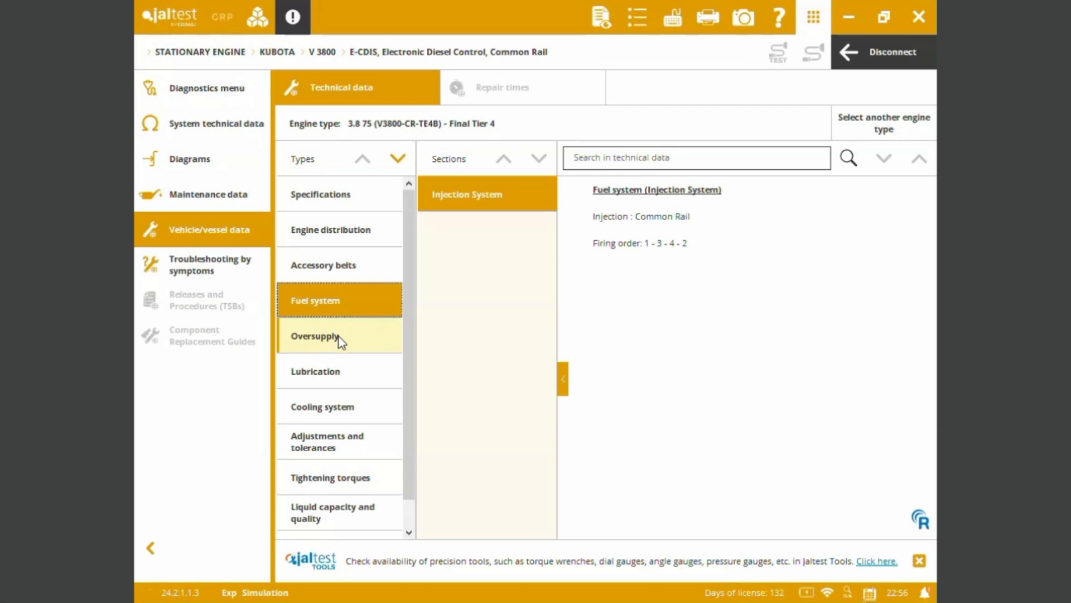
pyautogui.click(315, 370)
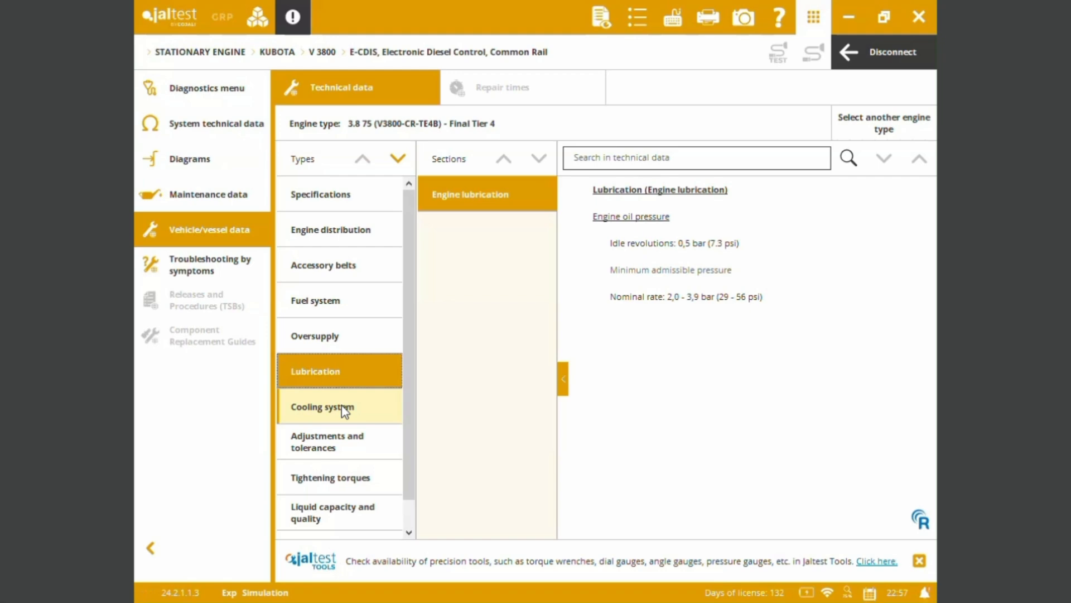
pyautogui.click(322, 407)
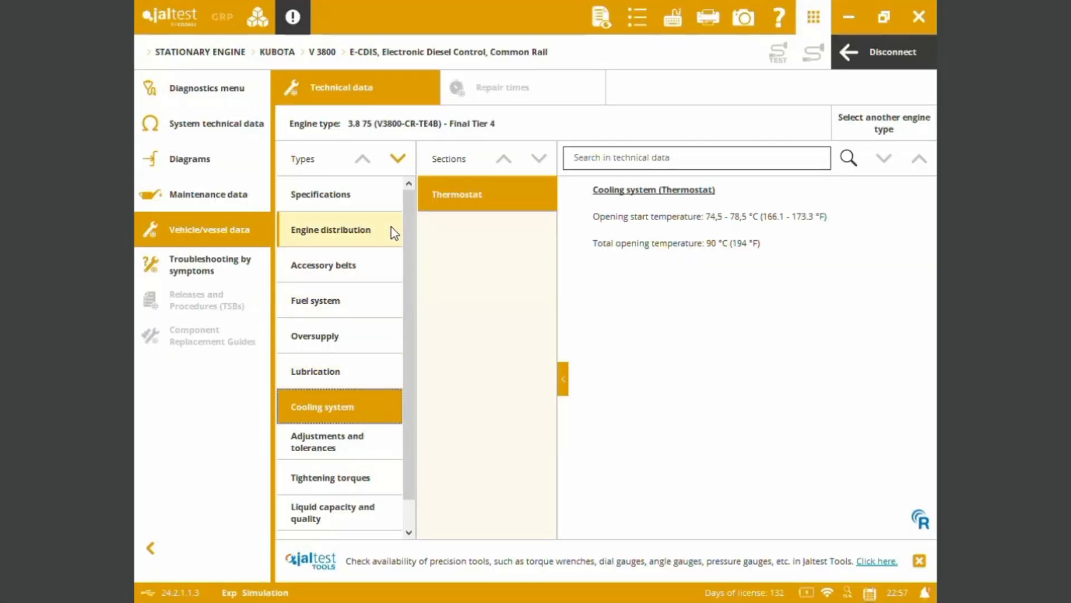
pyautogui.click(210, 265)
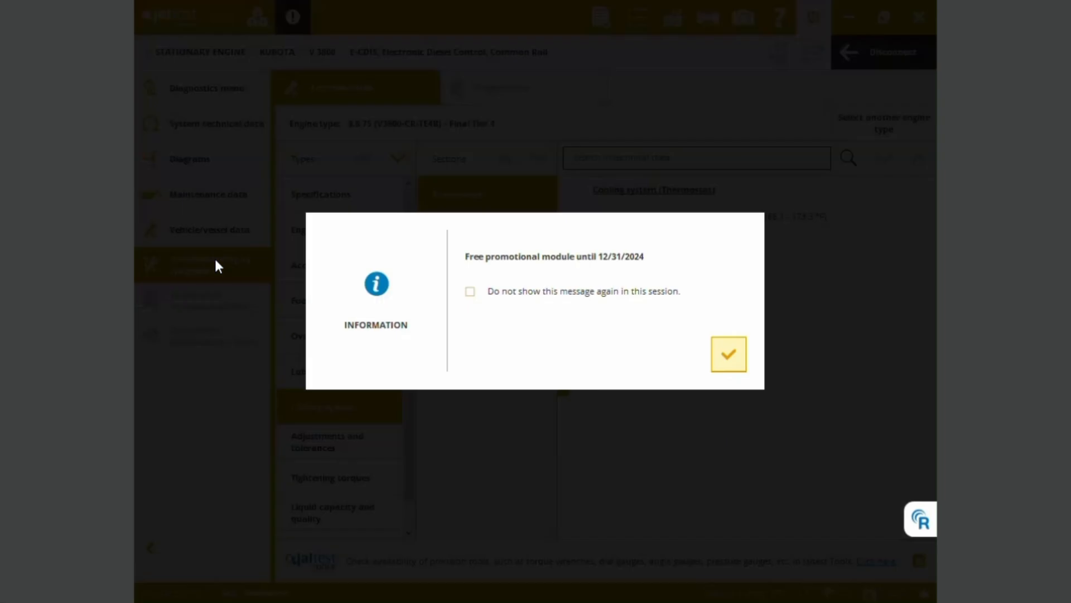
# Acknowledge and close the free promotional module notice
pyautogui.click(729, 354)
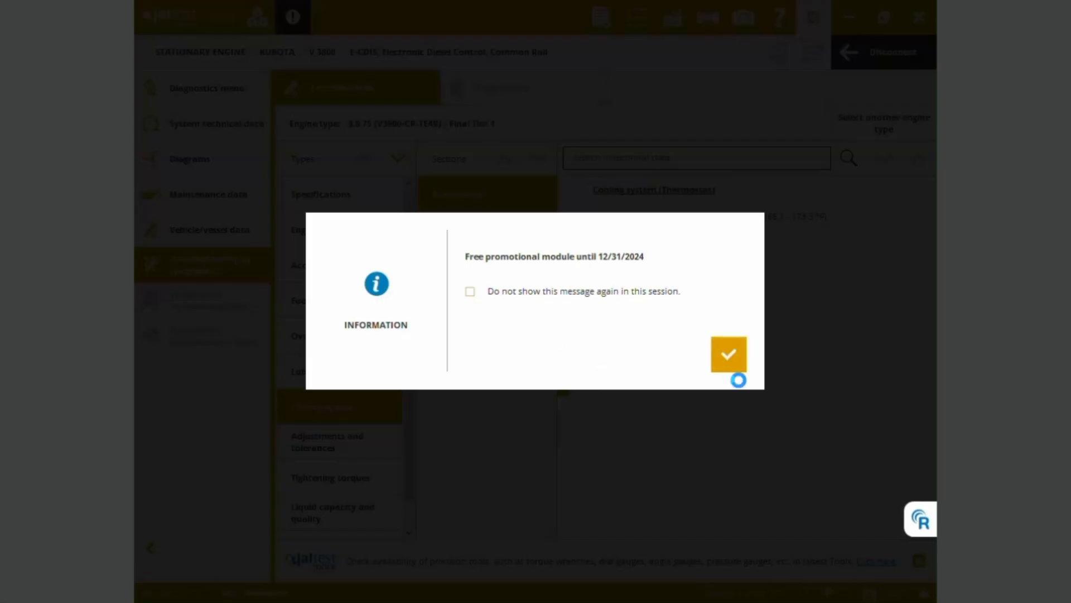
pyautogui.click(729, 354)
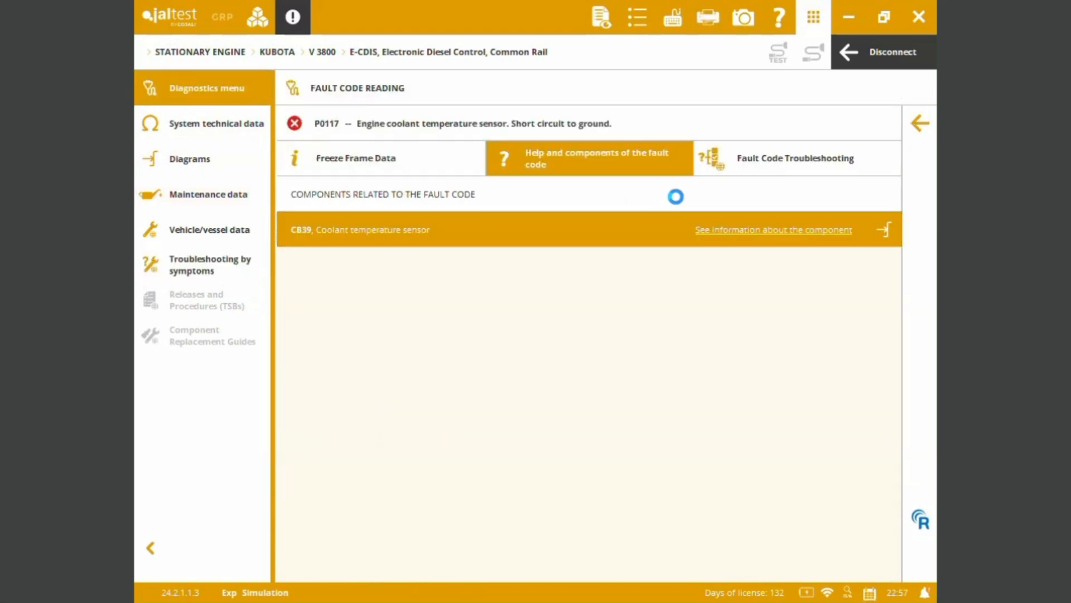
# View the E-CDIS ECU system data, all reading DEMO_MODE, and return to the action menu
pyautogui.click(920, 124)
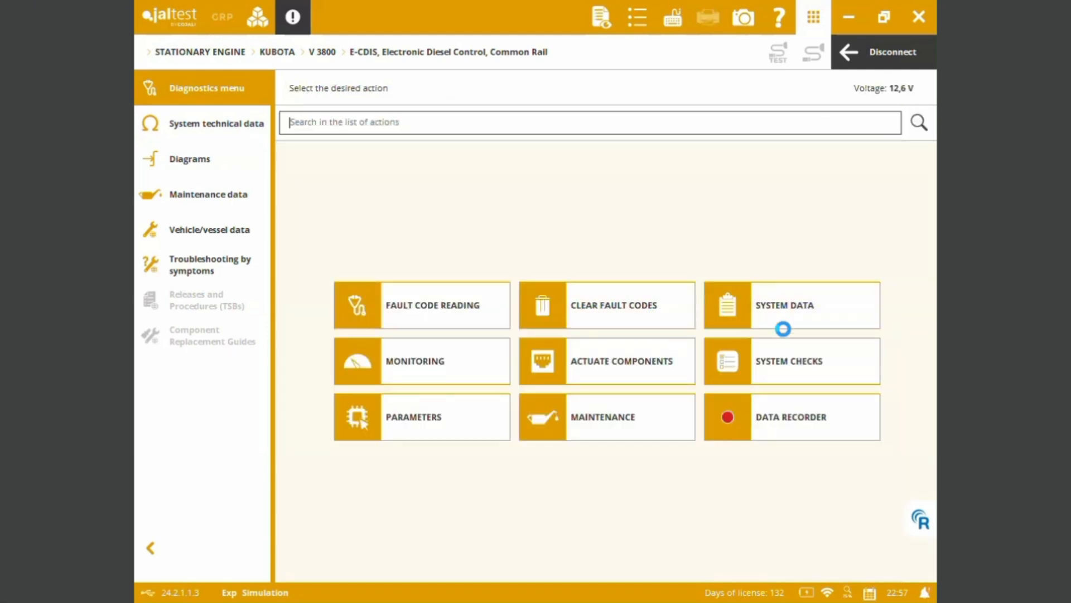
pyautogui.click(783, 305)
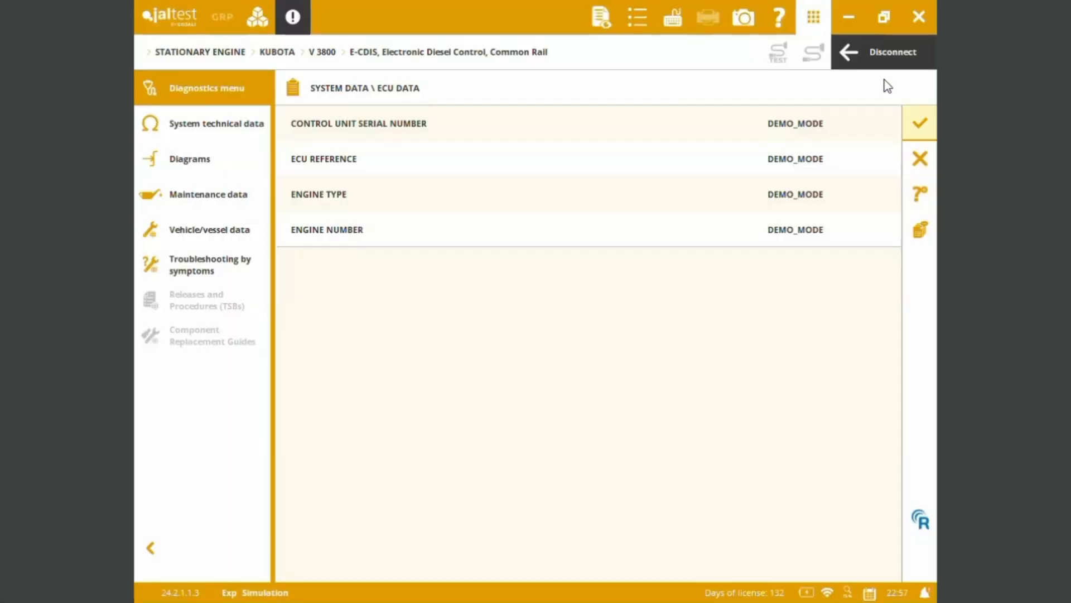
pyautogui.moveTo(929, 151)
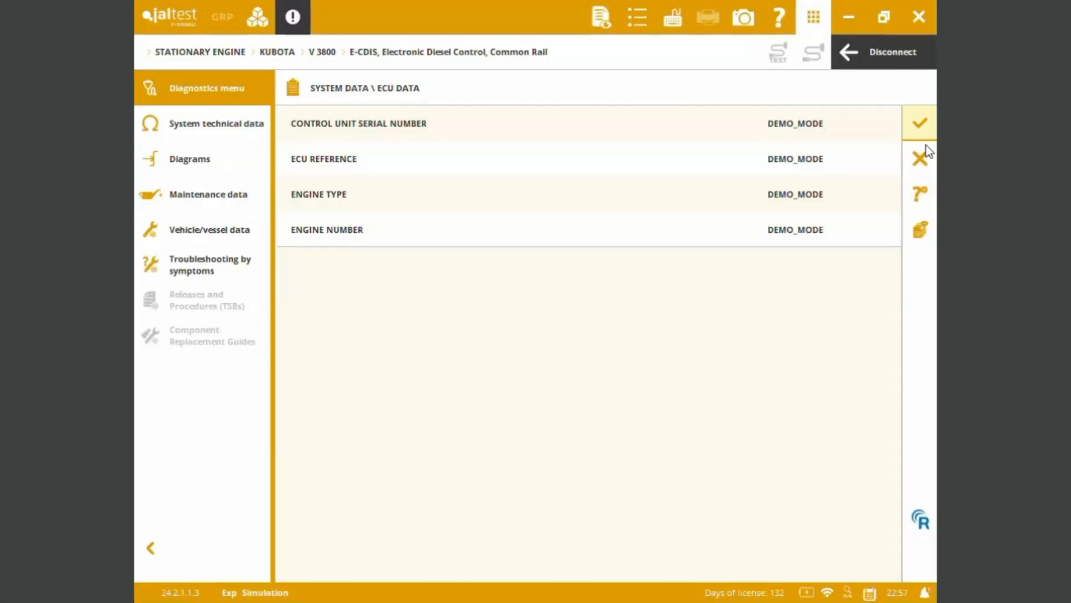
pyautogui.moveTo(919, 122)
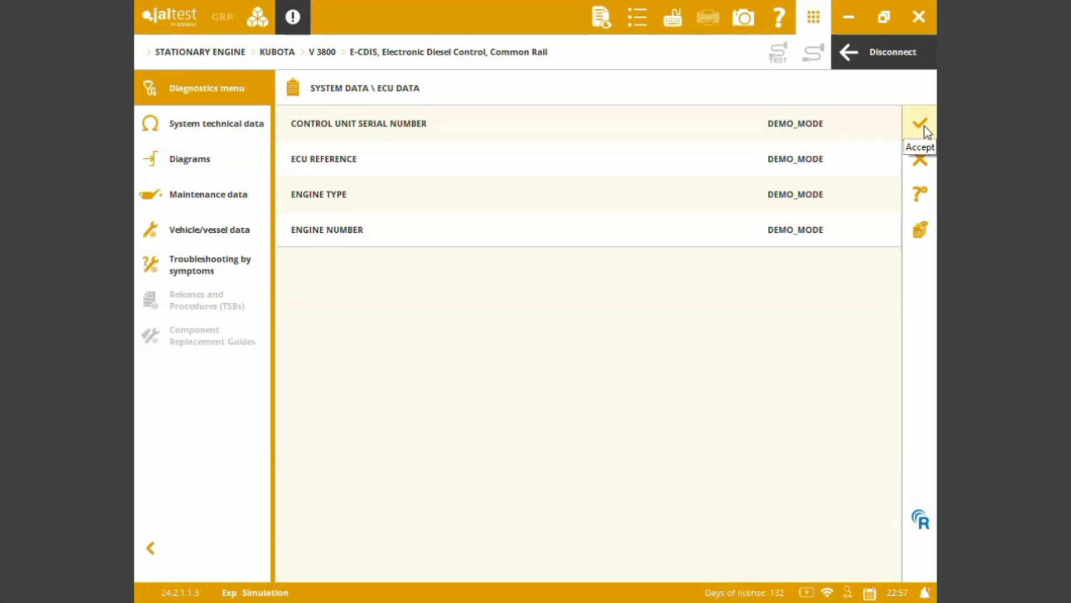
pyautogui.click(918, 124)
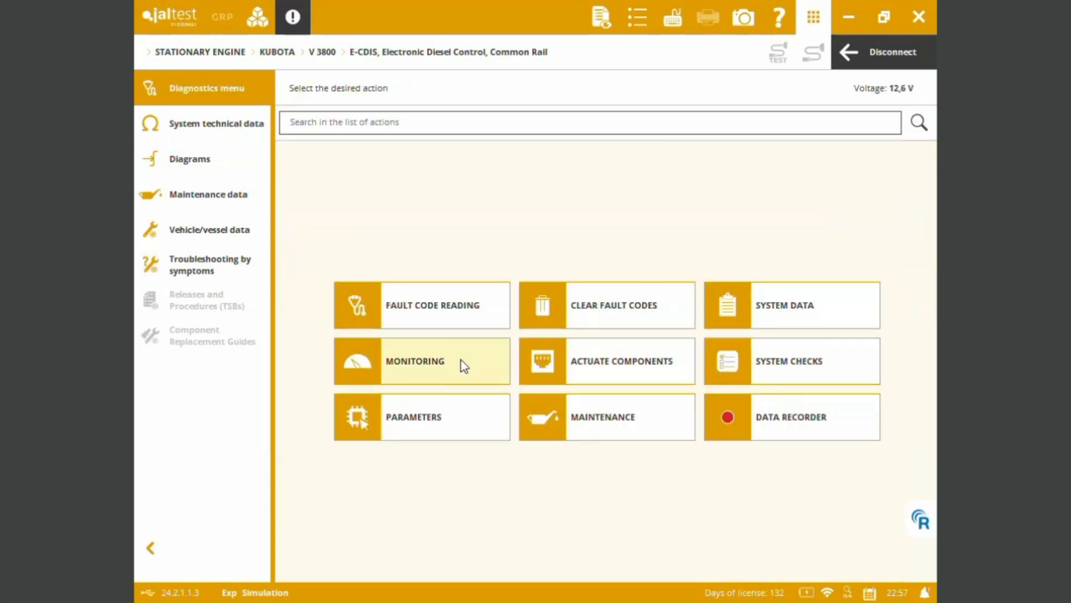
# Watch System Display Page 2: Aftertreatment system with DOC/DPF gauges, then disconnect from the engine ECU
pyautogui.click(422, 361)
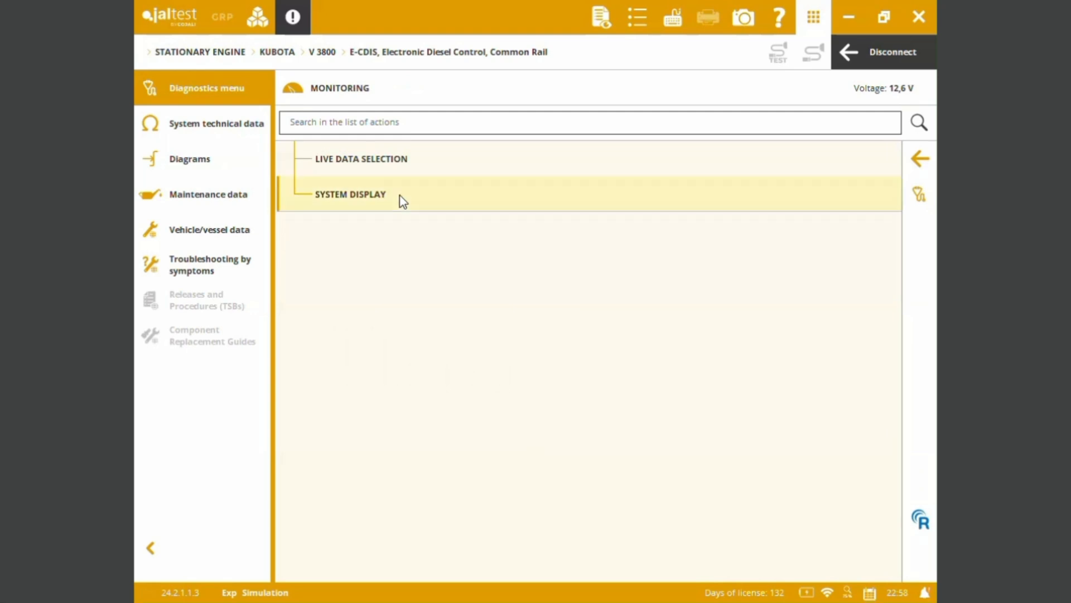
pyautogui.click(349, 194)
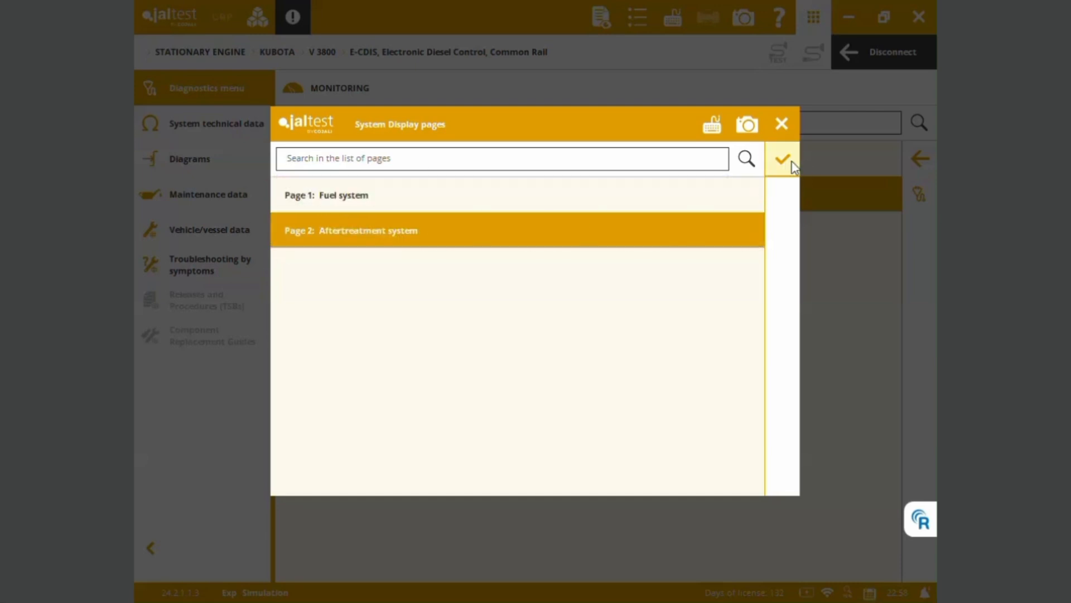
pyautogui.click(782, 157)
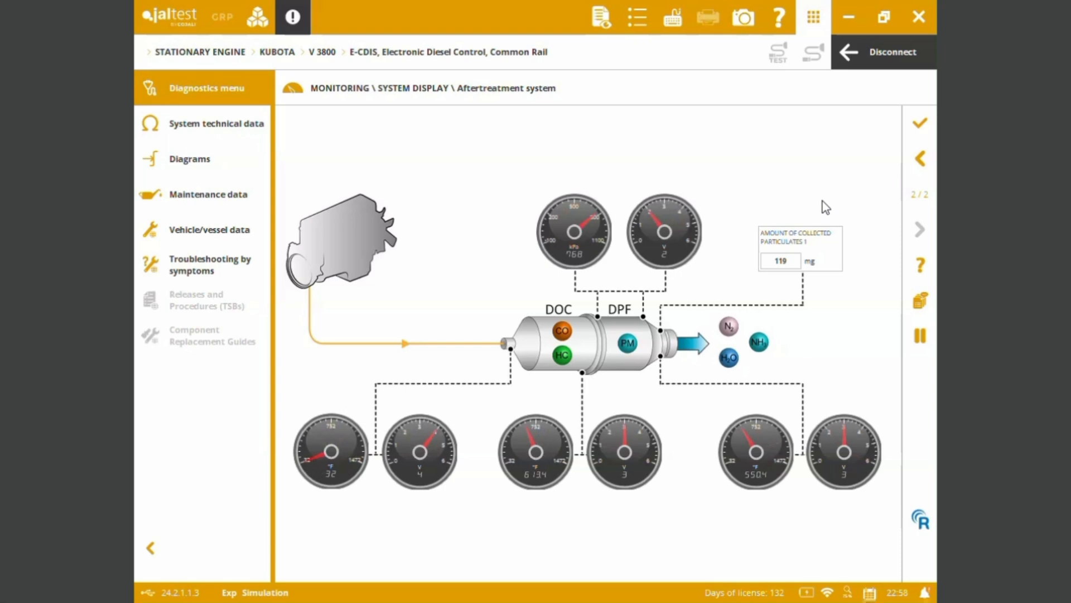
pyautogui.click(920, 157)
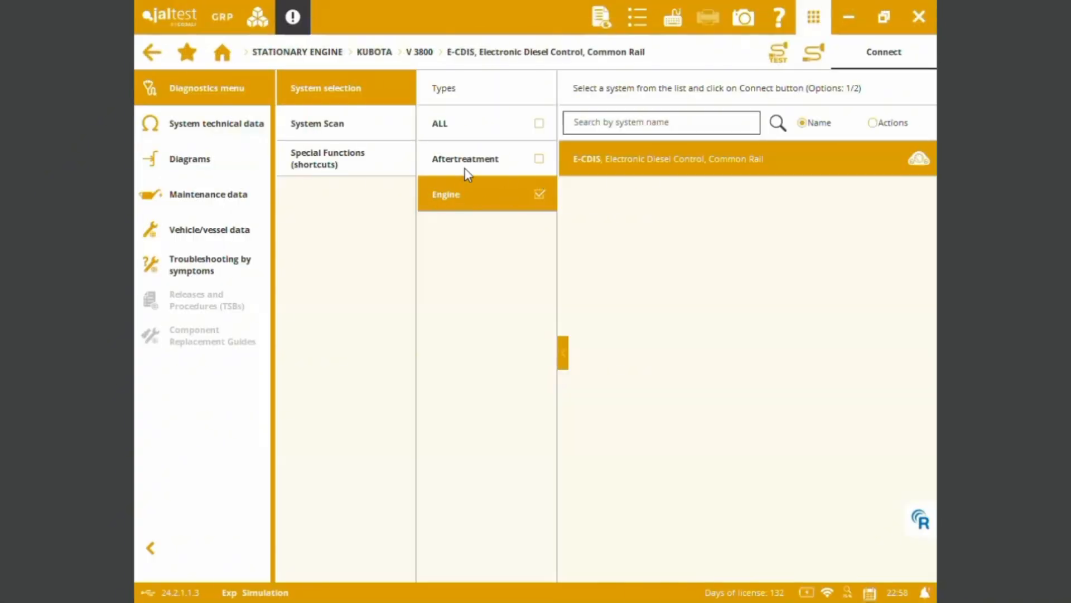
# Connect to E-CDIS as the engine with particulate filter variant and reach Monitoring
pyautogui.click(882, 51)
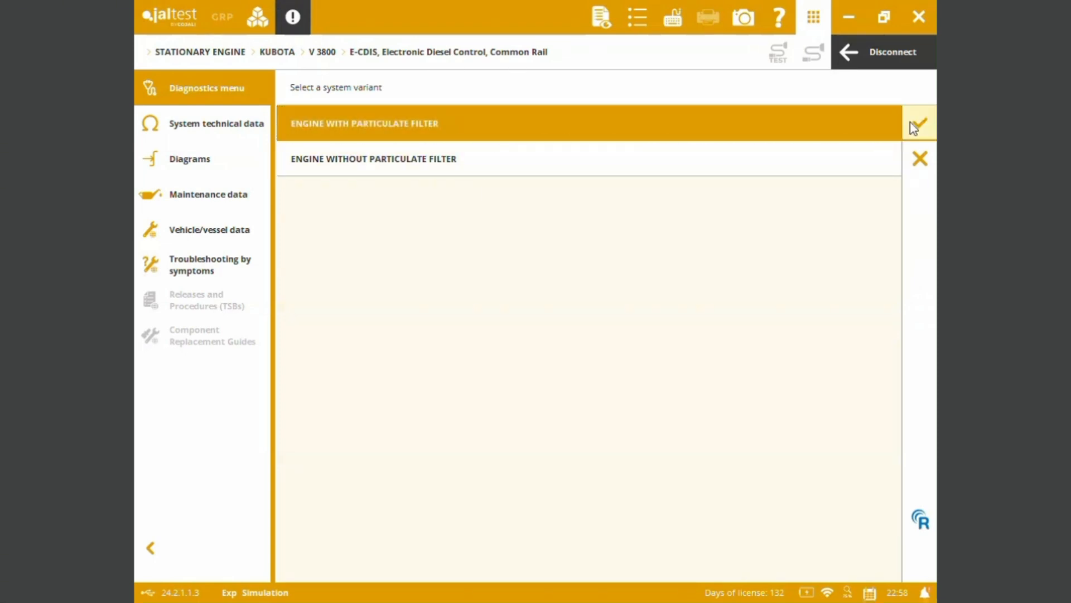
pyautogui.click(918, 123)
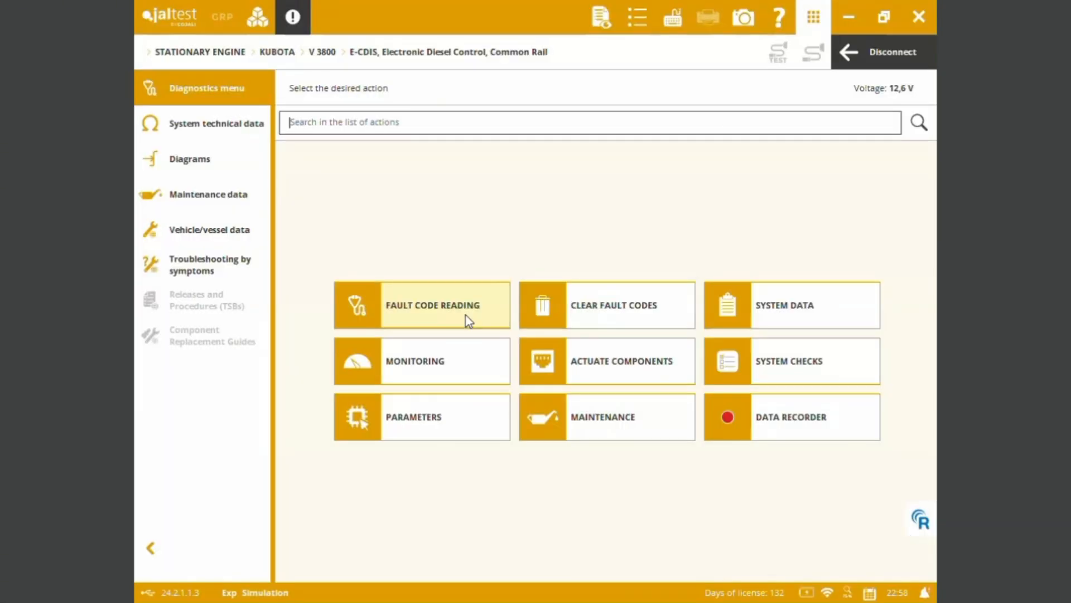
pyautogui.click(415, 360)
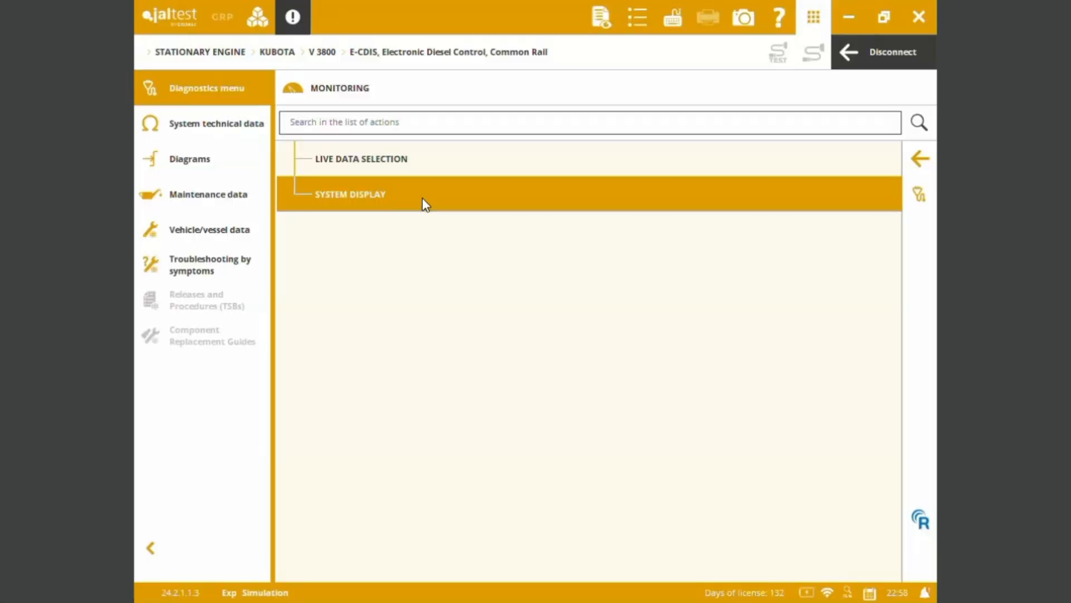
# View System Display Page 1: Fuel system with live gauges, then exit to the action menu
pyautogui.click(350, 193)
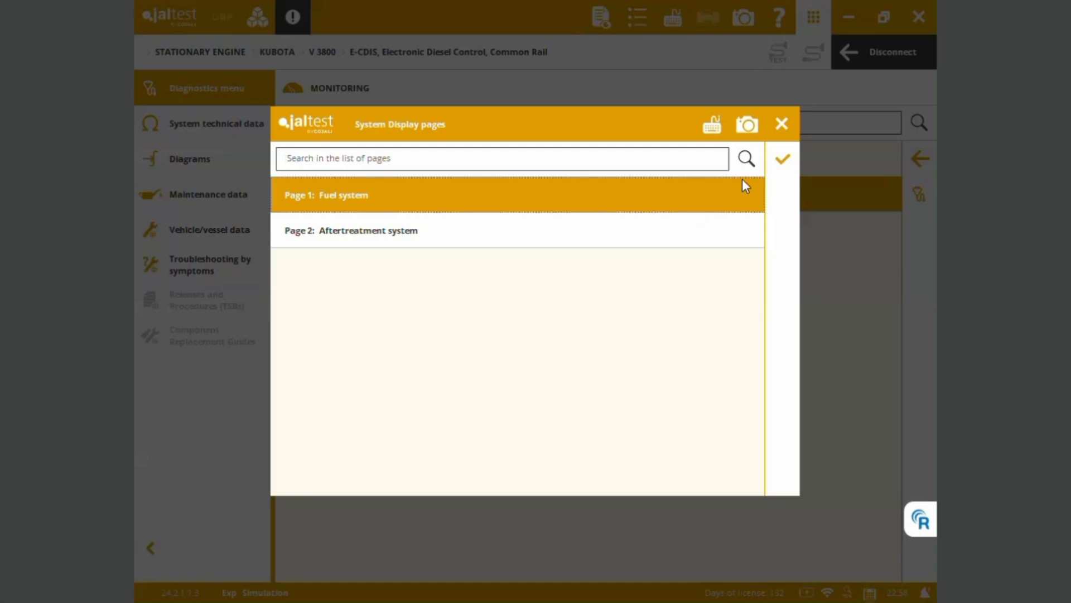
pyautogui.click(325, 194)
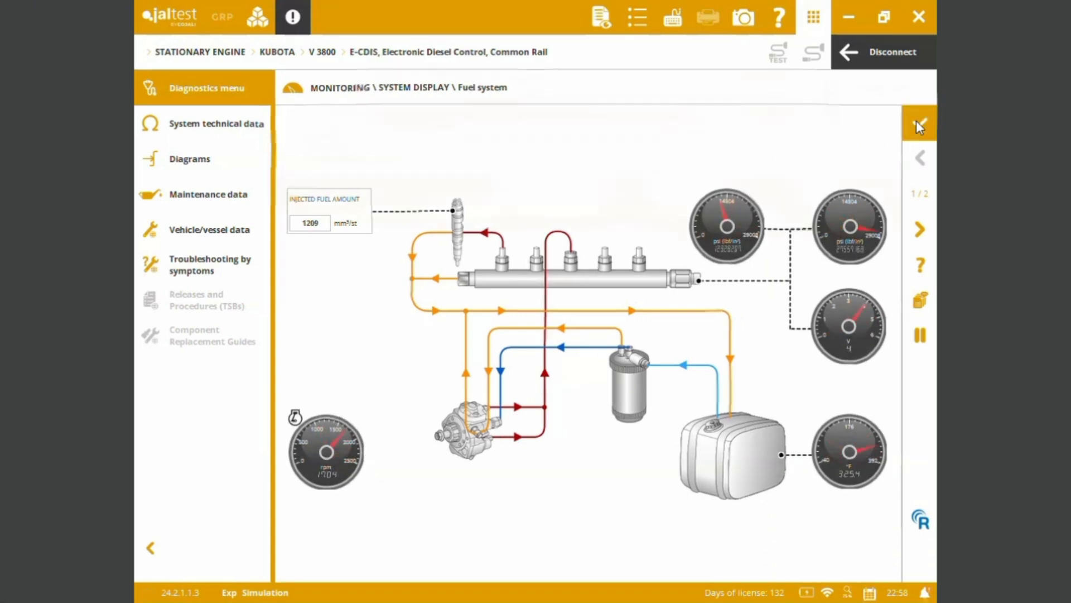
pyautogui.click(918, 122)
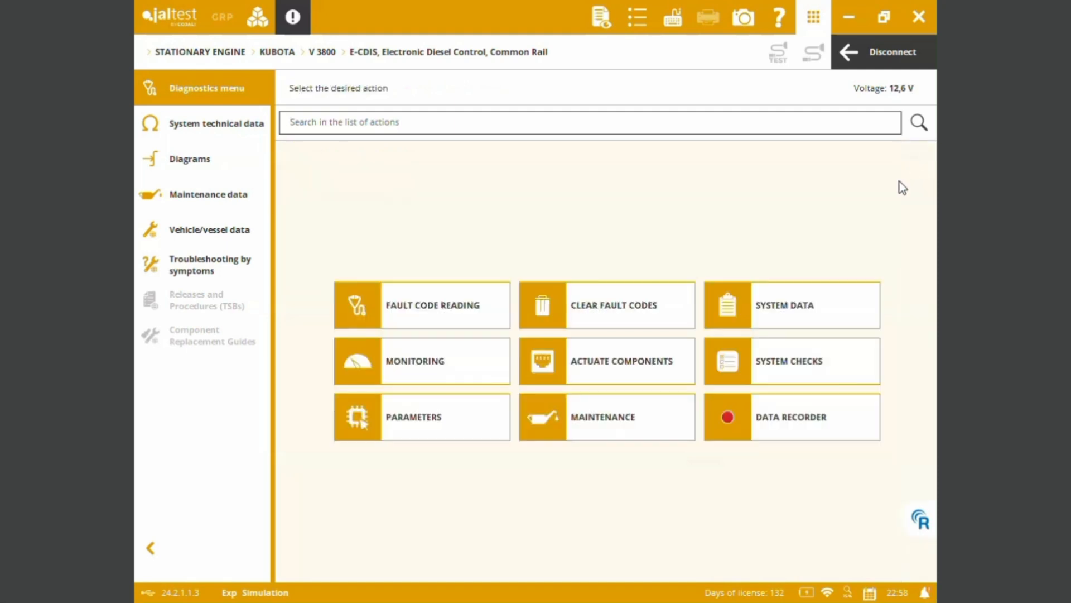
pyautogui.click(606, 361)
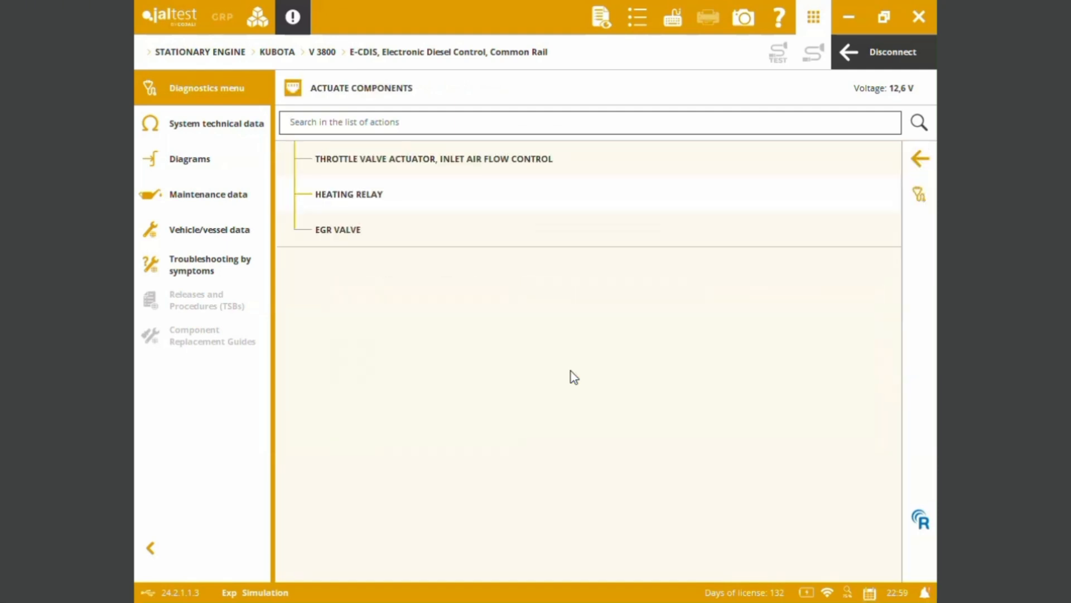
pyautogui.moveTo(393, 157)
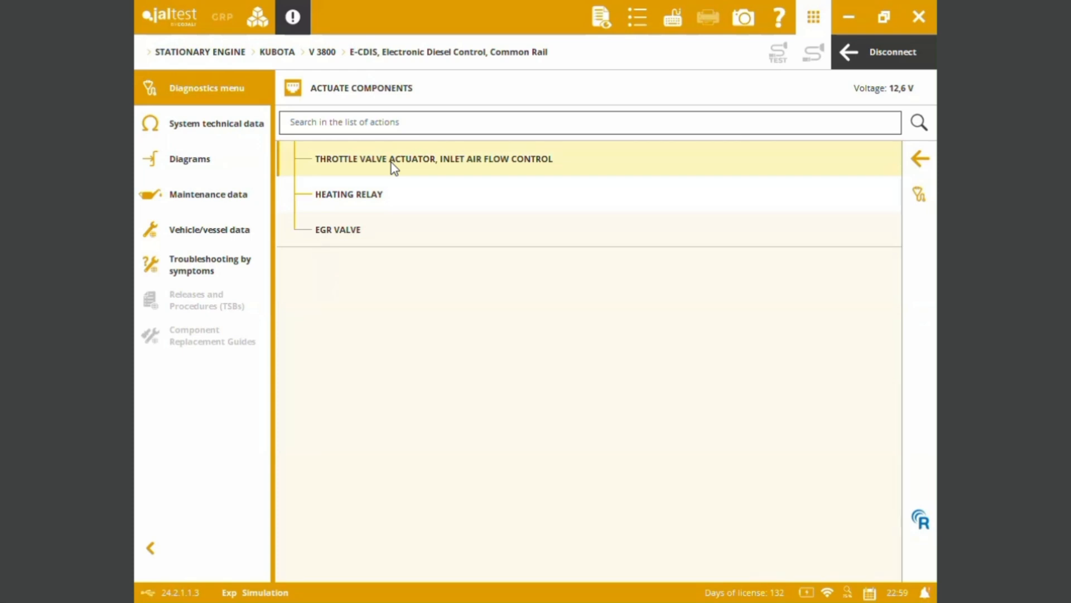
pyautogui.moveTo(393, 197)
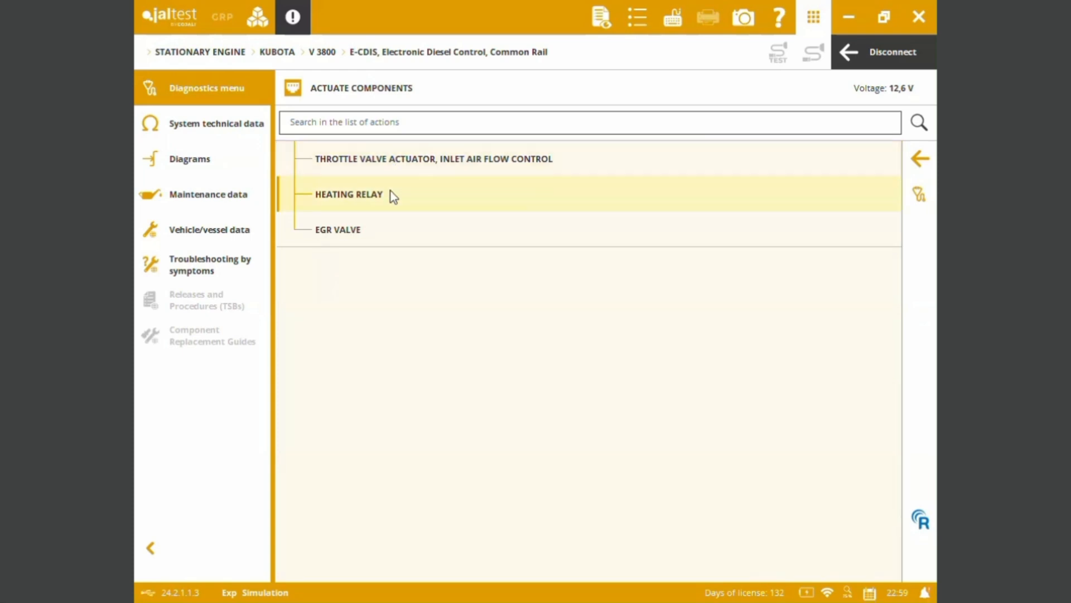
pyautogui.moveTo(902, 334)
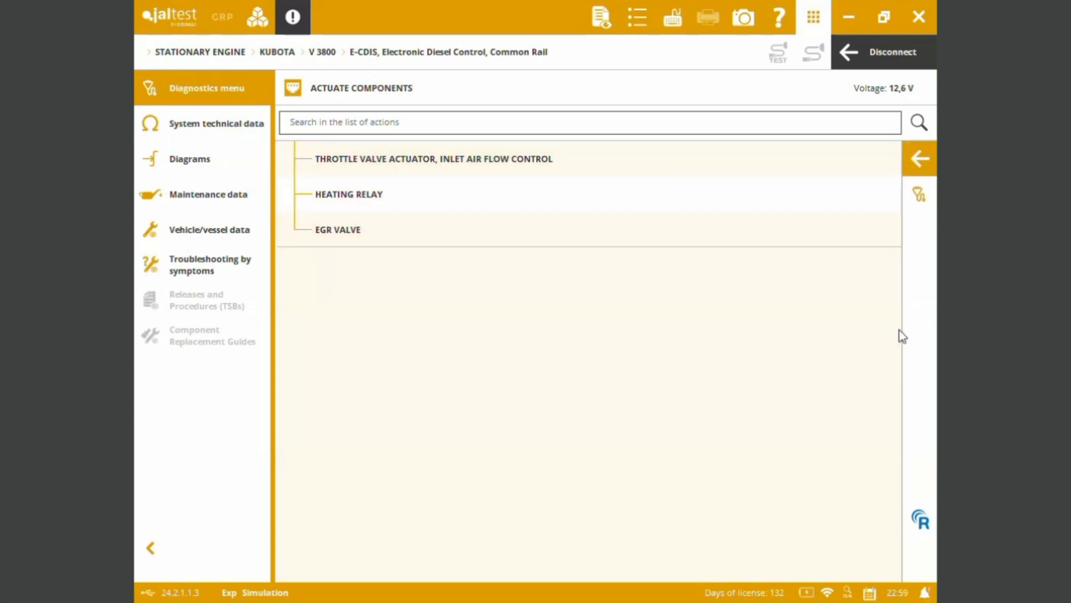
pyautogui.click(920, 158)
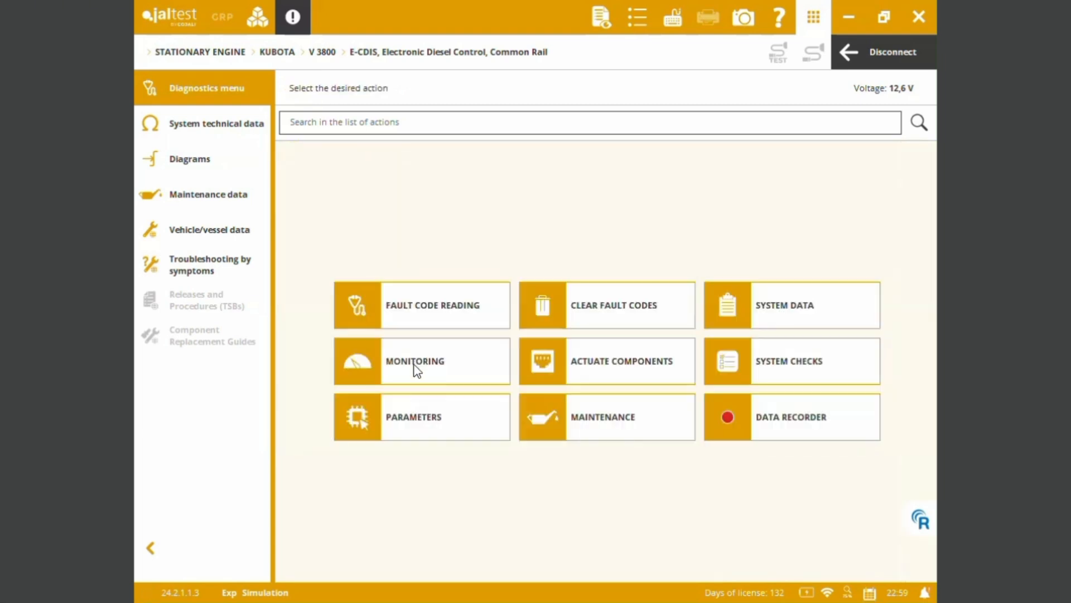
# List Maintenance procedures, expand the Diesel Particulate Filter group, then back out to system selection
pyautogui.click(413, 416)
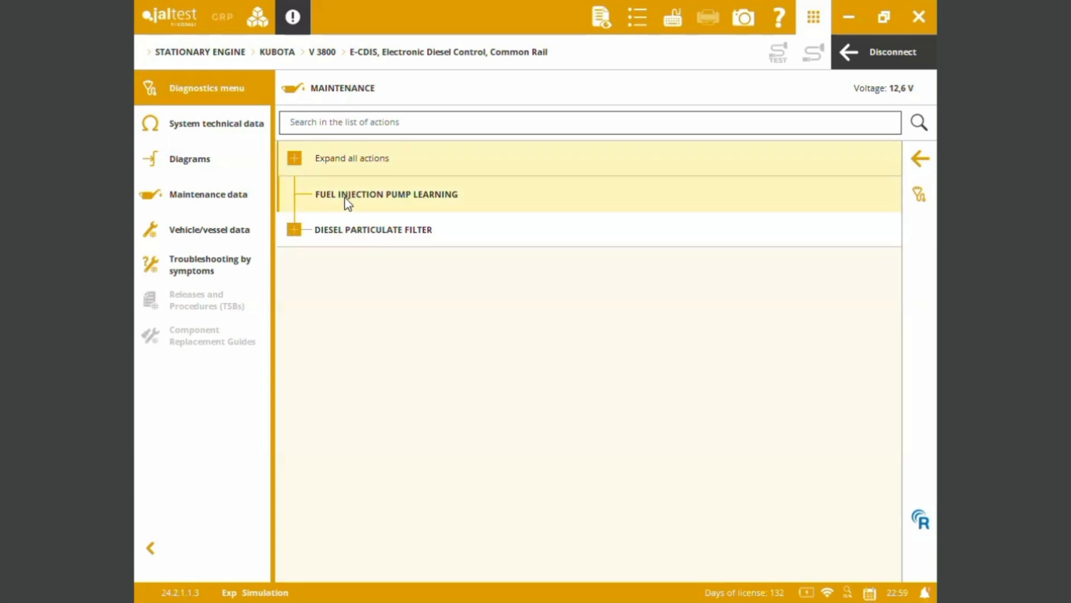
pyautogui.click(294, 228)
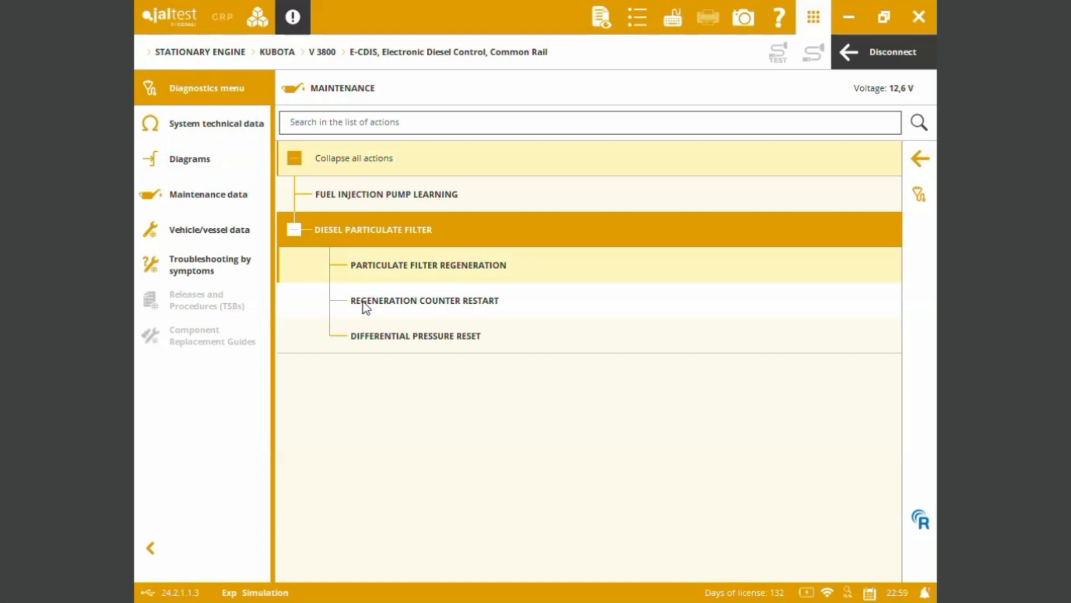
pyautogui.moveTo(460, 273)
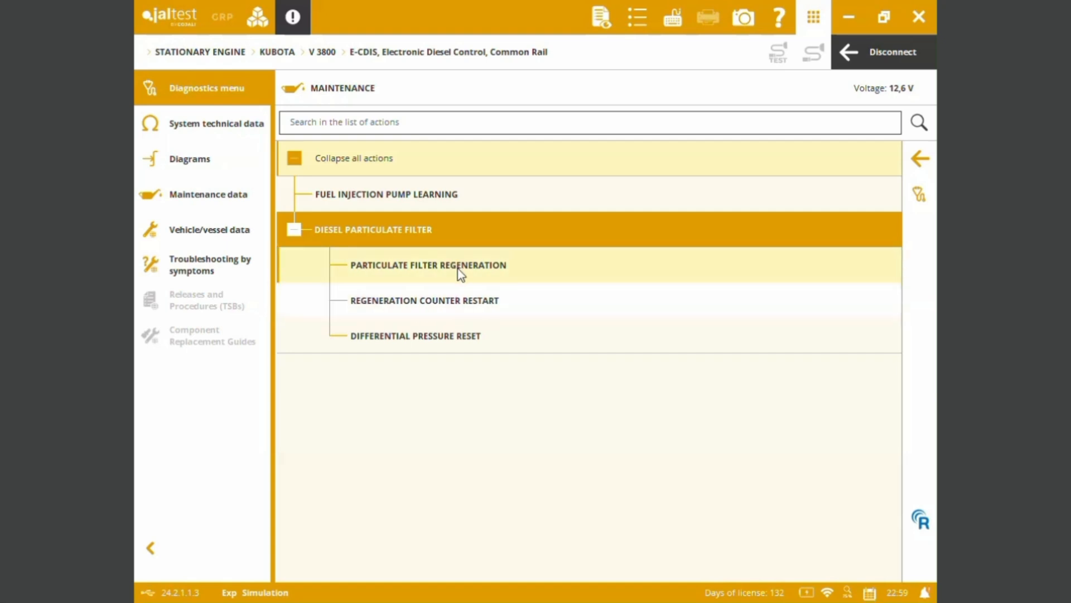
pyautogui.moveTo(516, 309)
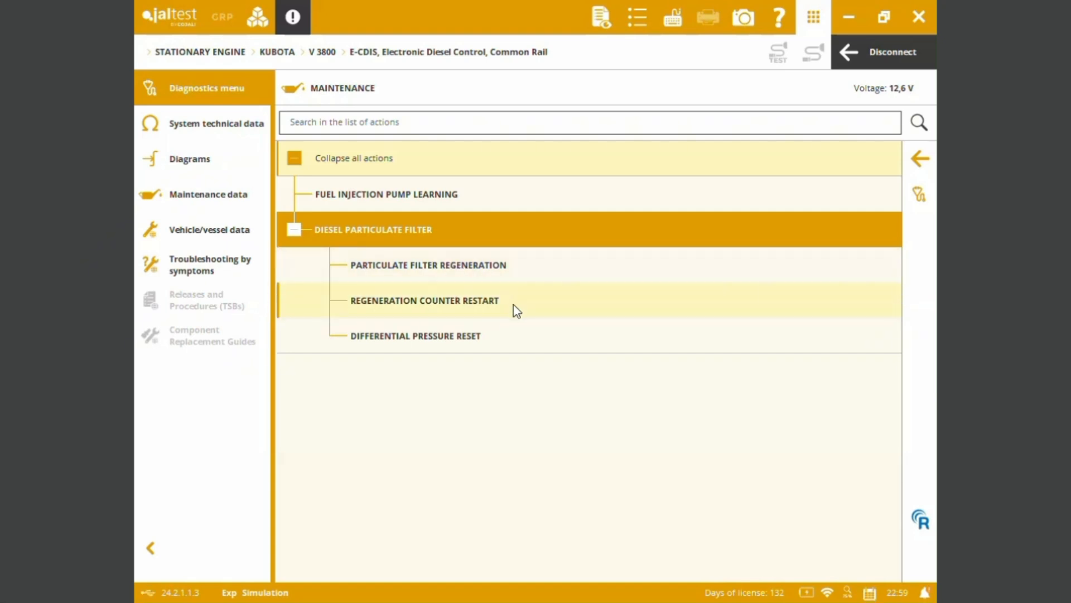
pyautogui.moveTo(696, 331)
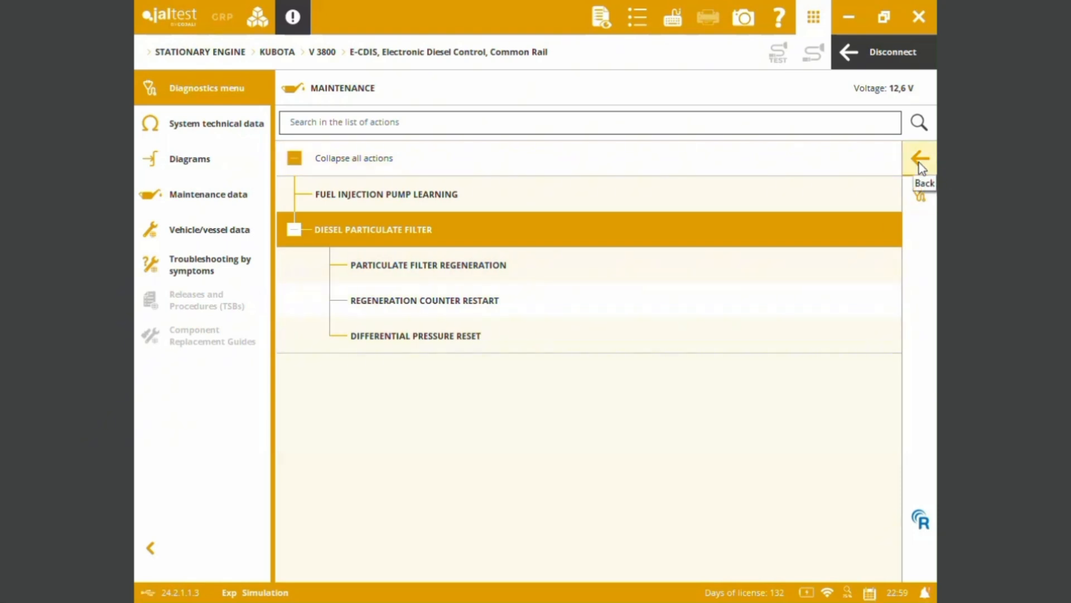
pyautogui.click(918, 158)
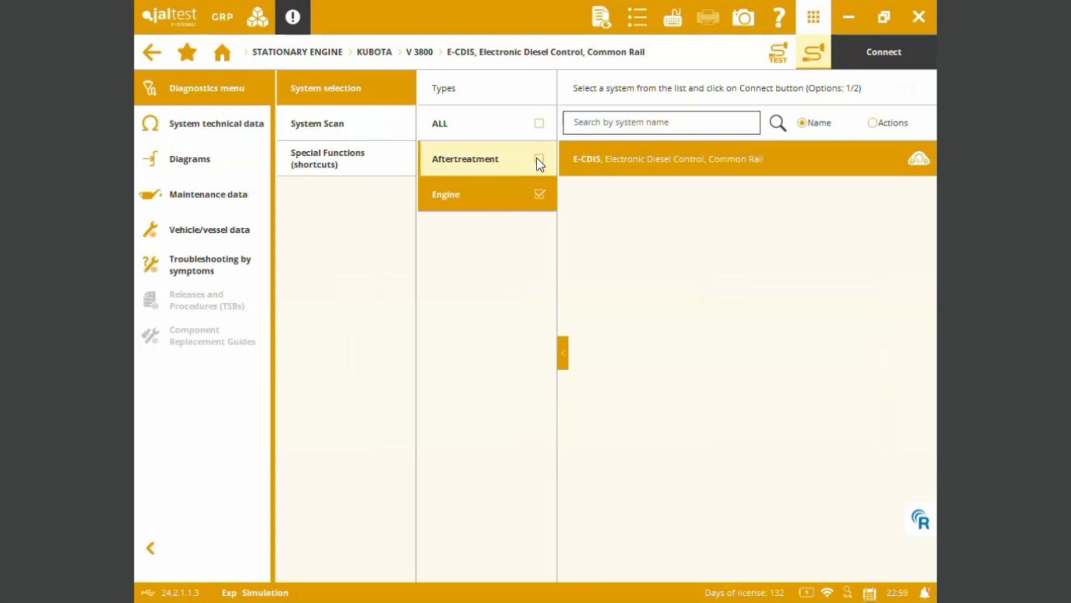
# Filter the system list to the ACU exhaust gas treatment unit and connect to it
pyautogui.click(539, 158)
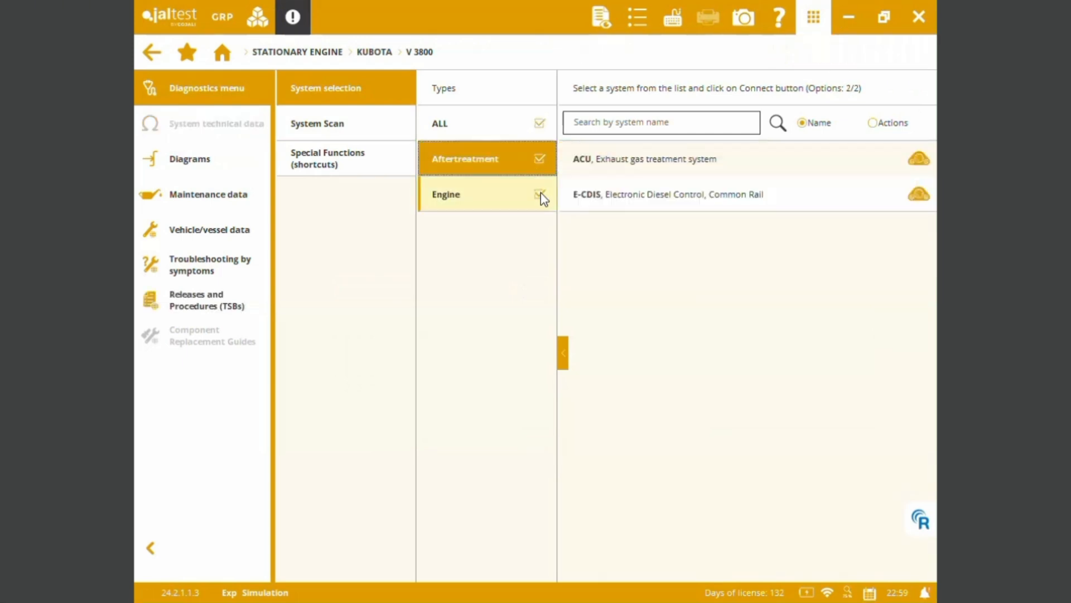
pyautogui.click(541, 194)
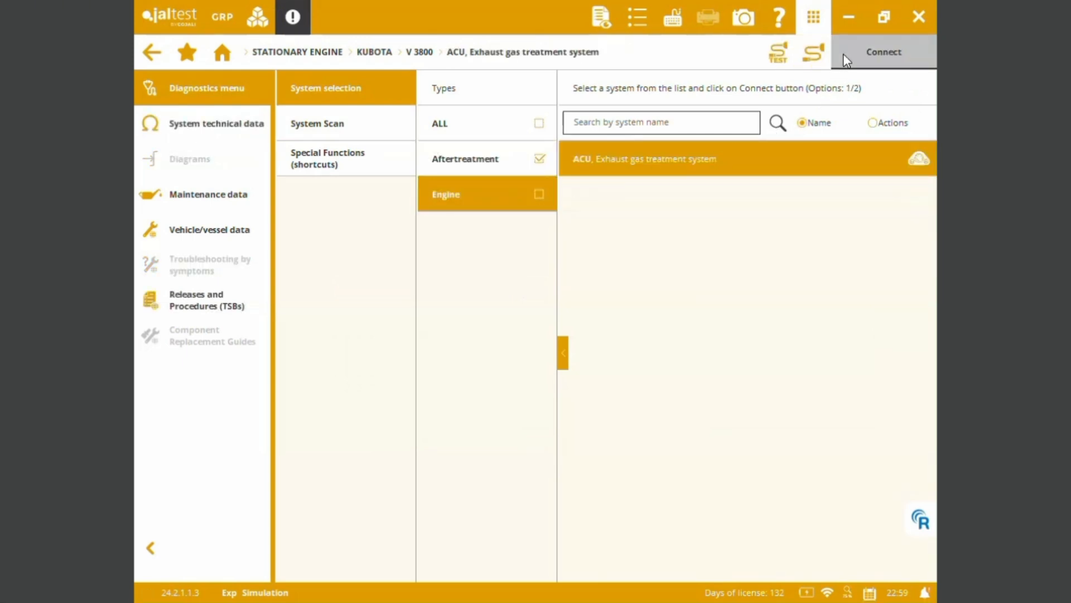
pyautogui.click(884, 51)
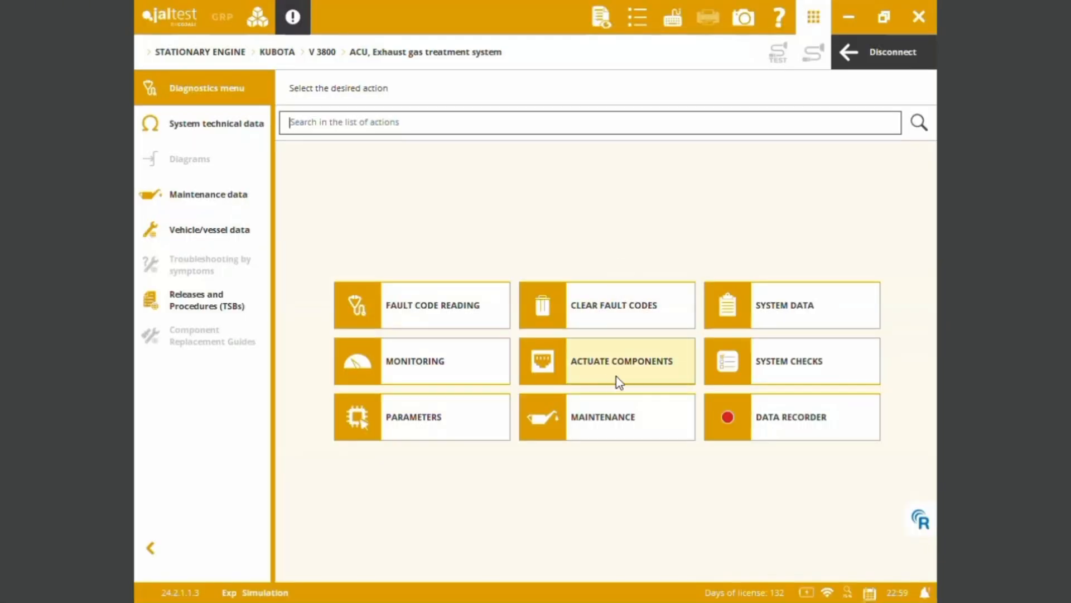
# Look through the ACU's Actuate Components (AdBlue heaters) and Parameters actions, returning to the menu
pyautogui.click(621, 361)
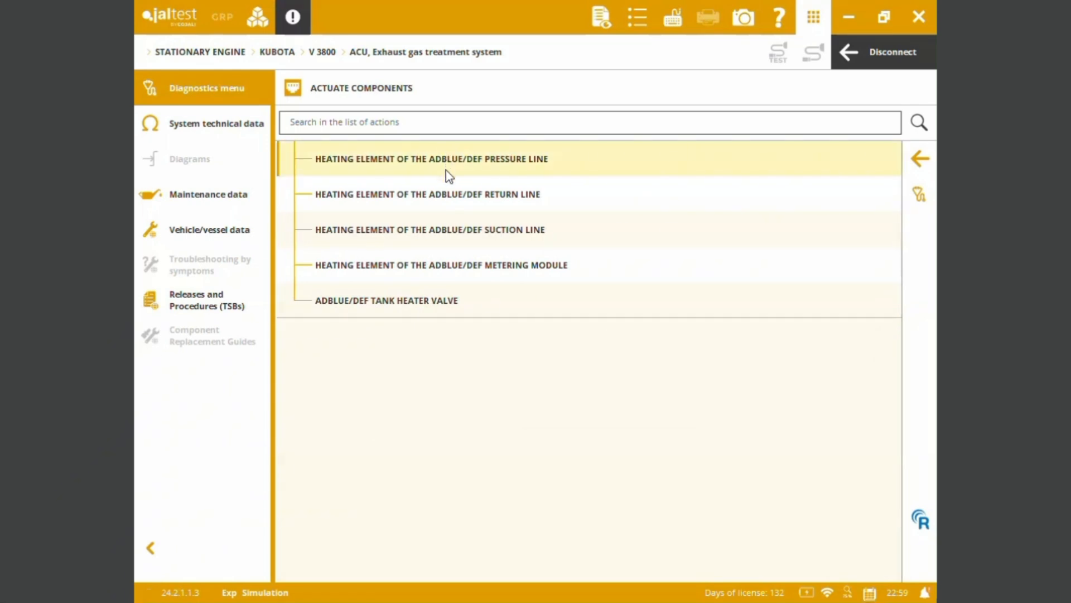
pyautogui.moveTo(508, 175)
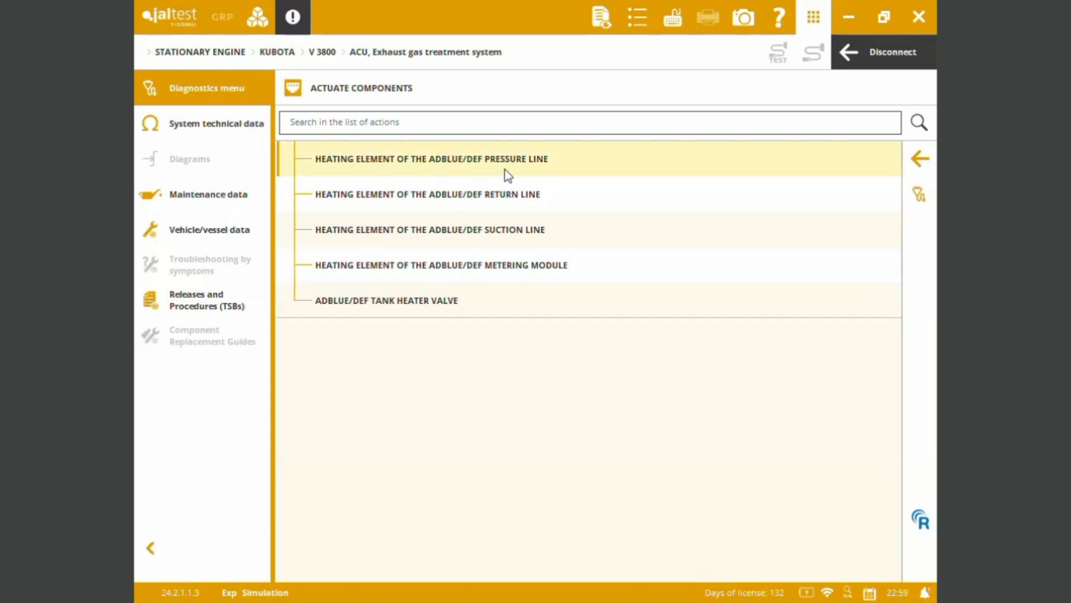
pyautogui.moveTo(504, 309)
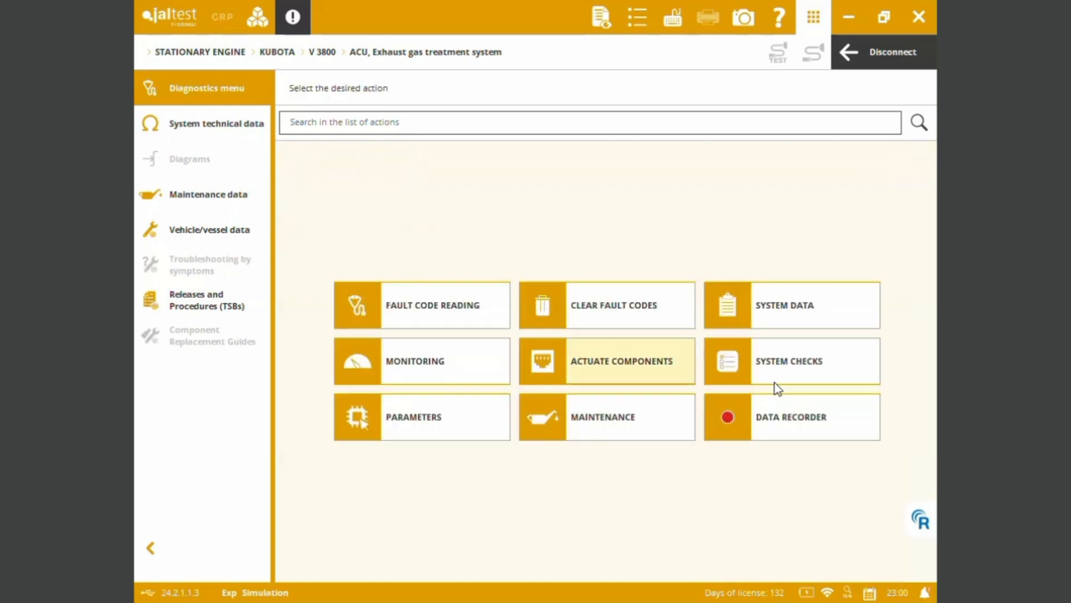
pyautogui.click(606, 360)
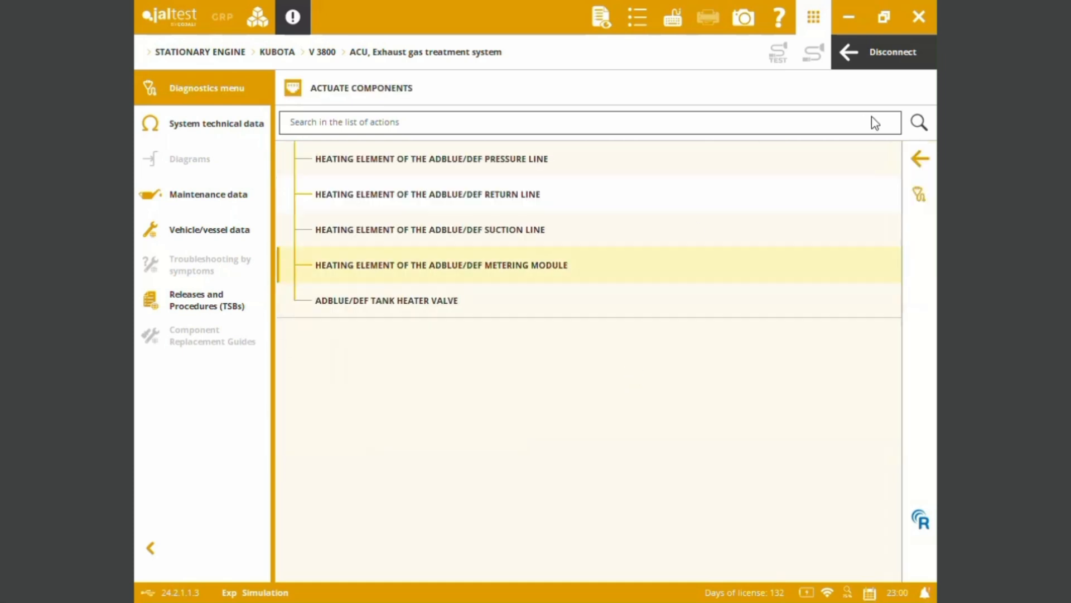
pyautogui.click(919, 157)
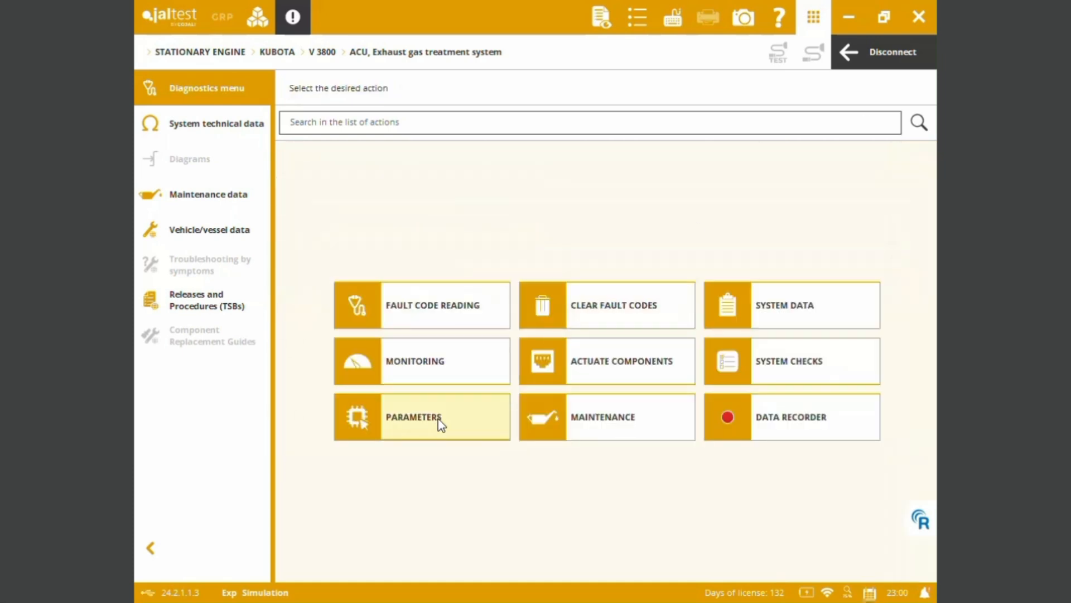
pyautogui.click(421, 416)
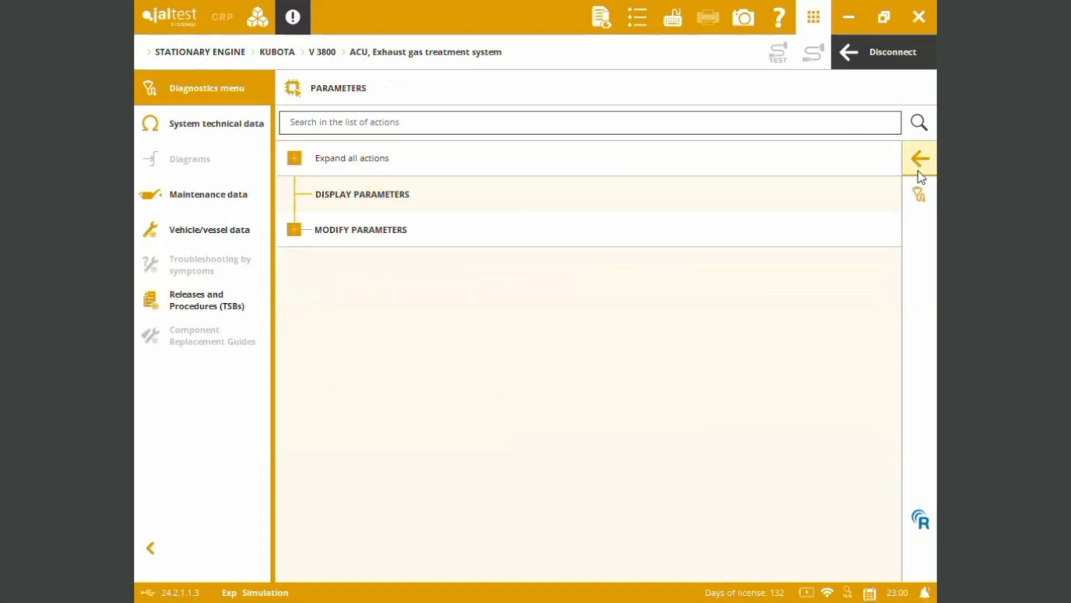
pyautogui.click(919, 157)
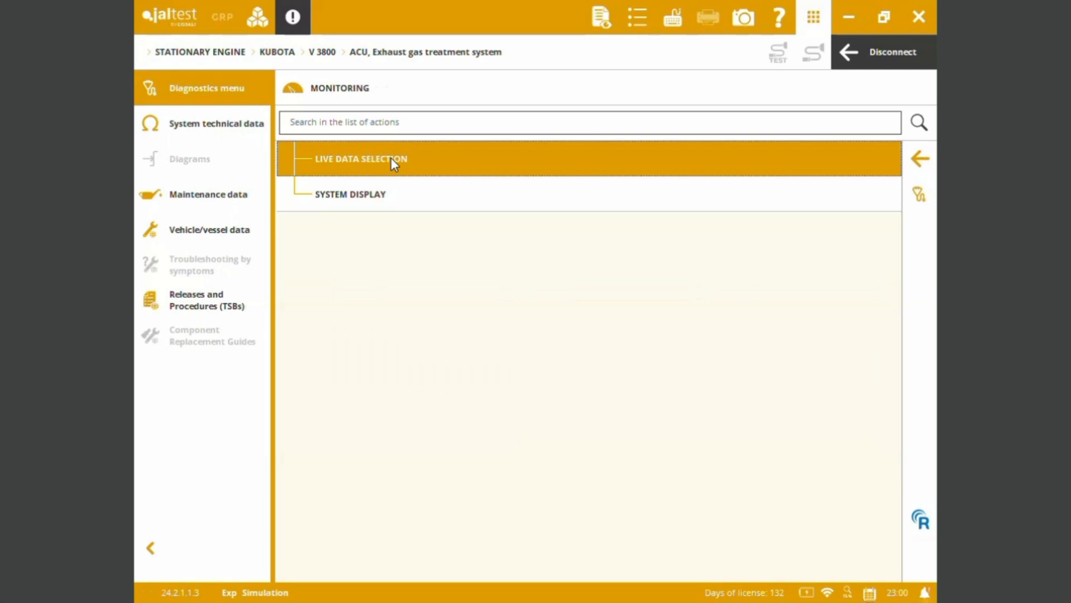
# In Live Data Selection, filter the ACU readings to the Pressure and Temperature groups
pyautogui.click(361, 157)
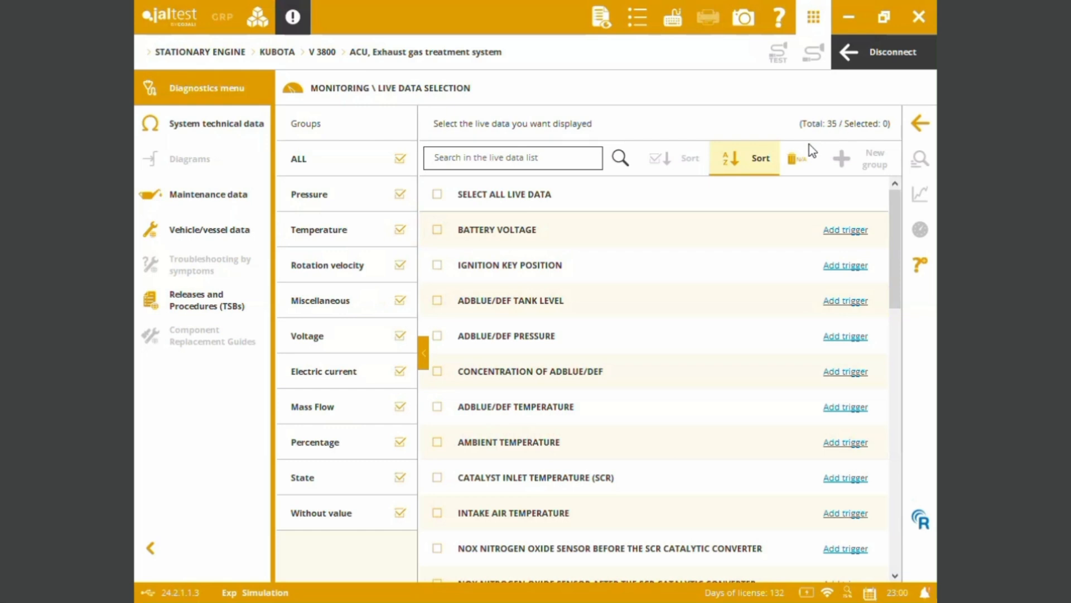
pyautogui.moveTo(406, 163)
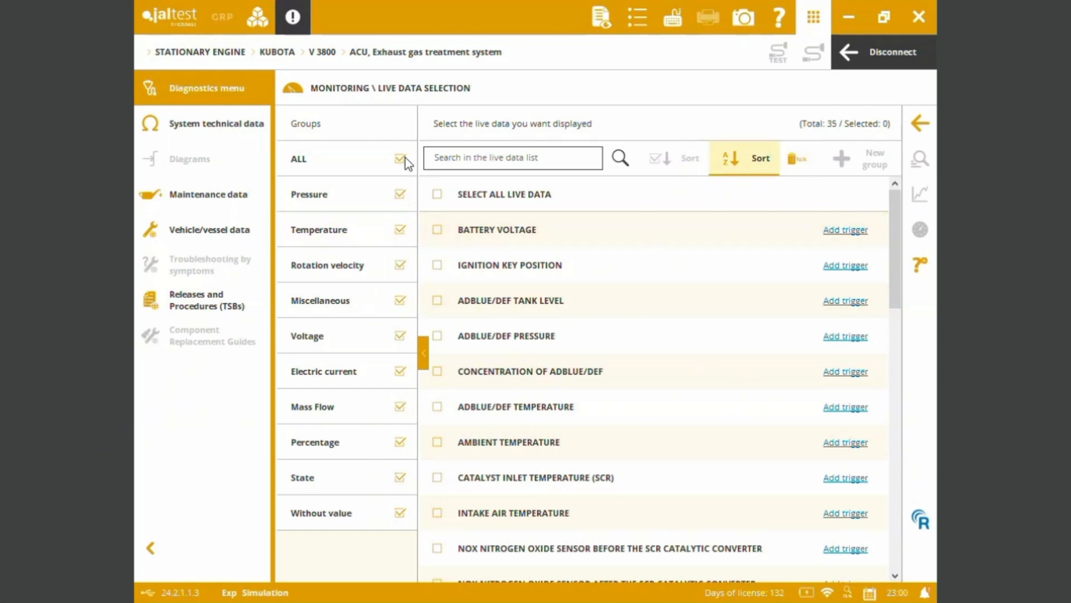
pyautogui.click(309, 194)
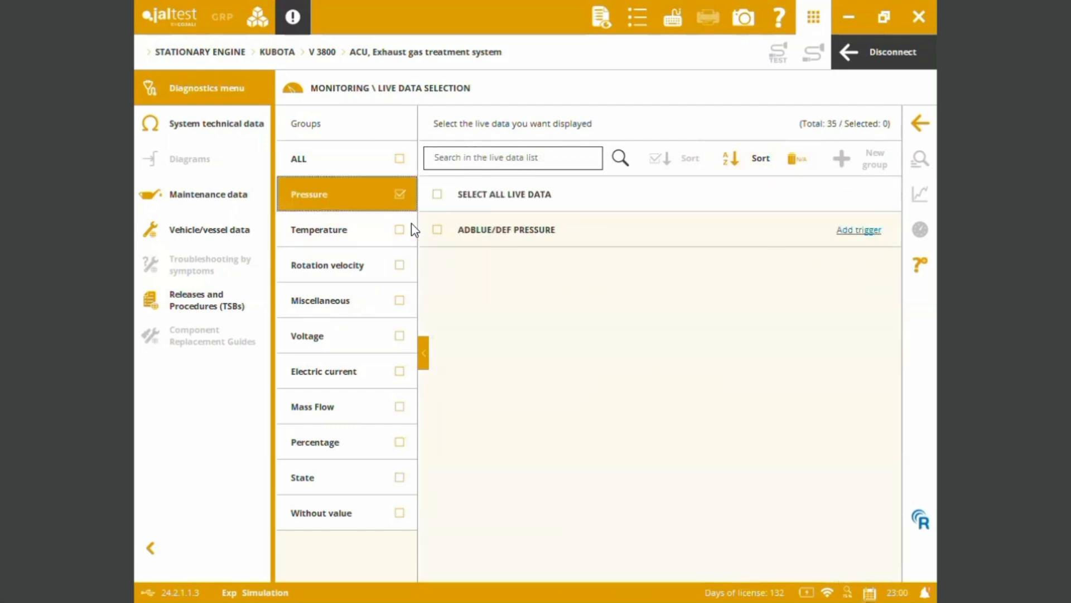
pyautogui.click(318, 229)
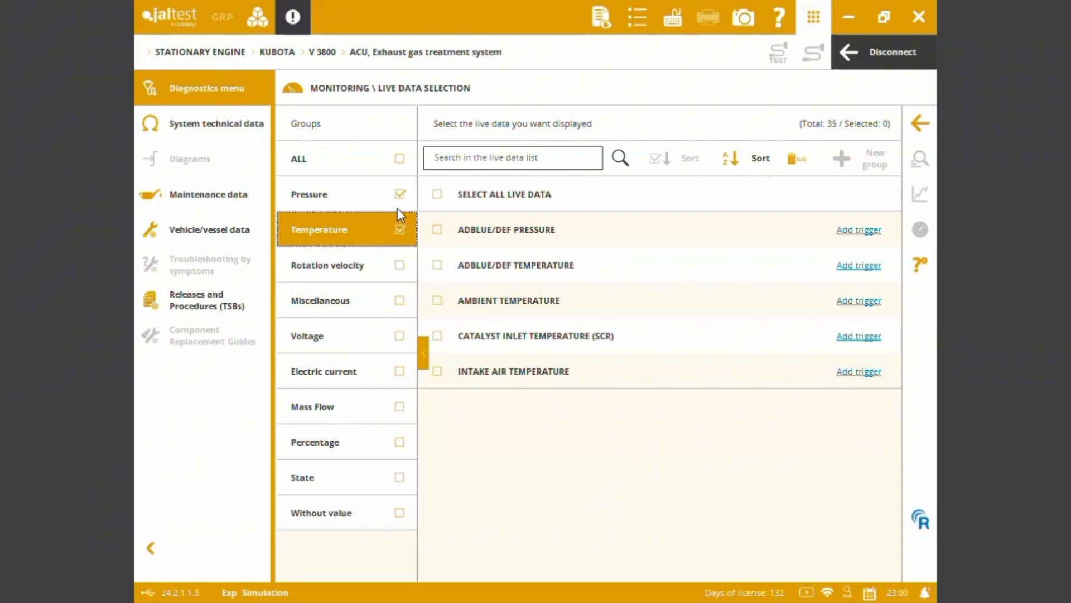
# Display AdBlue/DEF pressure, ambient, catalyst inlet and intake air temperatures as gauges
pyautogui.click(438, 230)
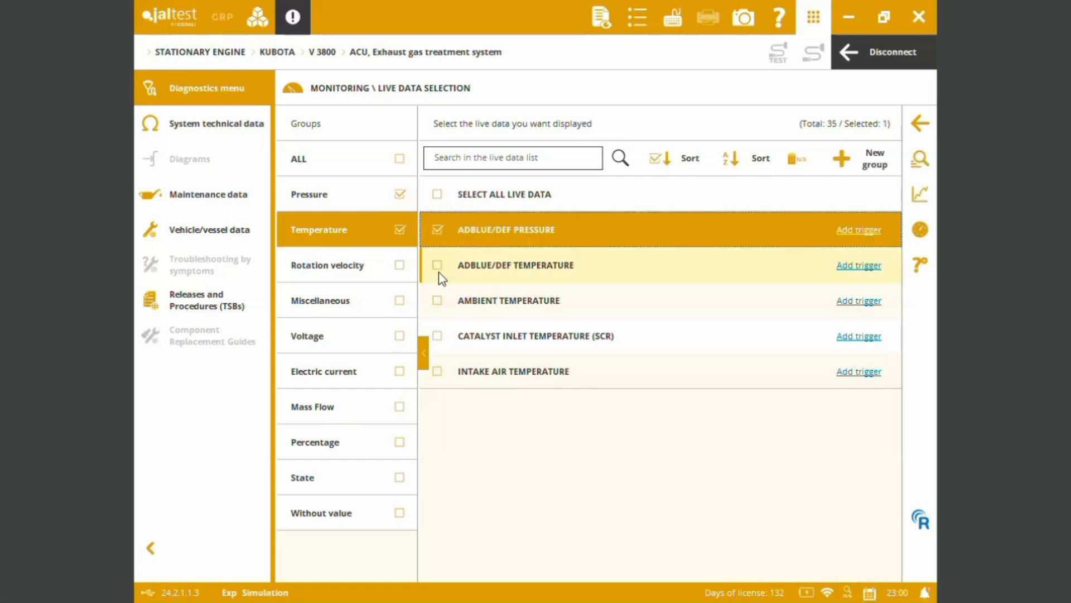
pyautogui.click(438, 301)
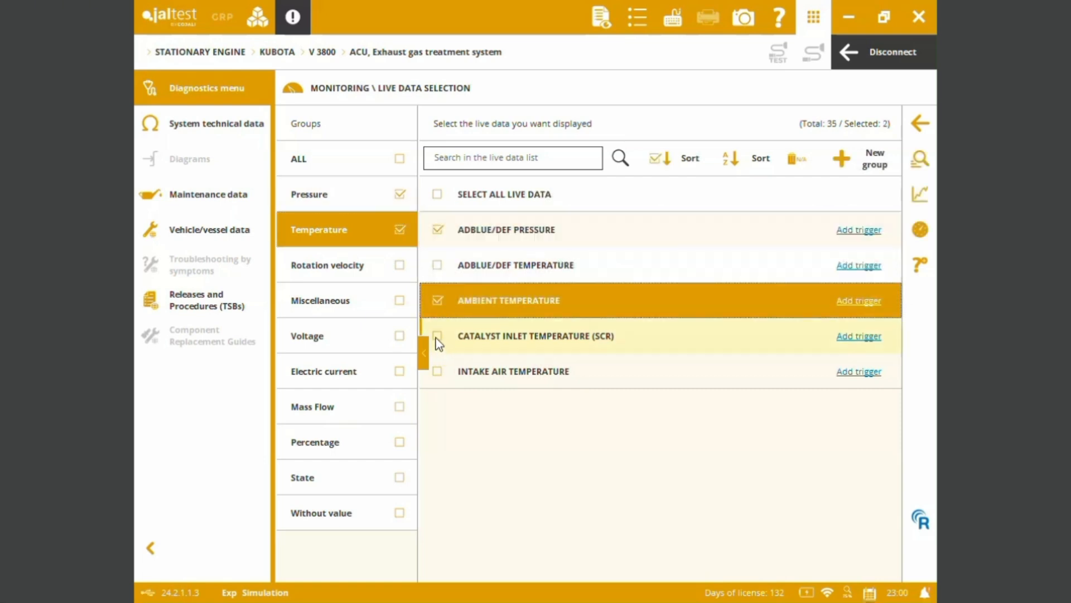
pyautogui.click(438, 336)
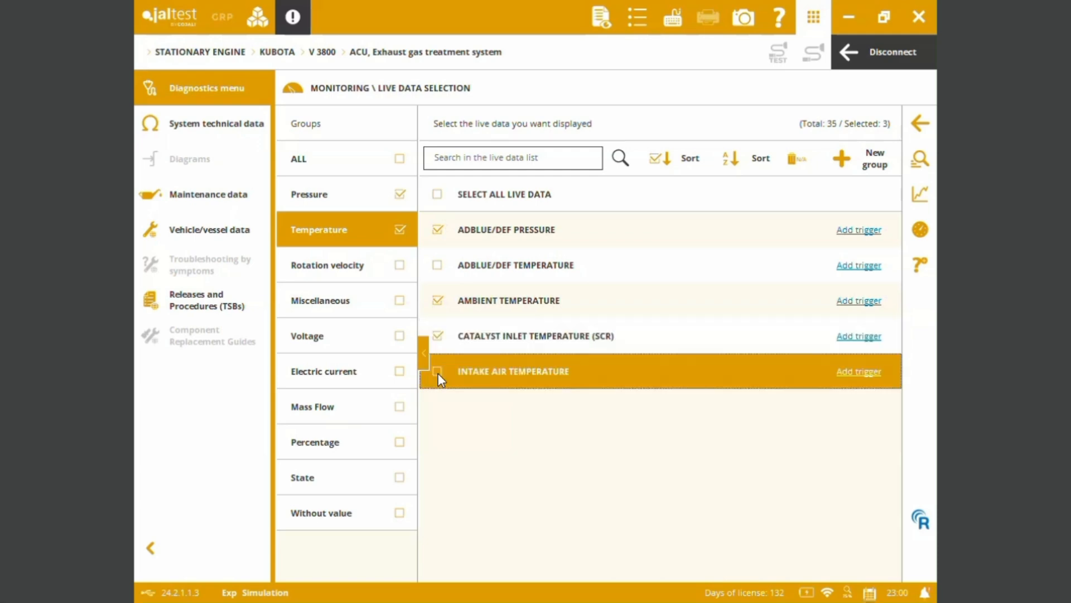
pyautogui.click(437, 371)
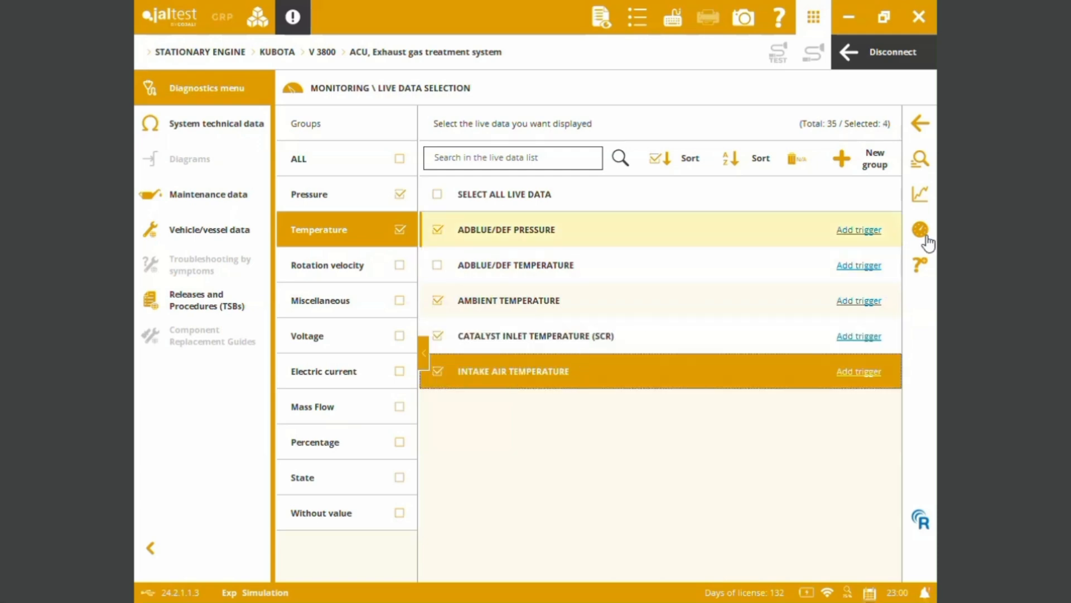
pyautogui.click(920, 229)
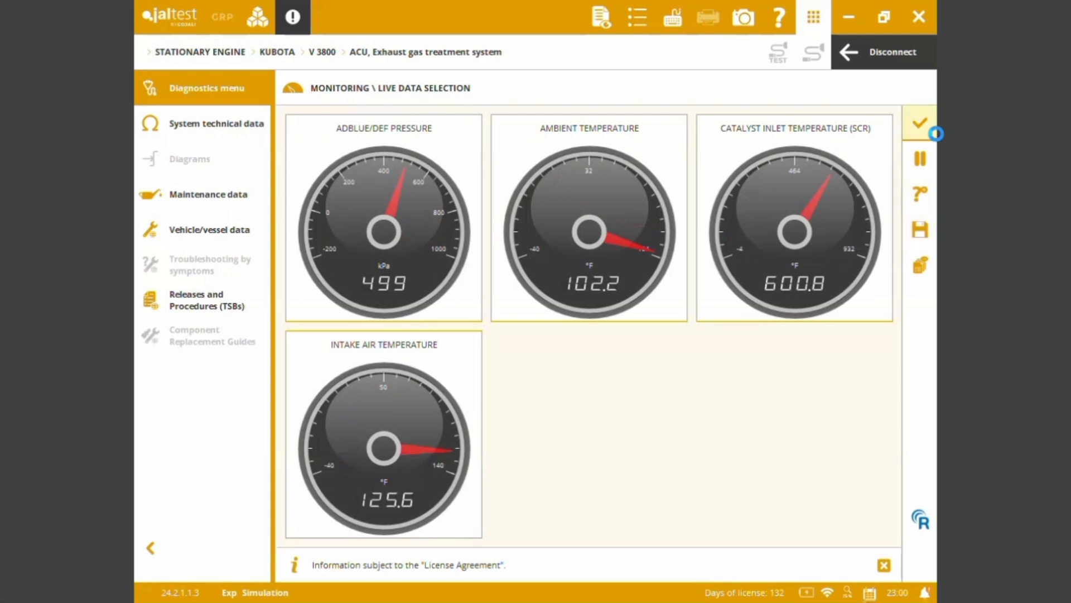
# Plot the four ACU readings as a live graph, then return to Live Data Selection
pyautogui.click(920, 229)
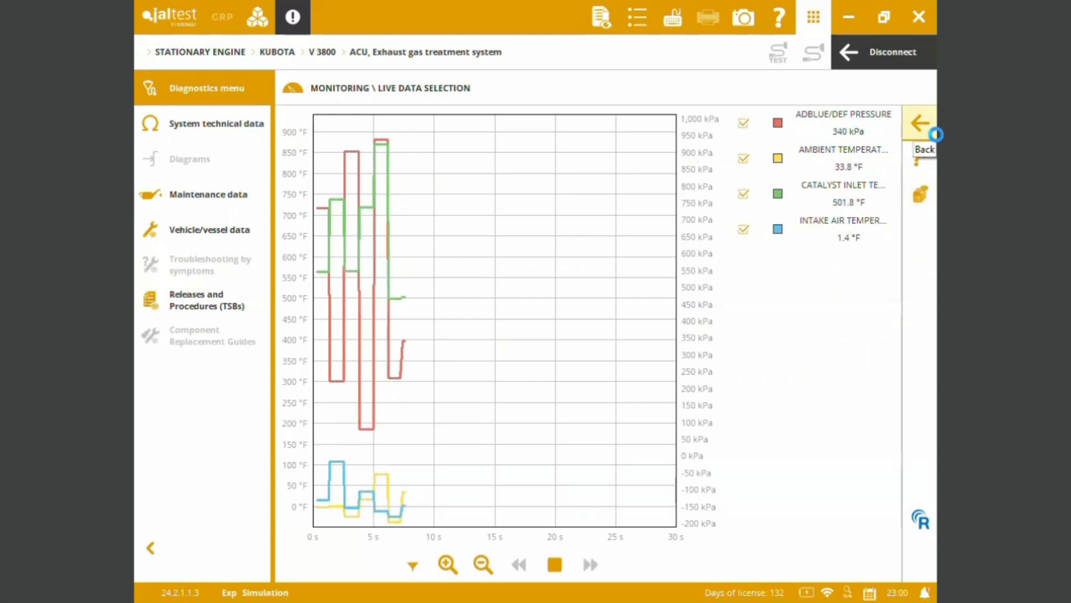
pyautogui.click(918, 122)
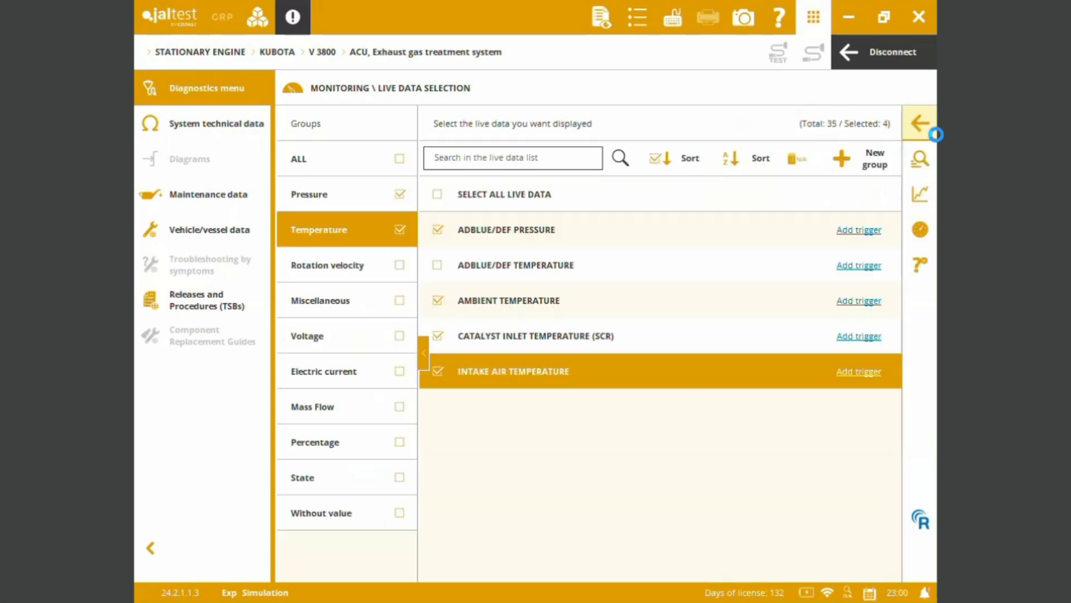
pyautogui.click(918, 124)
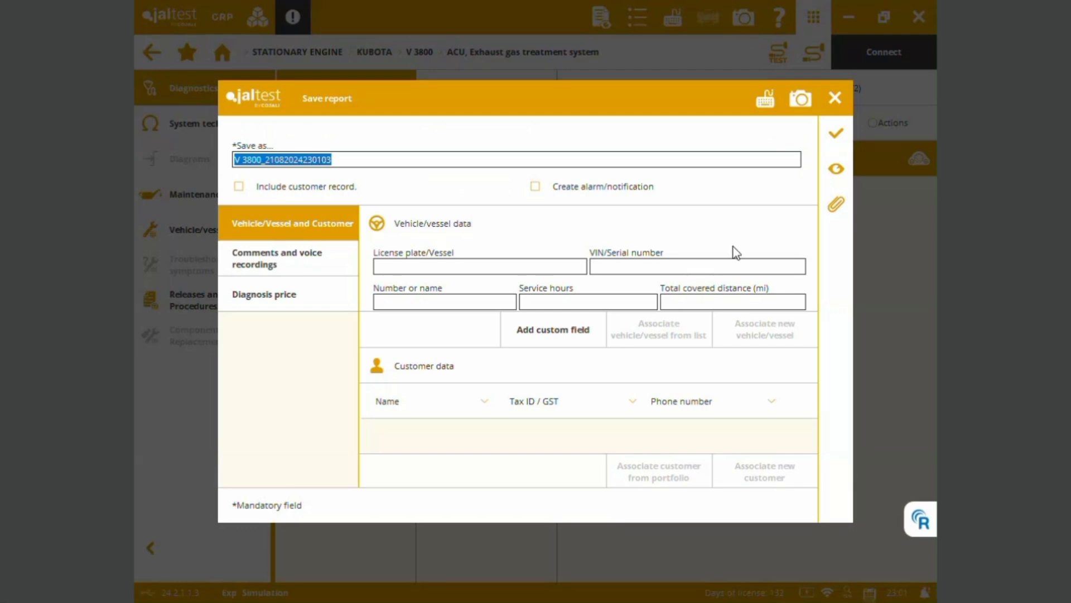
pyautogui.moveTo(835, 133)
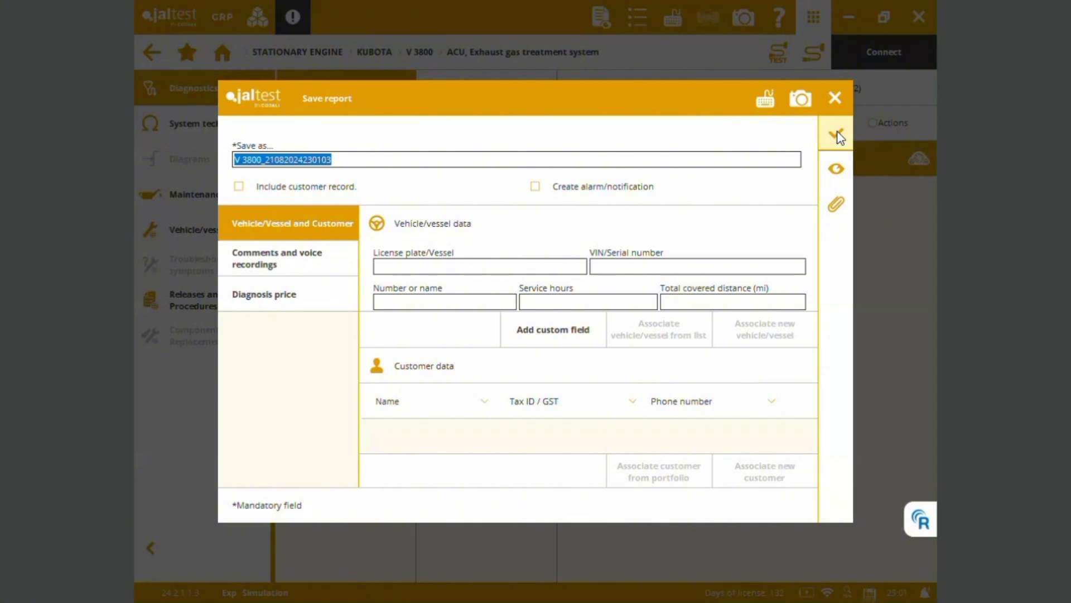
pyautogui.moveTo(836, 168)
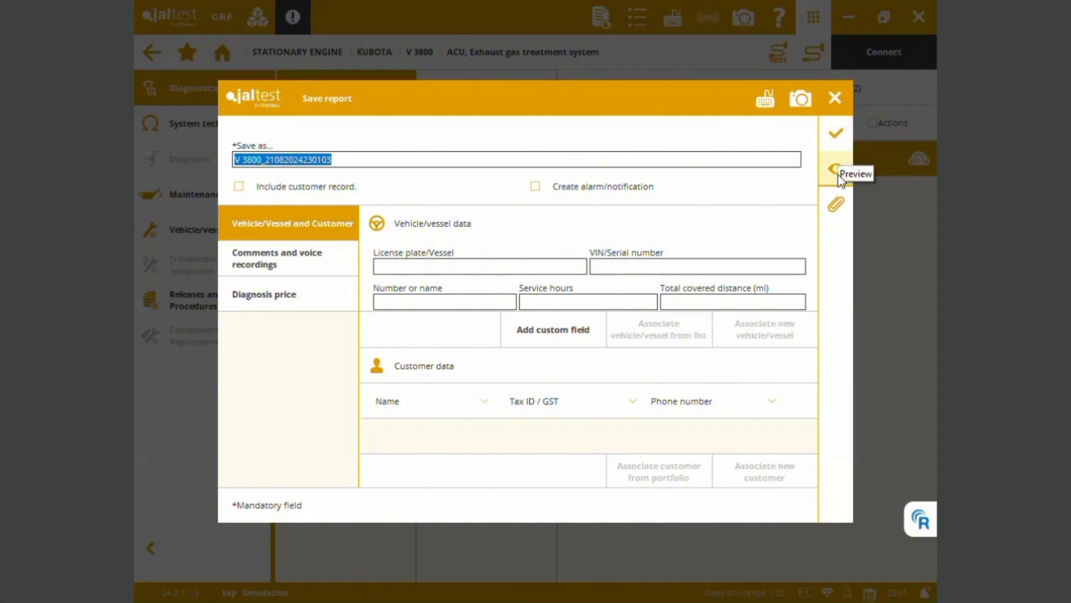
pyautogui.click(836, 169)
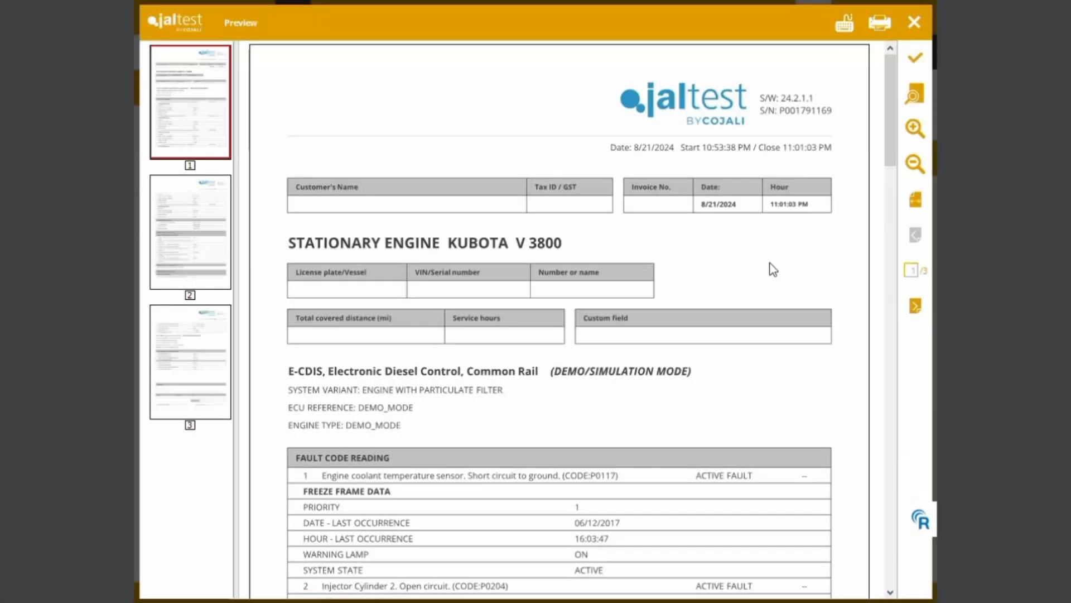
pyautogui.scroll(-3)
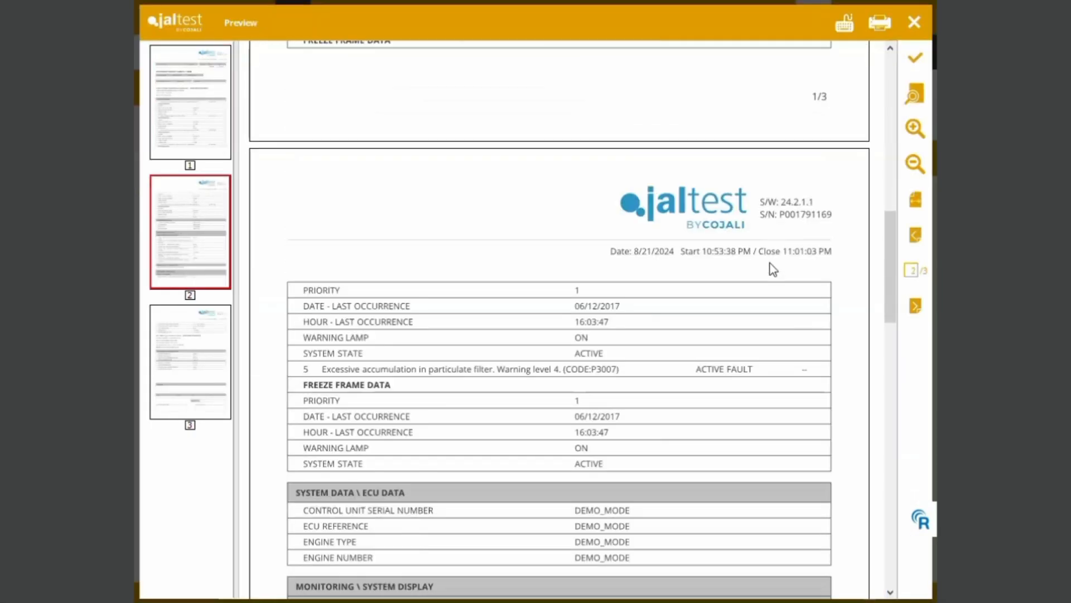
pyautogui.scroll(-3)
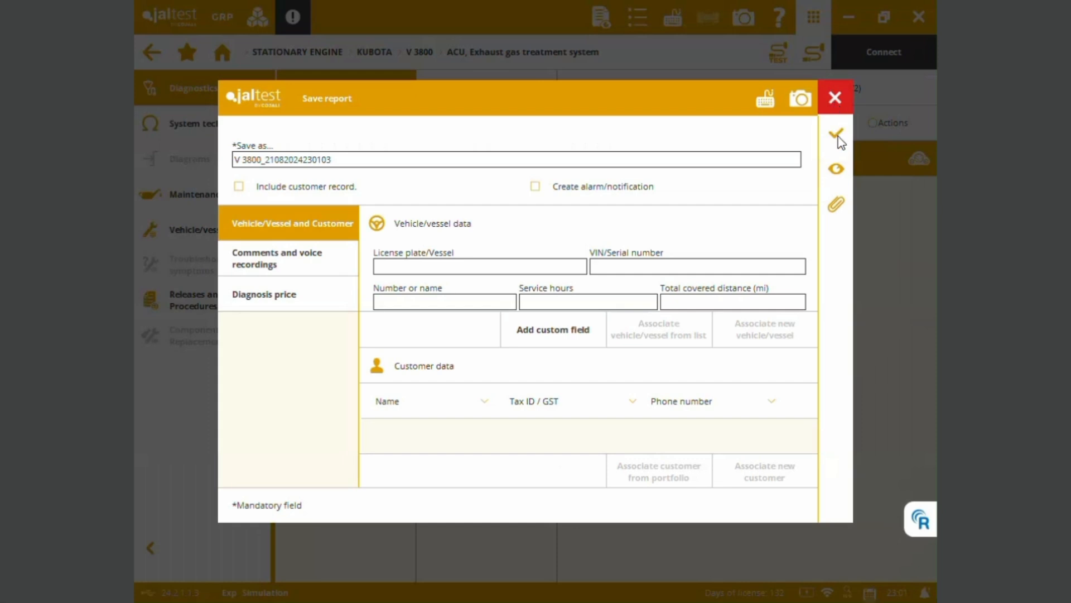
# Save the diagnostic report, confirm the saved message, and return to the off-highway home screen
pyautogui.click(835, 133)
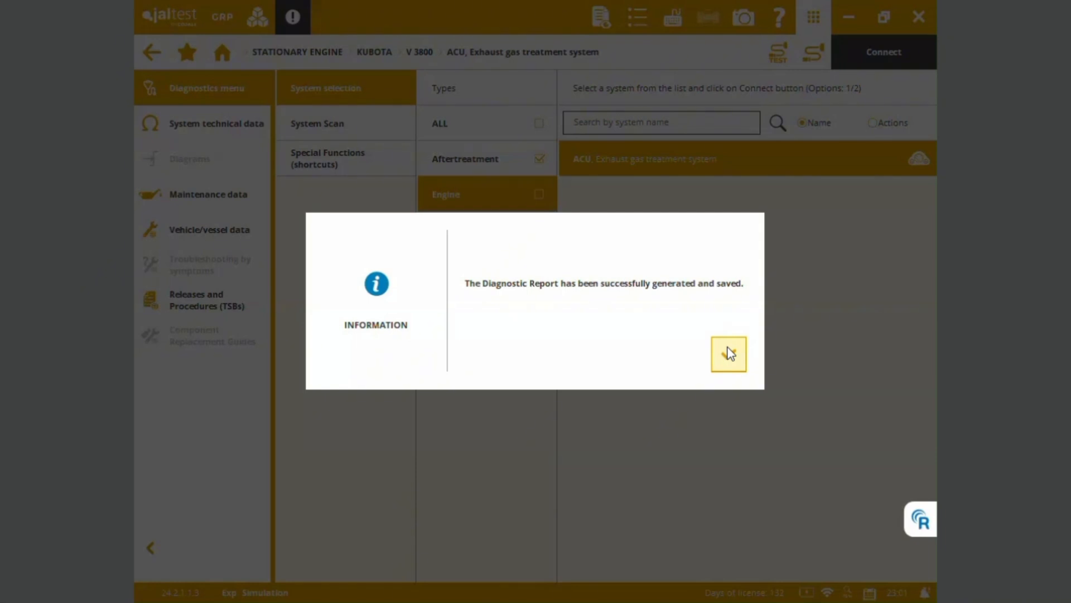
pyautogui.click(729, 354)
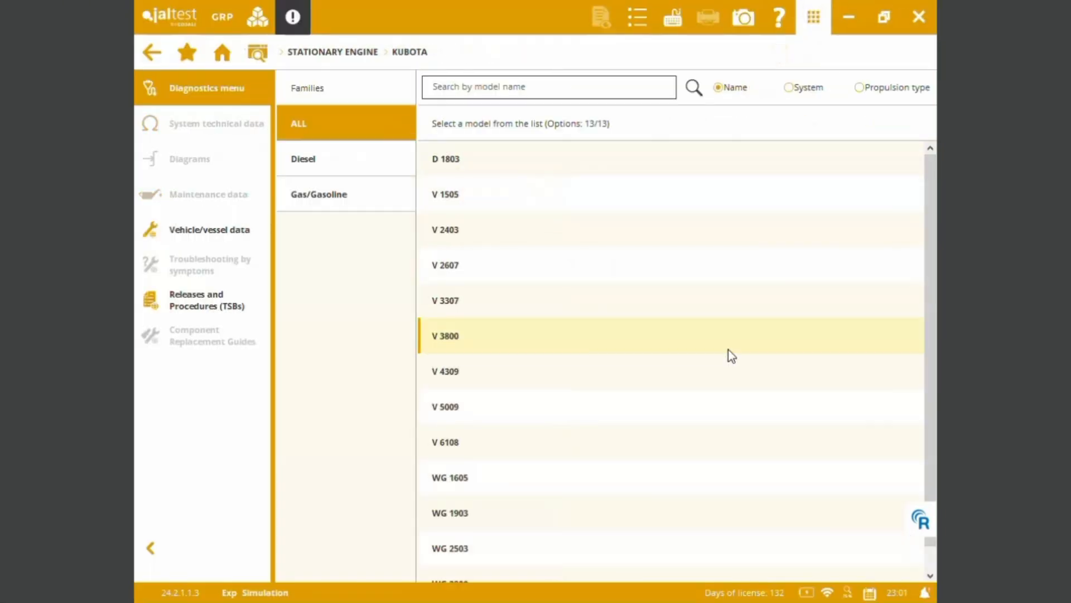
pyautogui.click(186, 52)
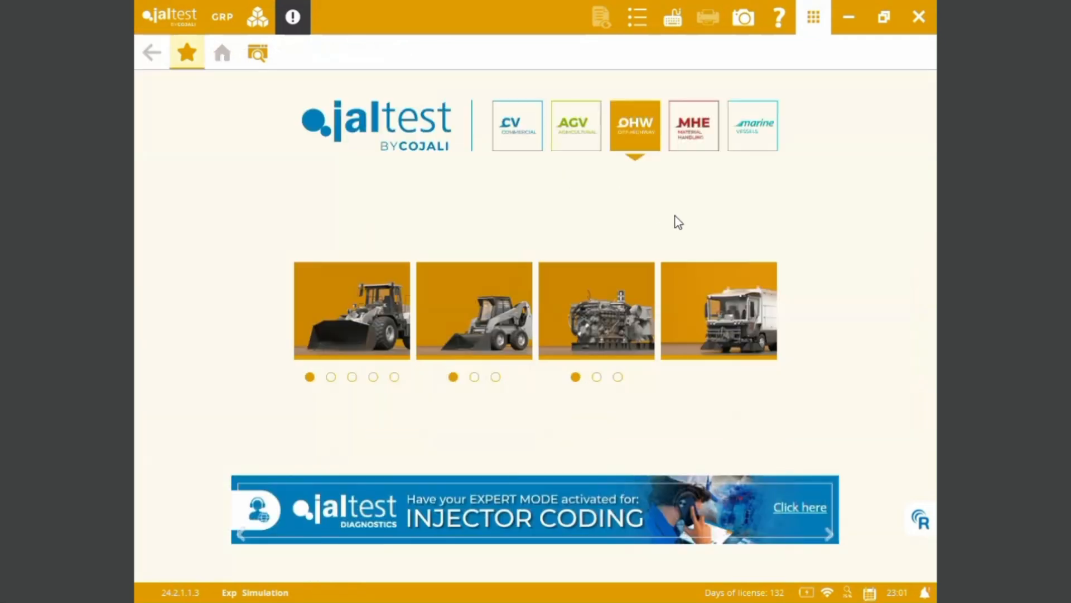
pyautogui.moveTo(748, 215)
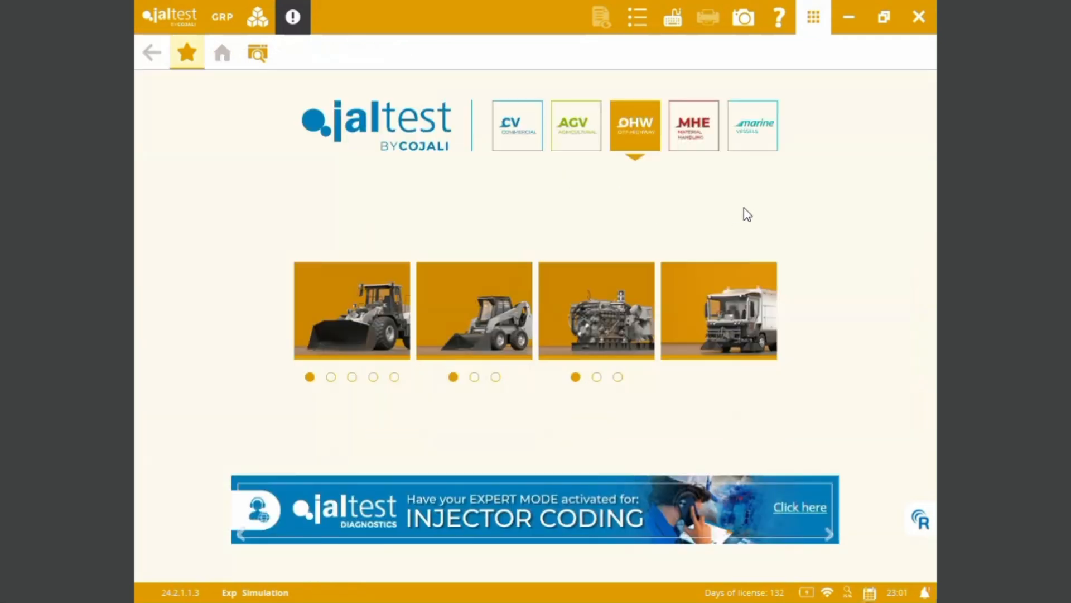